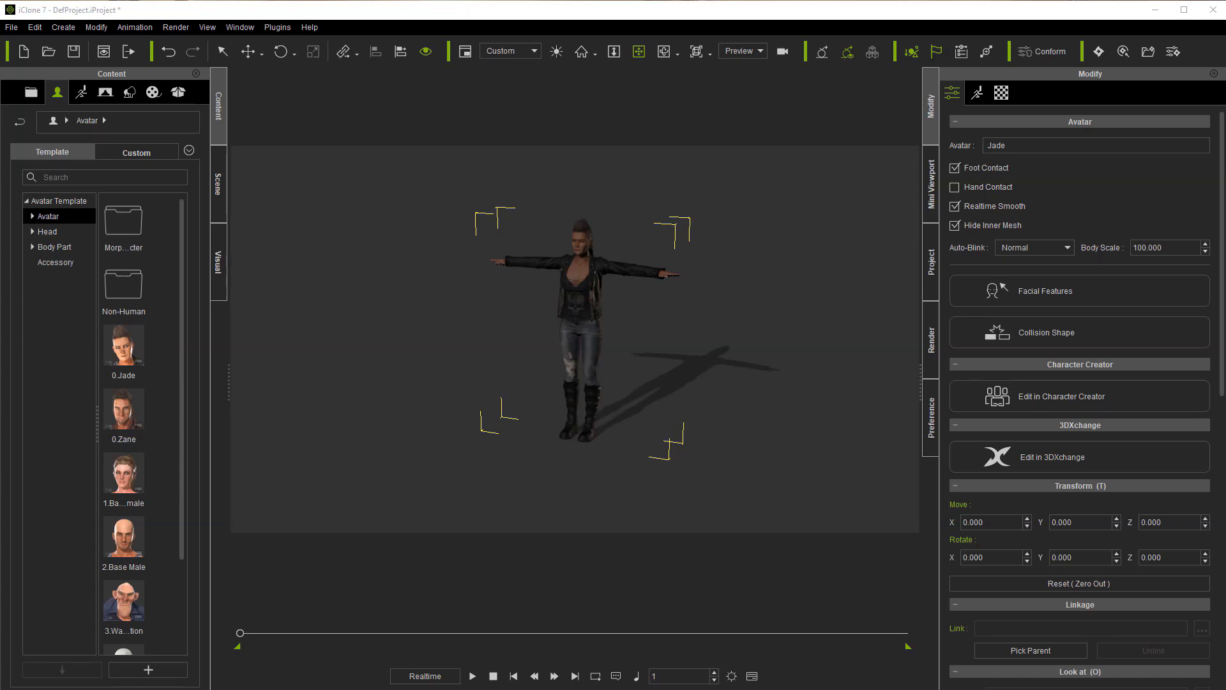
mouse_move(316, 262)
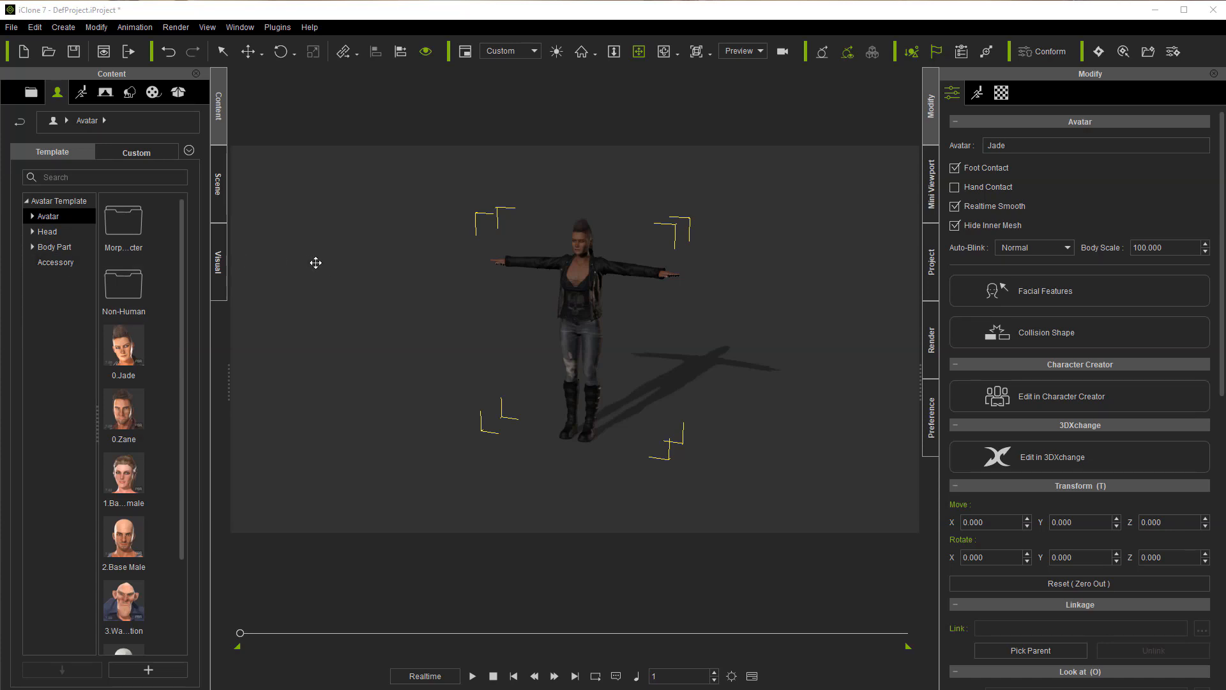
mouse_move(308, 269)
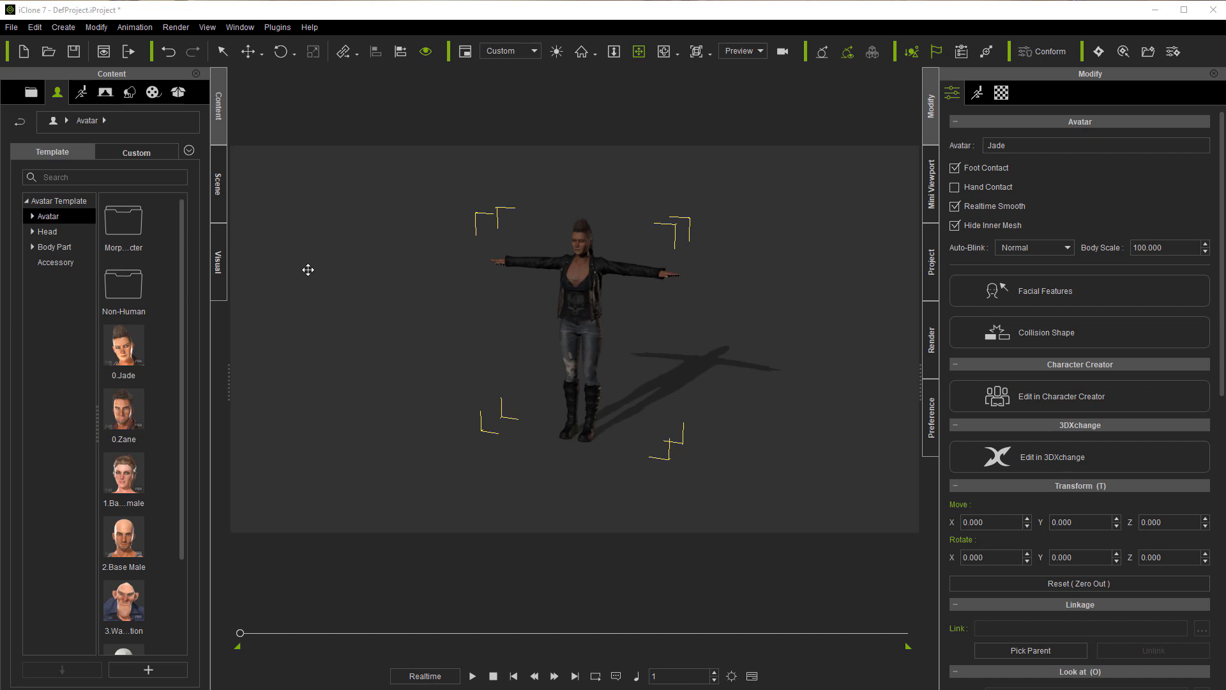
mouse_move(333, 282)
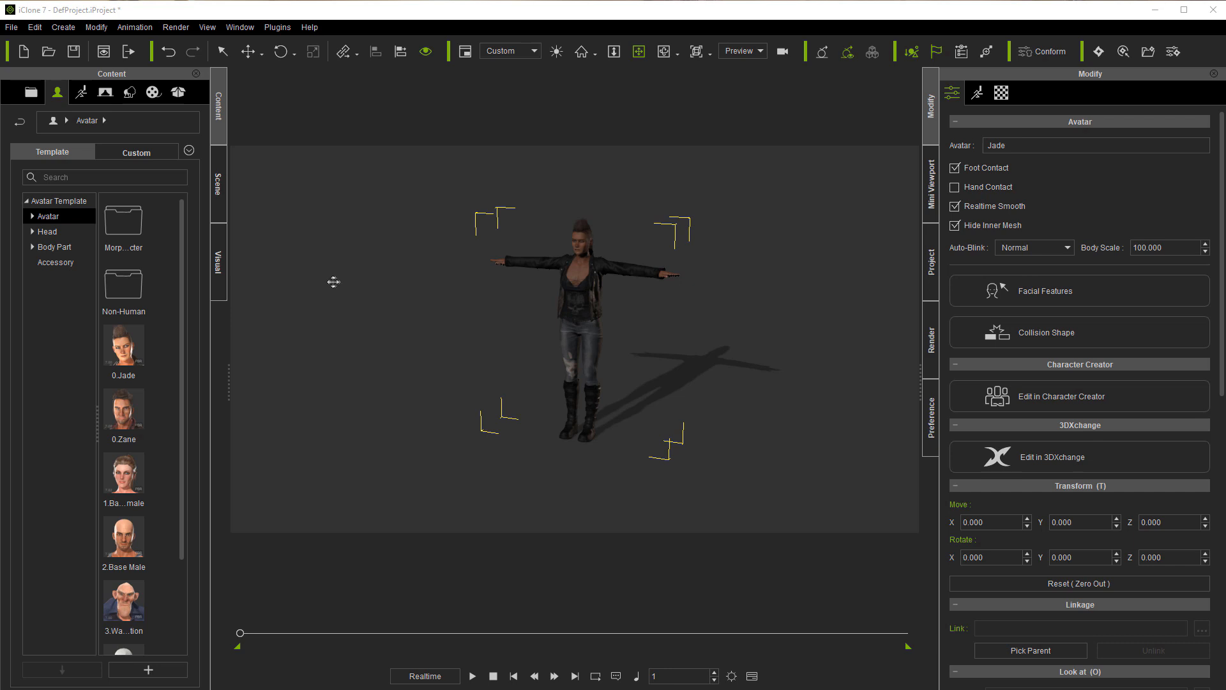
mouse_move(417, 303)
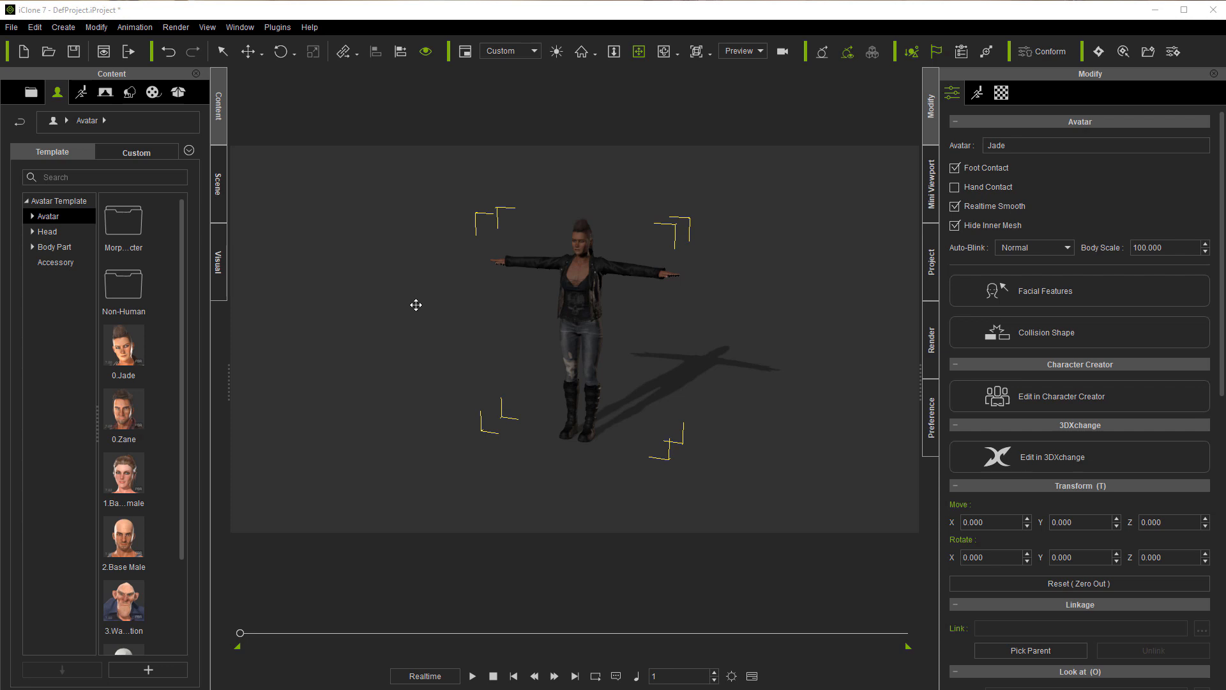
mouse_move(415, 305)
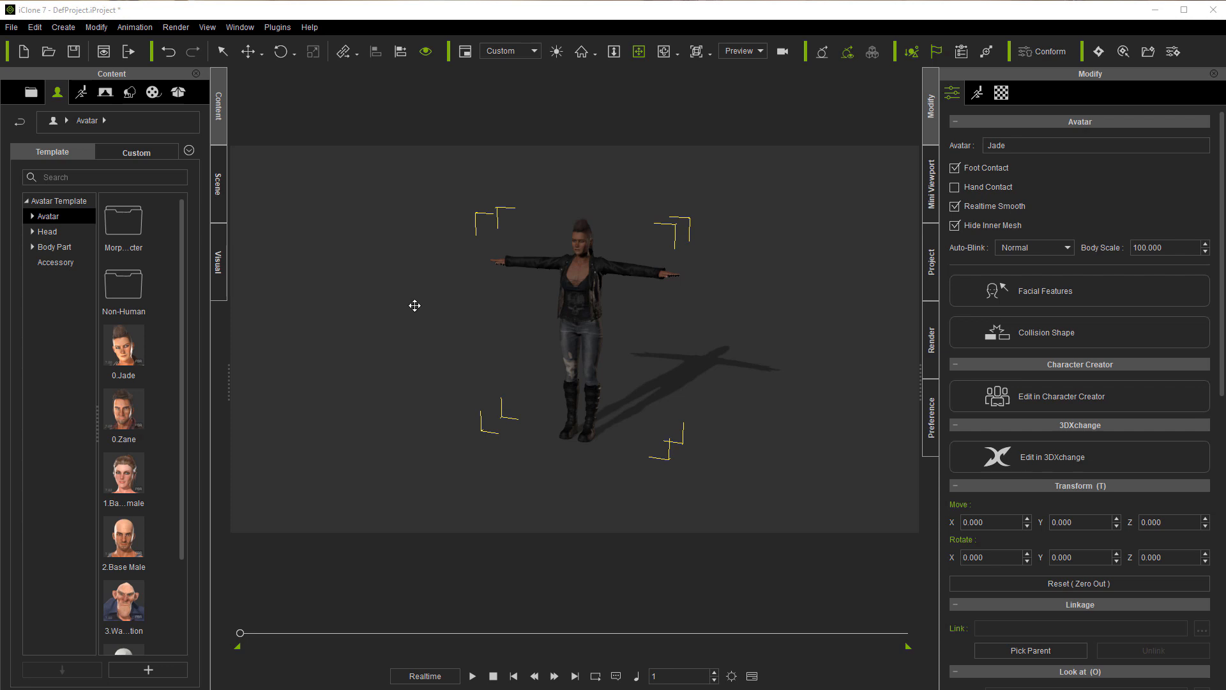
mouse_move(494, 295)
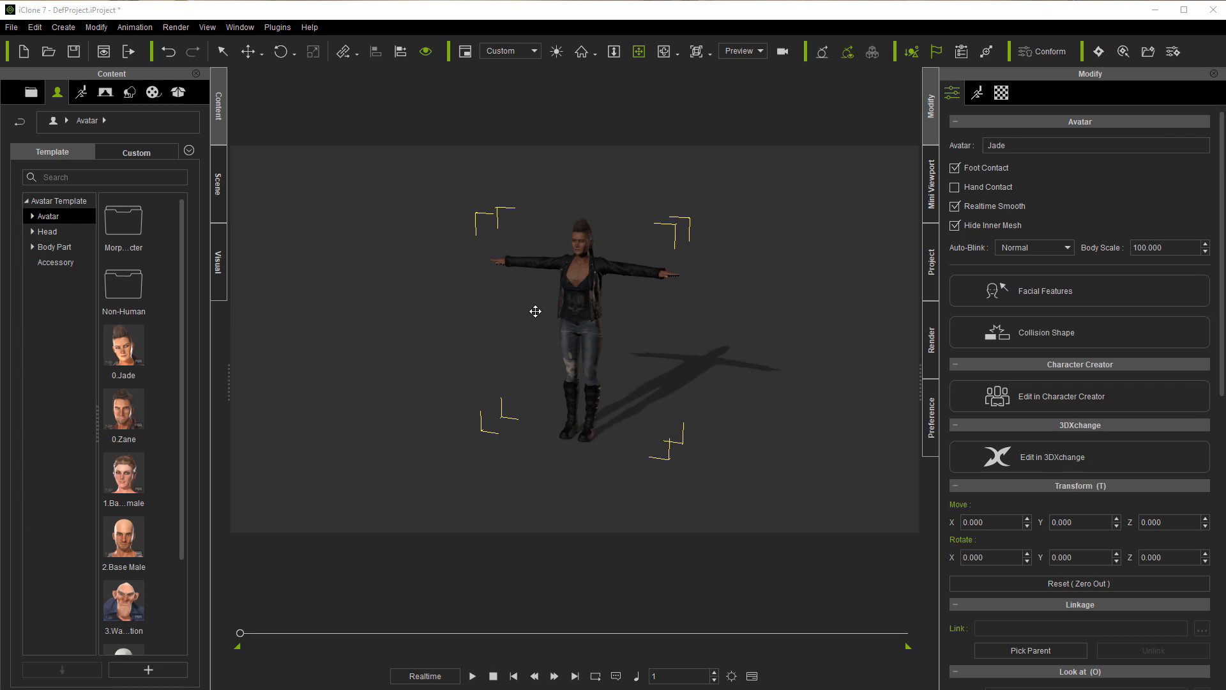
mouse_move(458, 322)
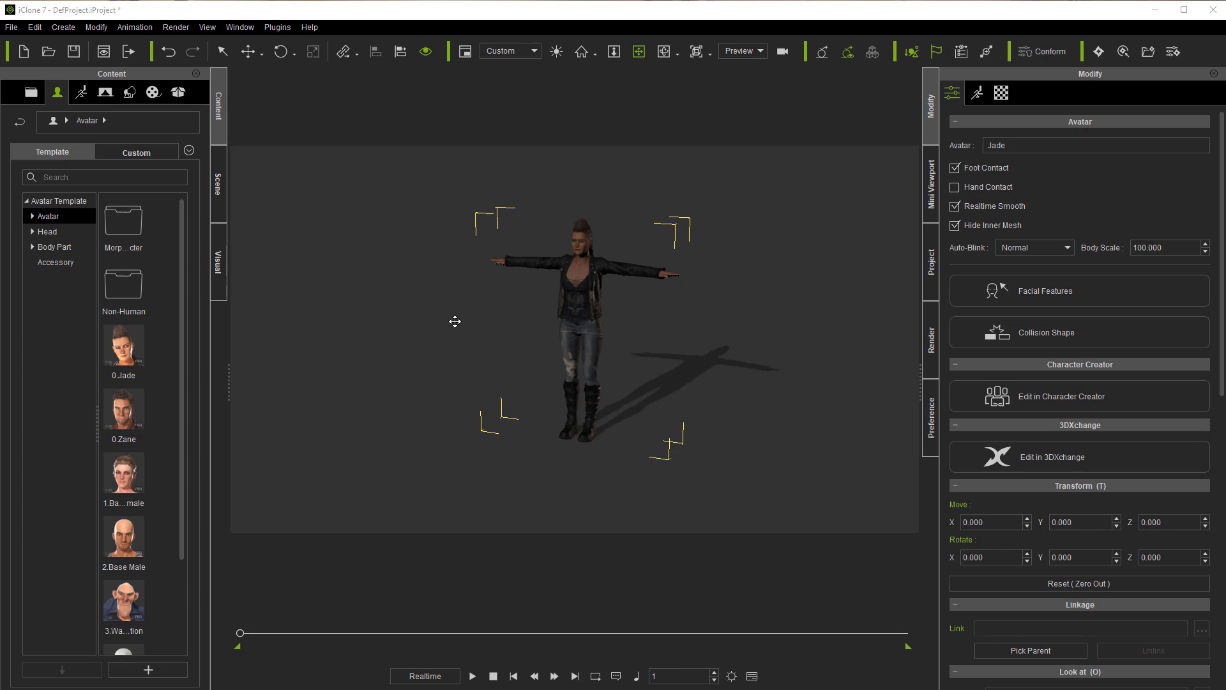
mouse_move(429, 268)
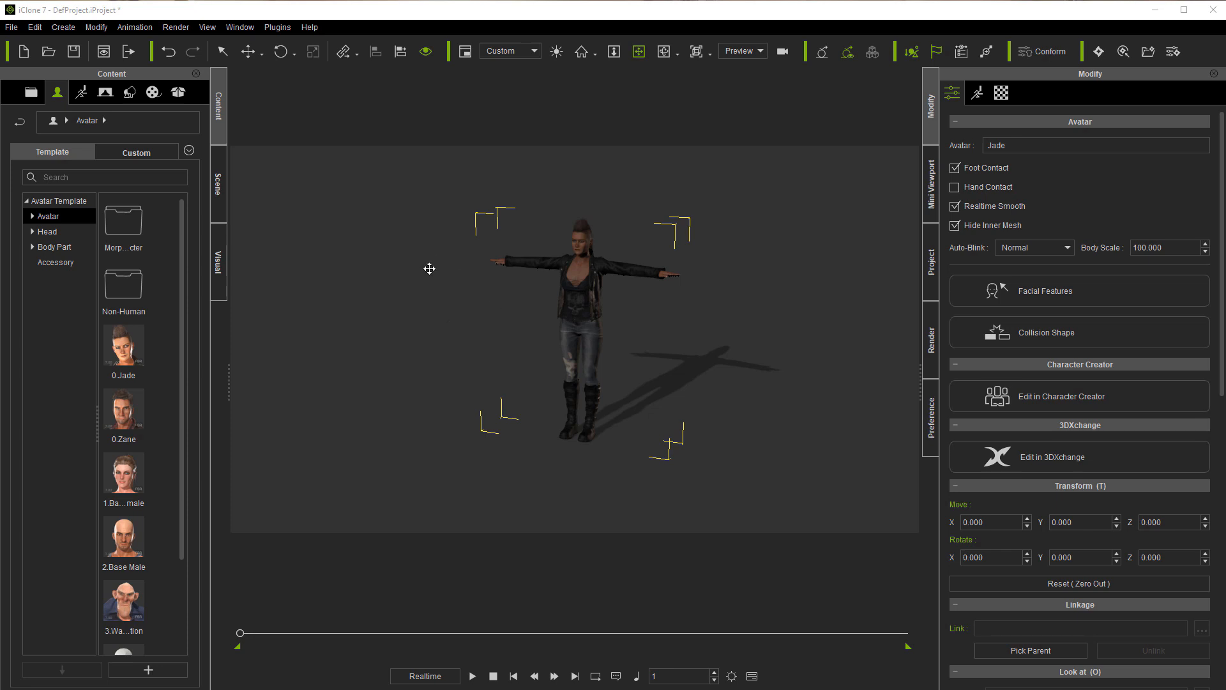
mouse_move(129, 121)
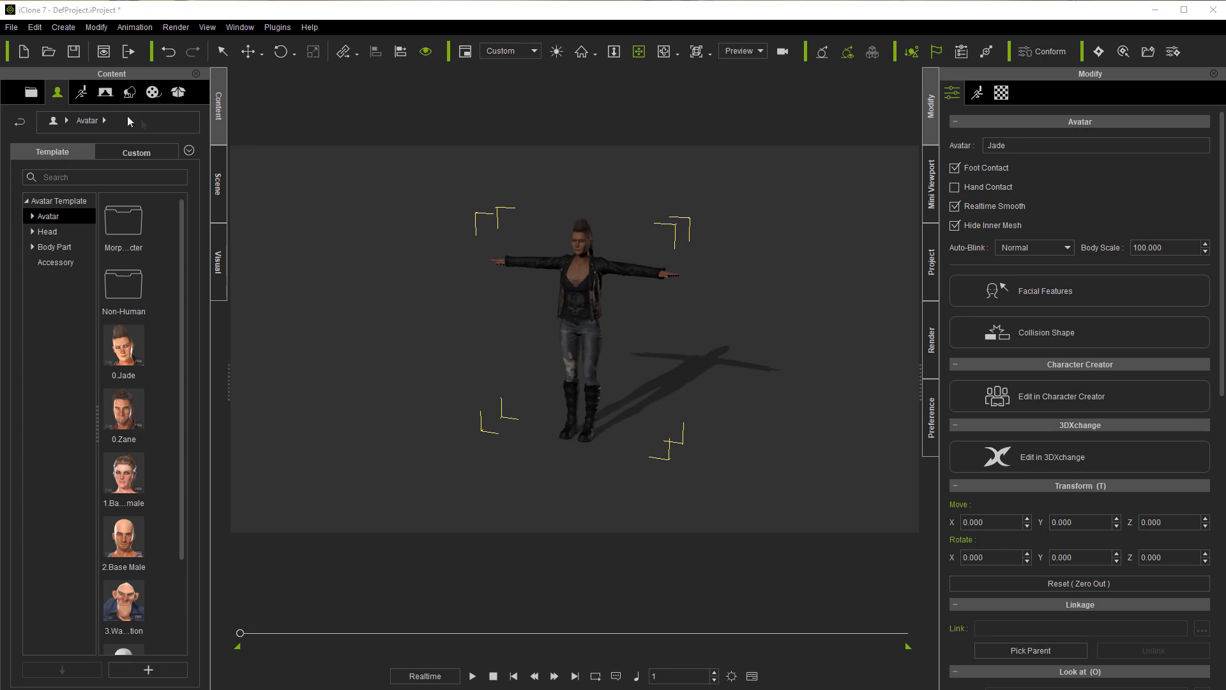
Attach the Pacifier pistols from the custom weapon accessories to Jade's hands.
click(56, 262)
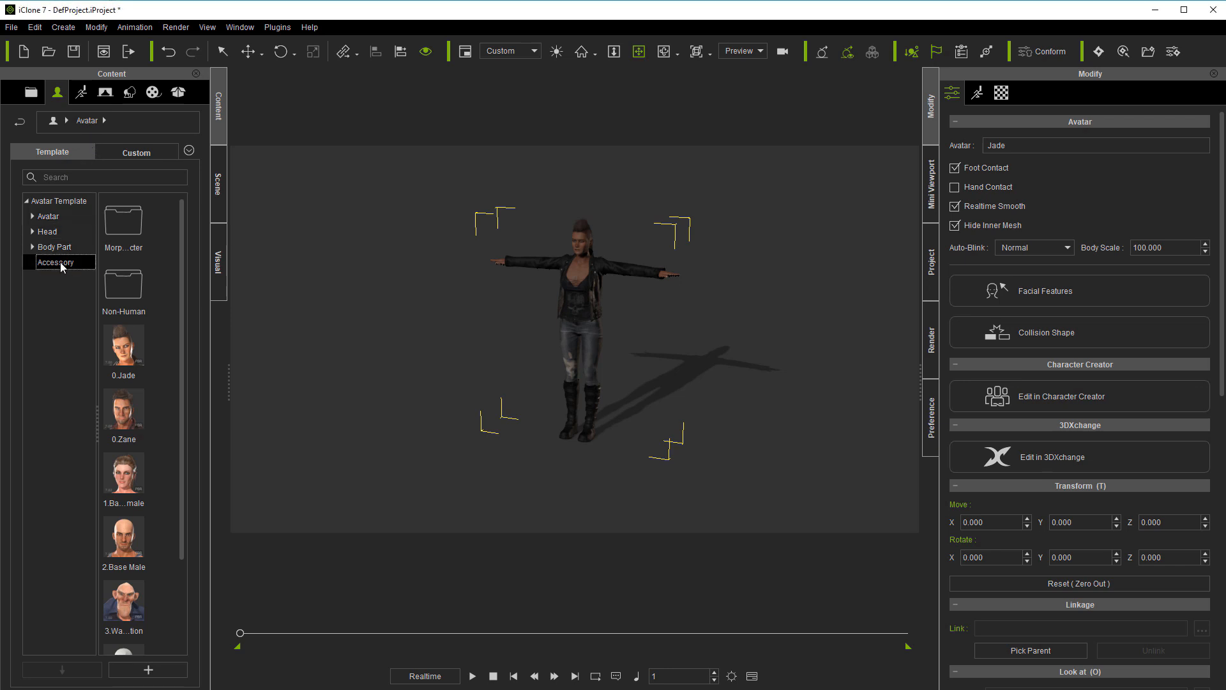
click(55, 262)
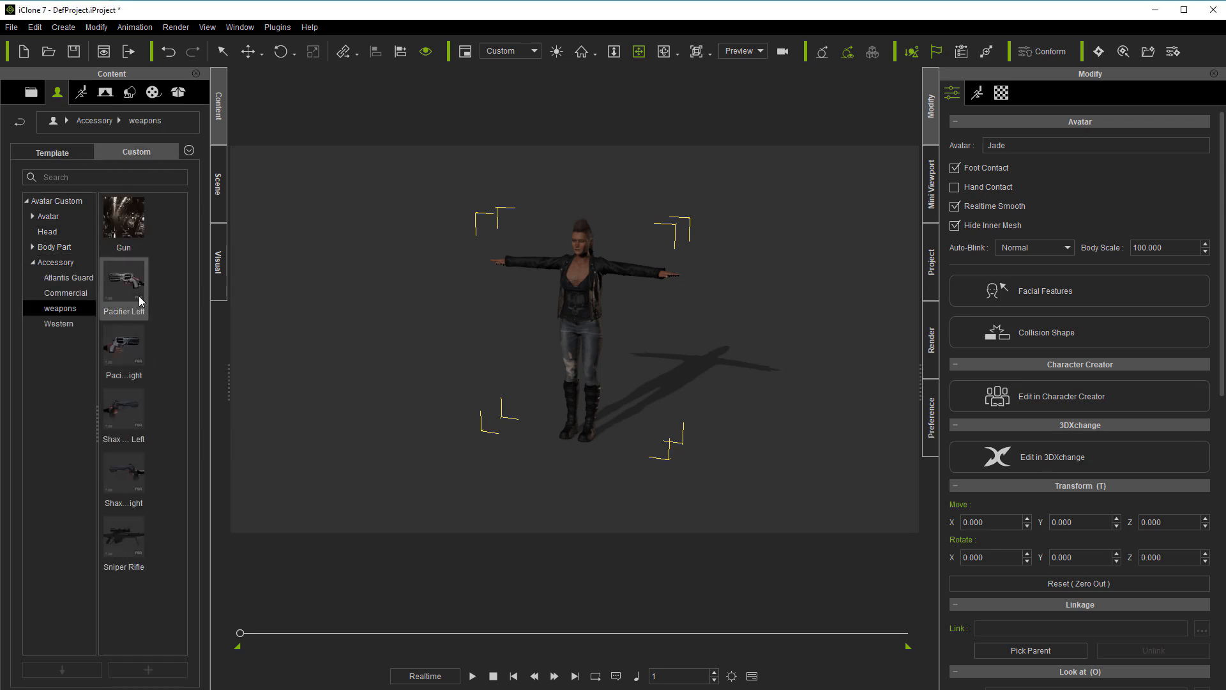
double_click(122, 345)
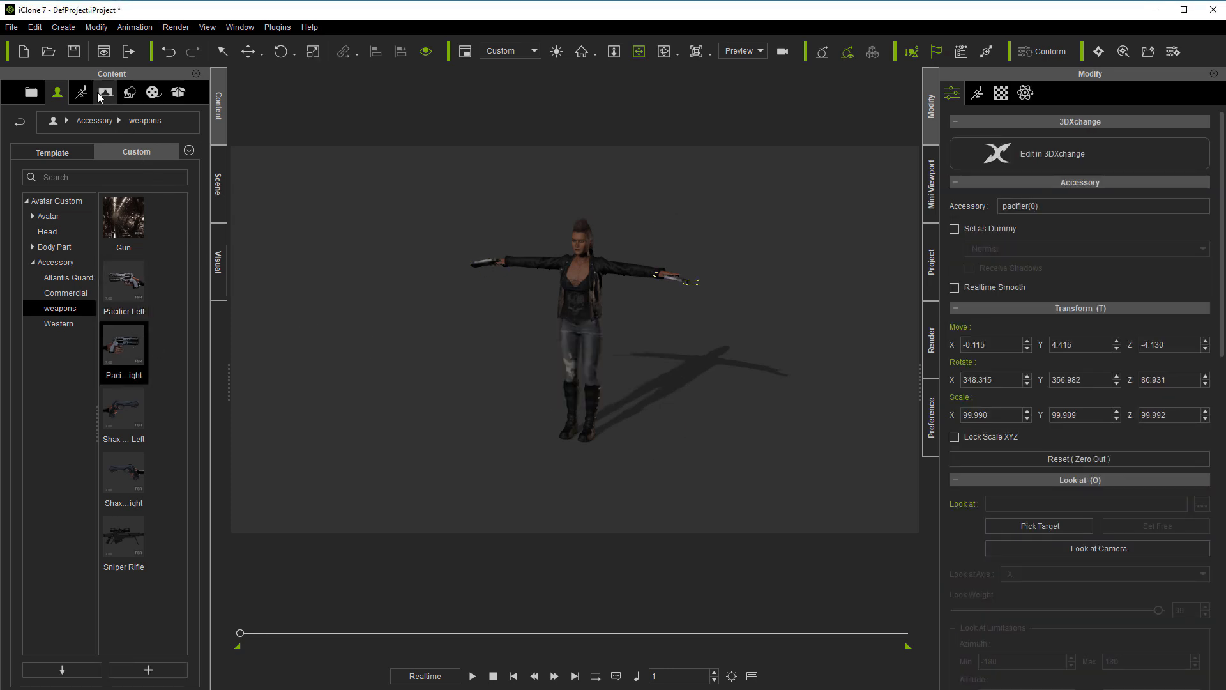
Apply the Cloudy sky and load the Mesh Medium street terrain.
click(106, 92)
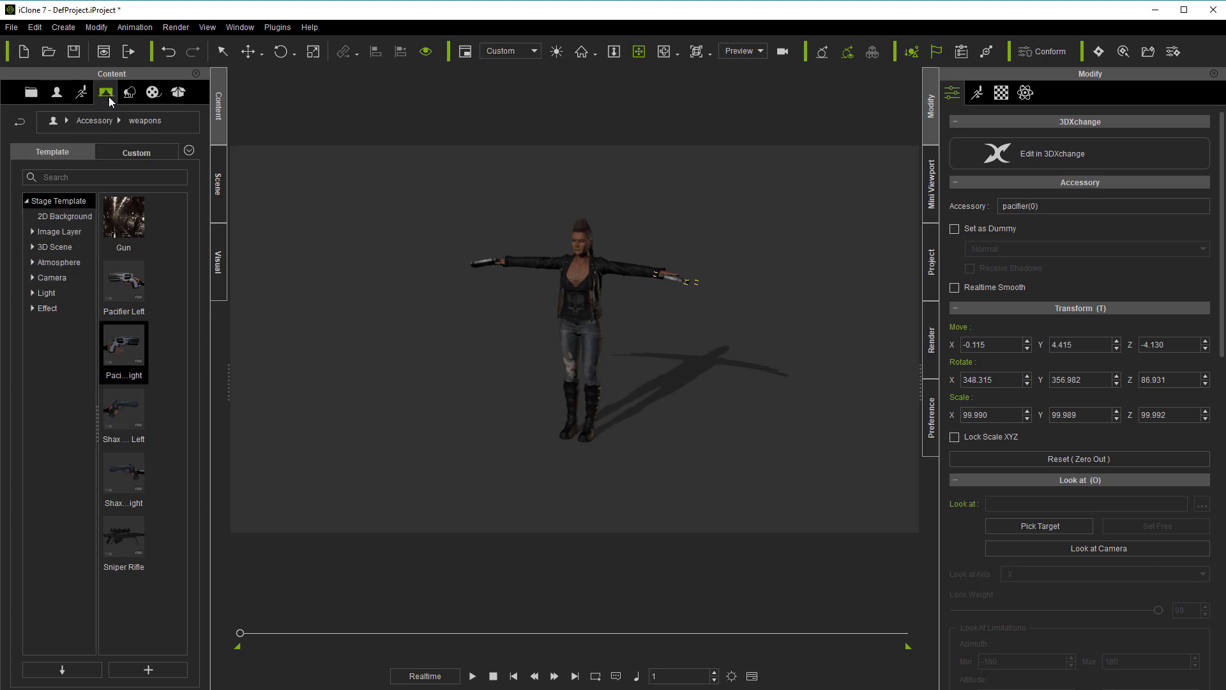
click(129, 92)
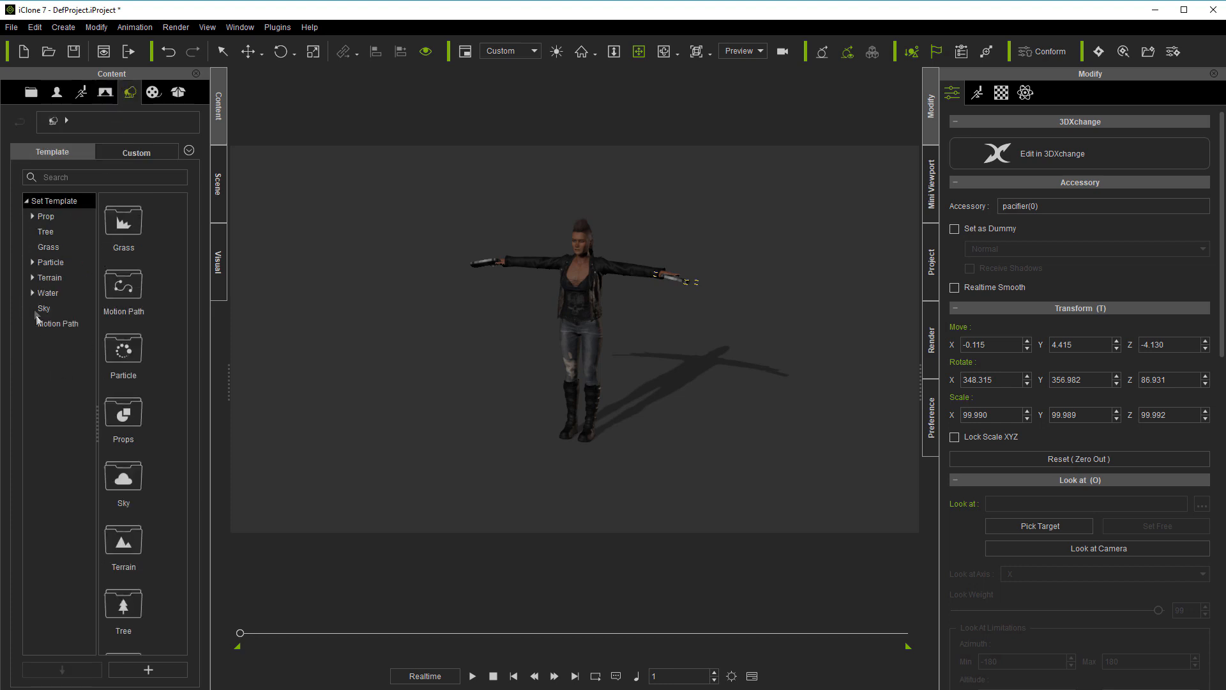
click(44, 307)
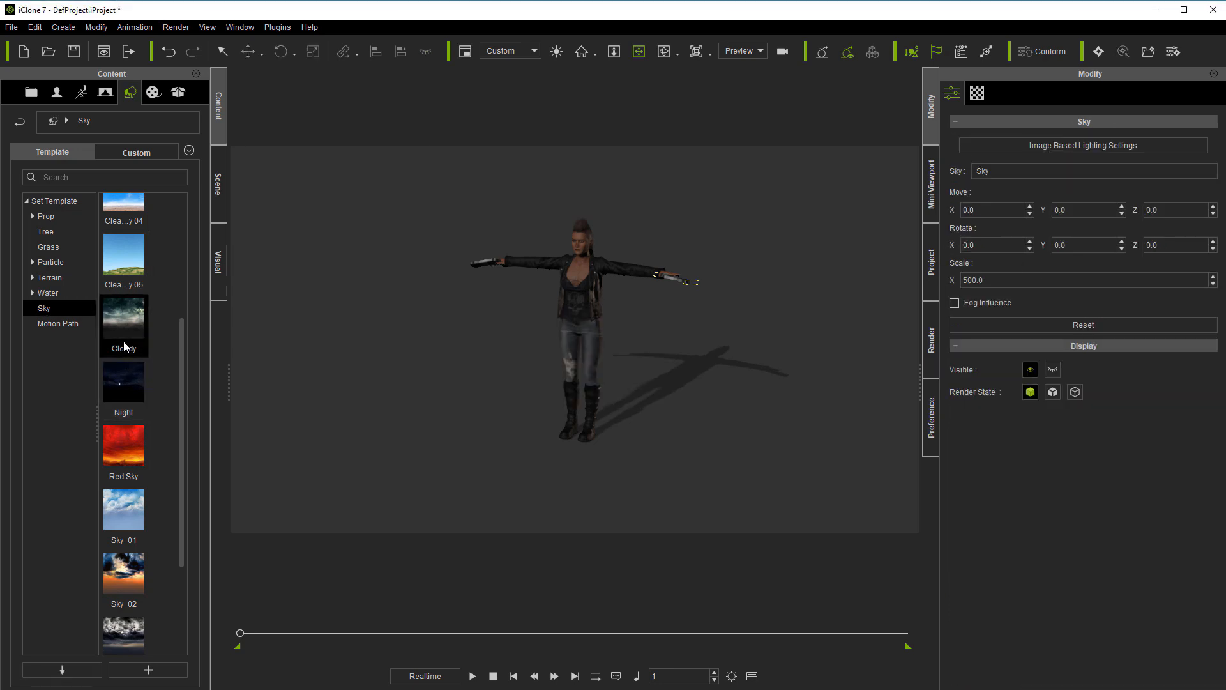
click(693, 51)
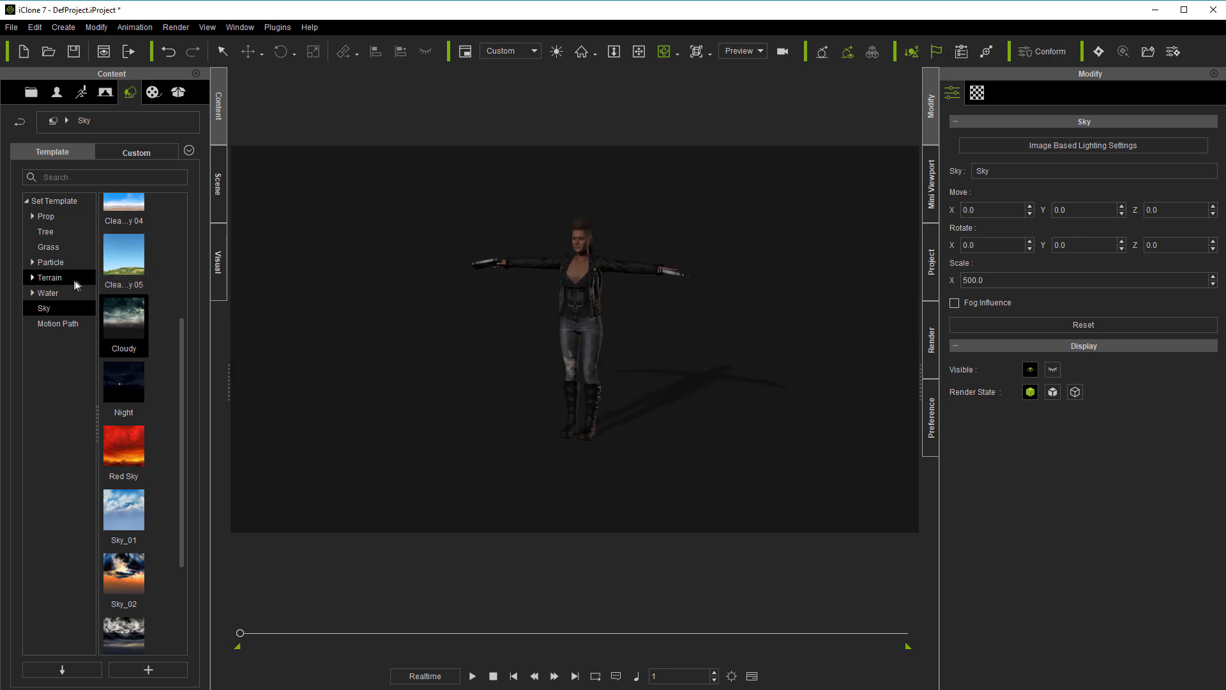
click(50, 276)
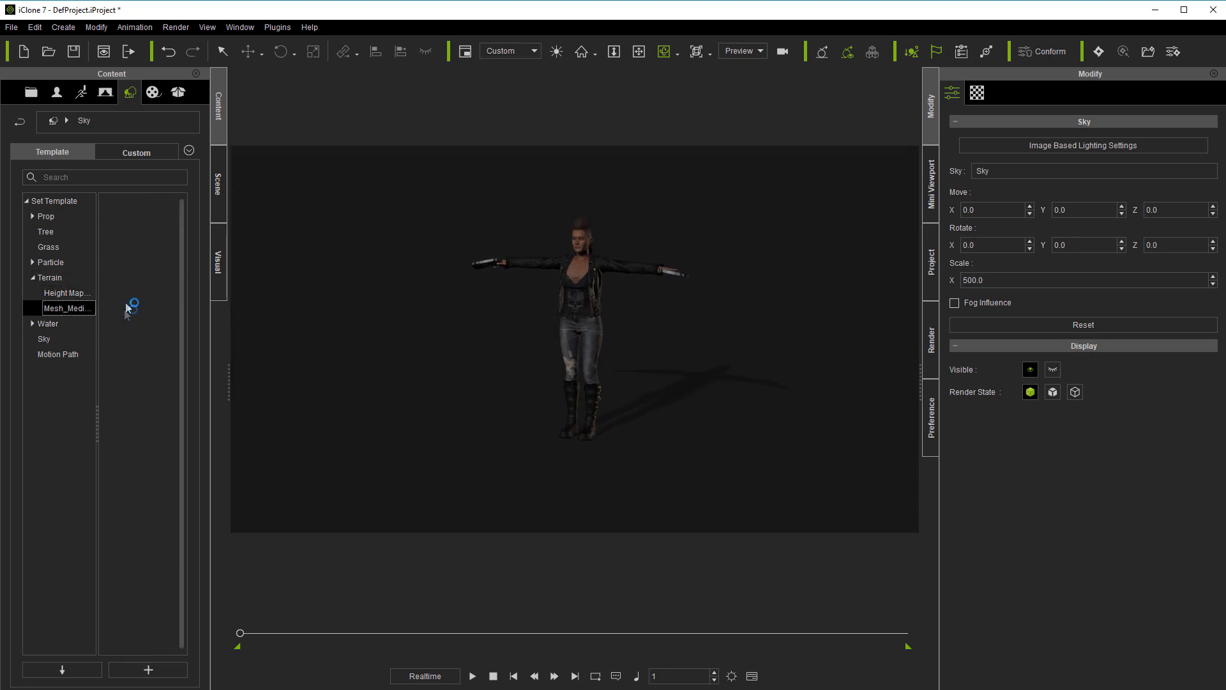
double_click(68, 307)
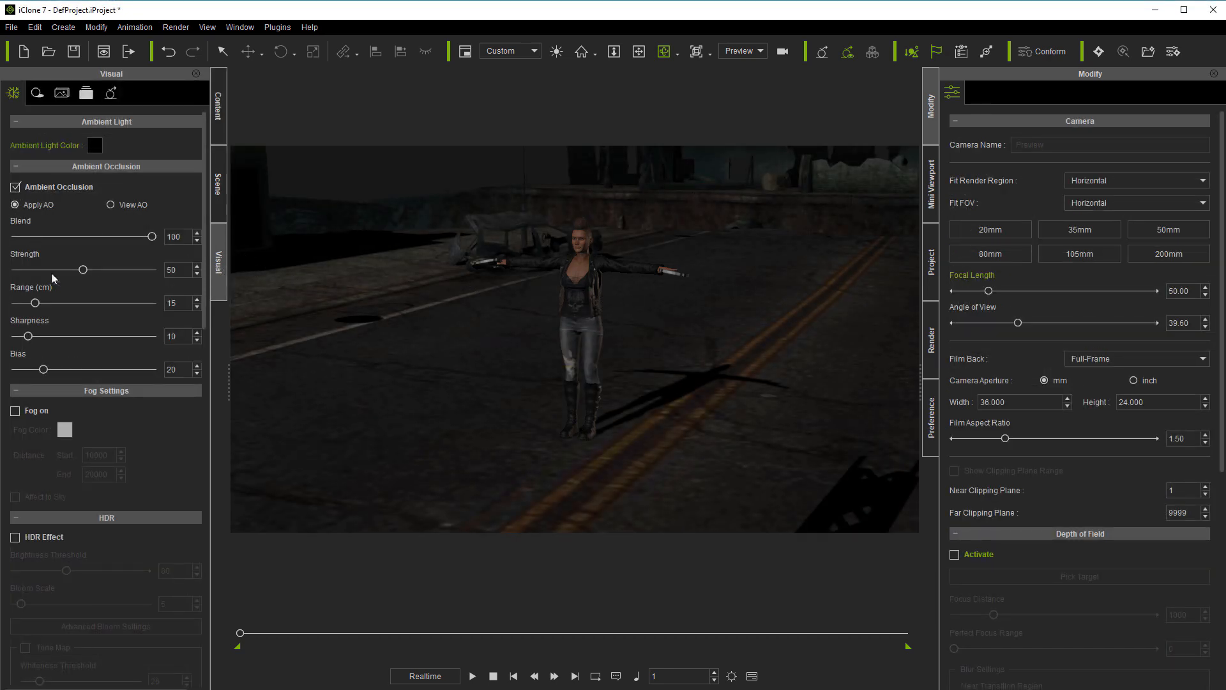
Raise ambient occlusion range and strength, and enable HDR Effect with Tone Map.
drag(34, 302, 86, 303)
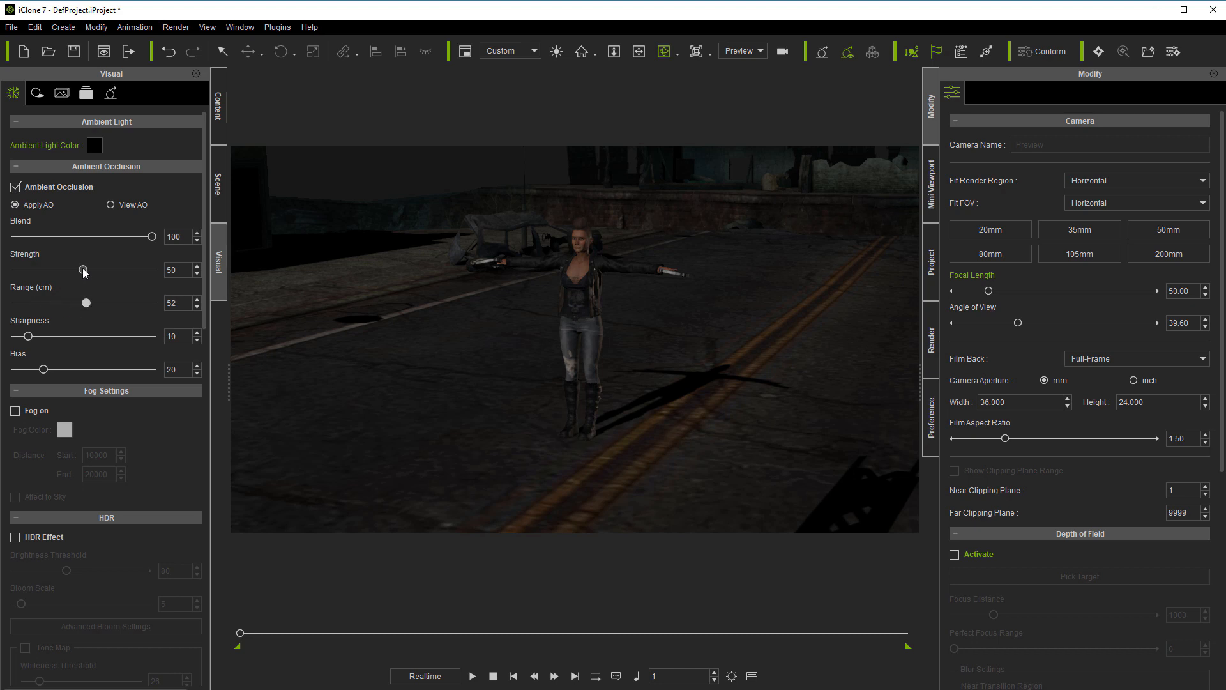
drag(83, 269, 112, 269)
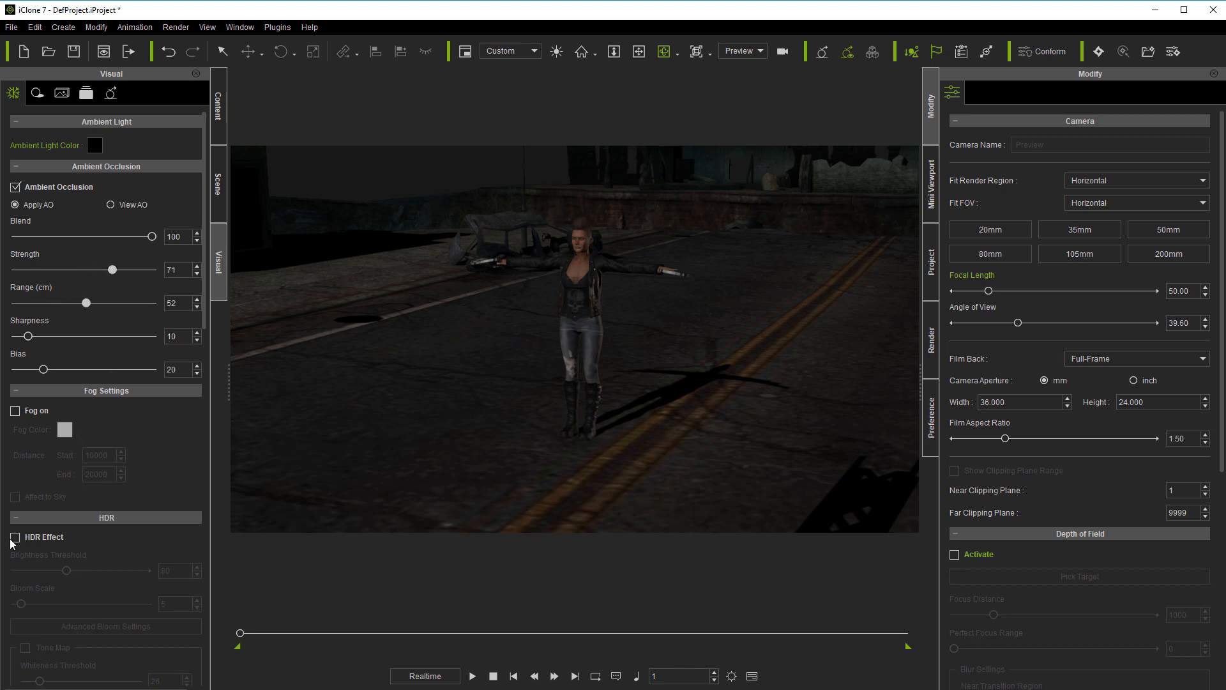
click(14, 541)
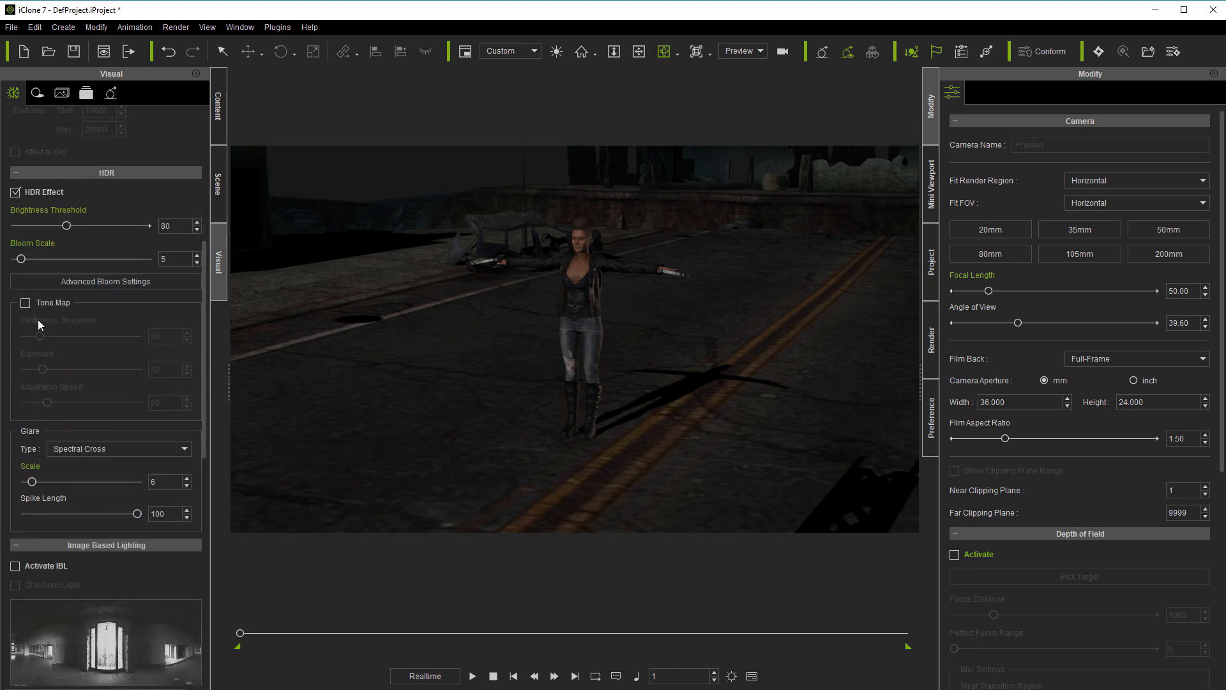
click(25, 302)
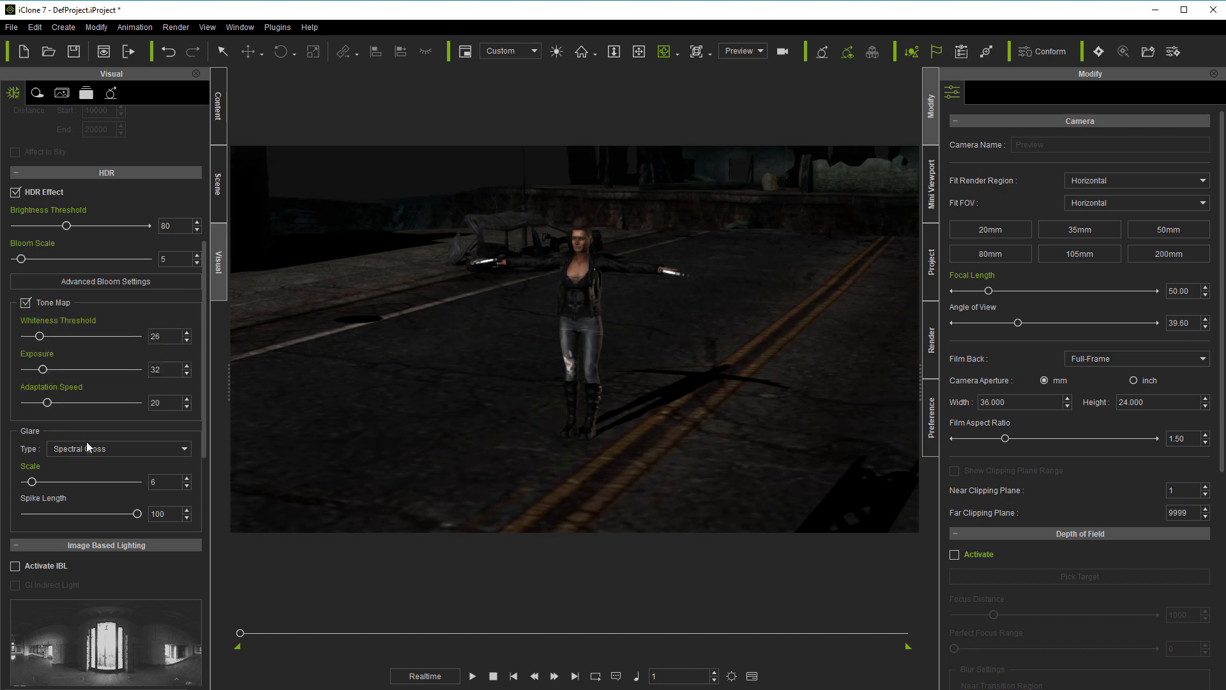
Activate image-based lighting and lower IBL Strength to 9.
scroll(down, 3)
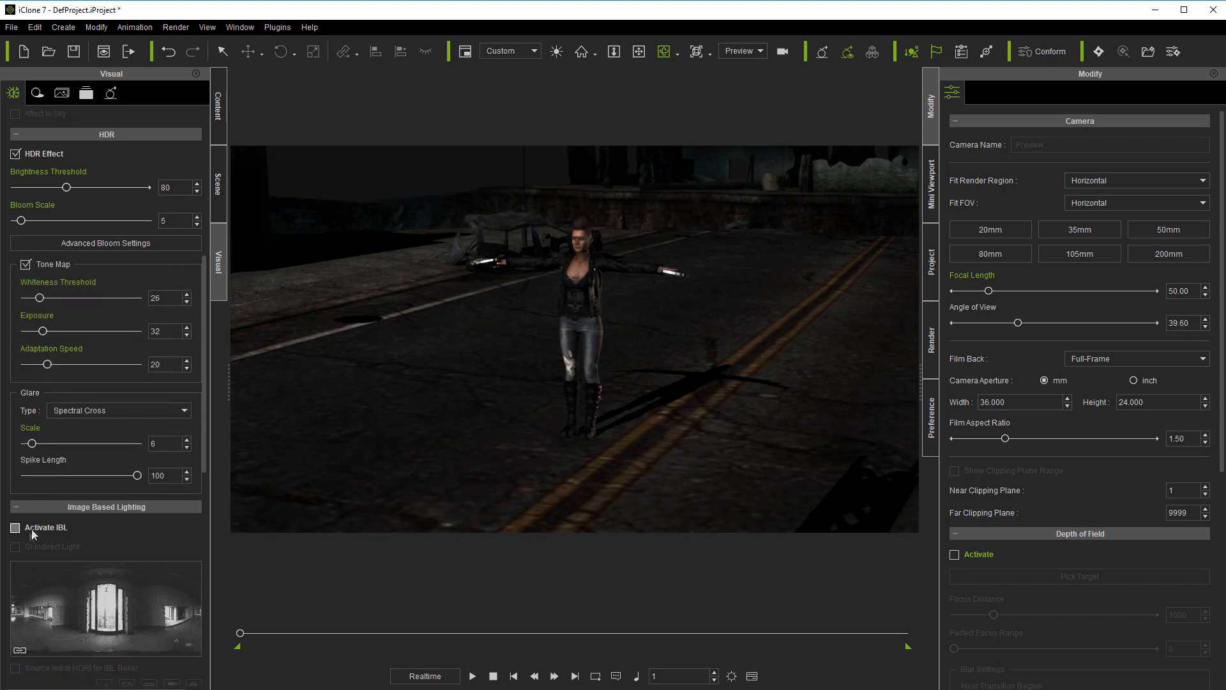
click(15, 526)
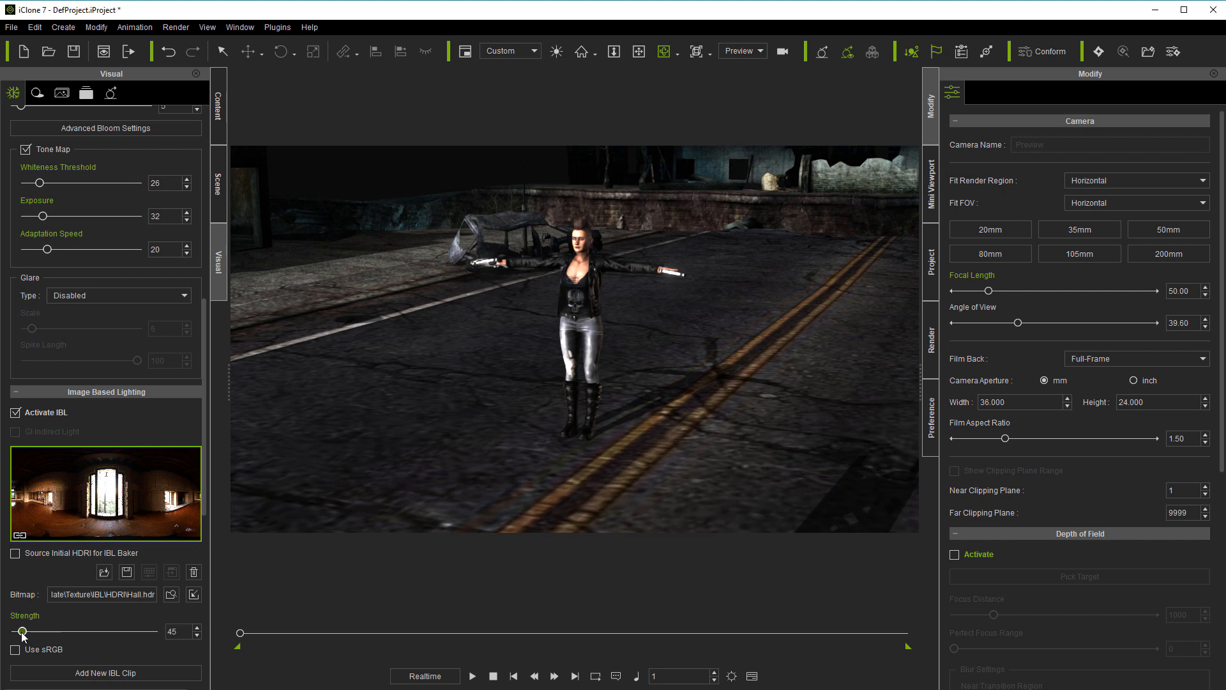
drag(21, 631, 19, 631)
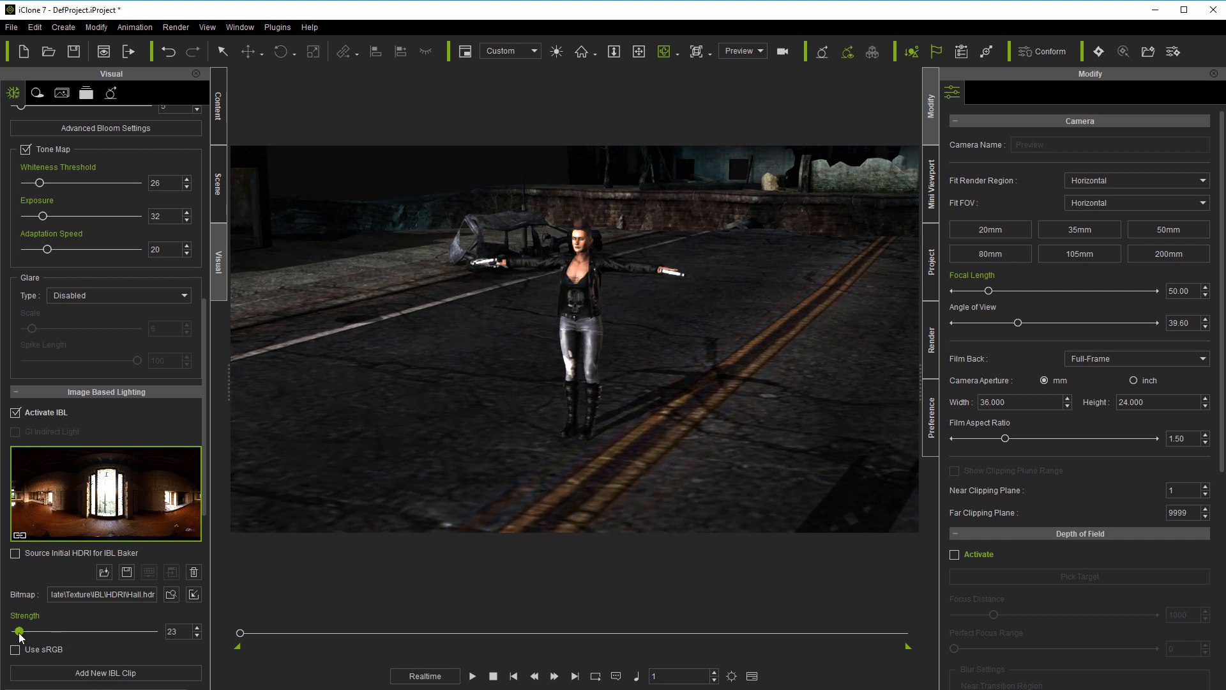
drag(19, 631, 14, 631)
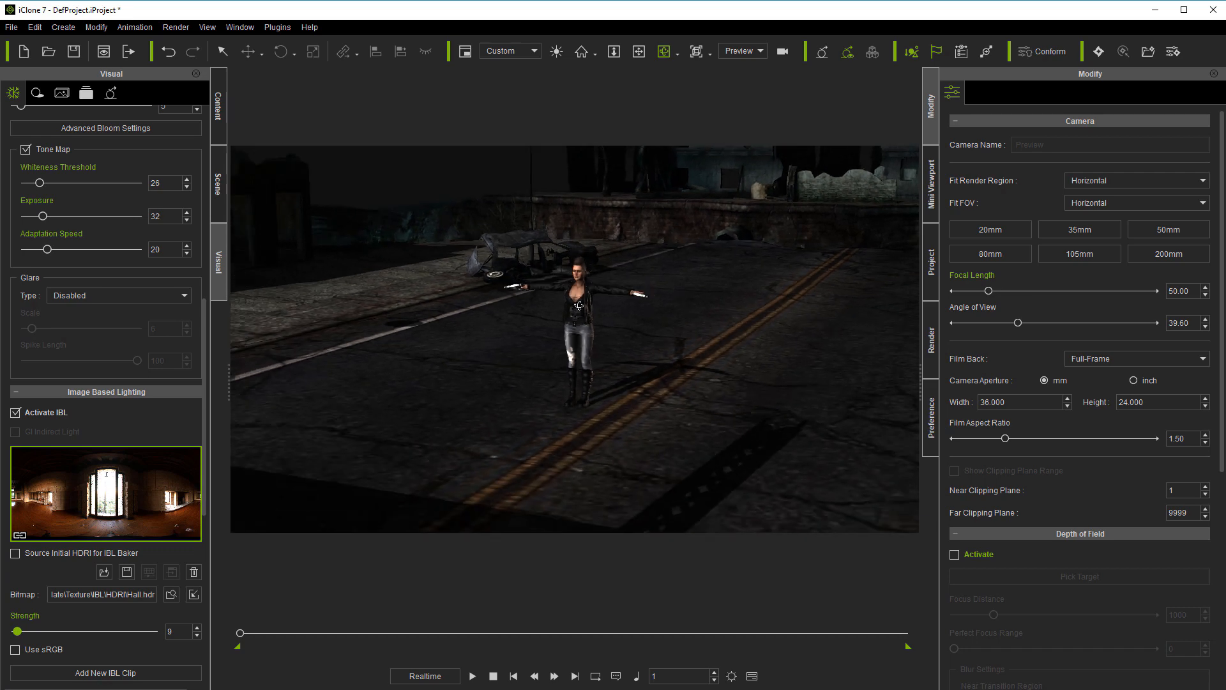
Make Jade perform MuzDn_Catwalk_Loop.
right_click(577, 305)
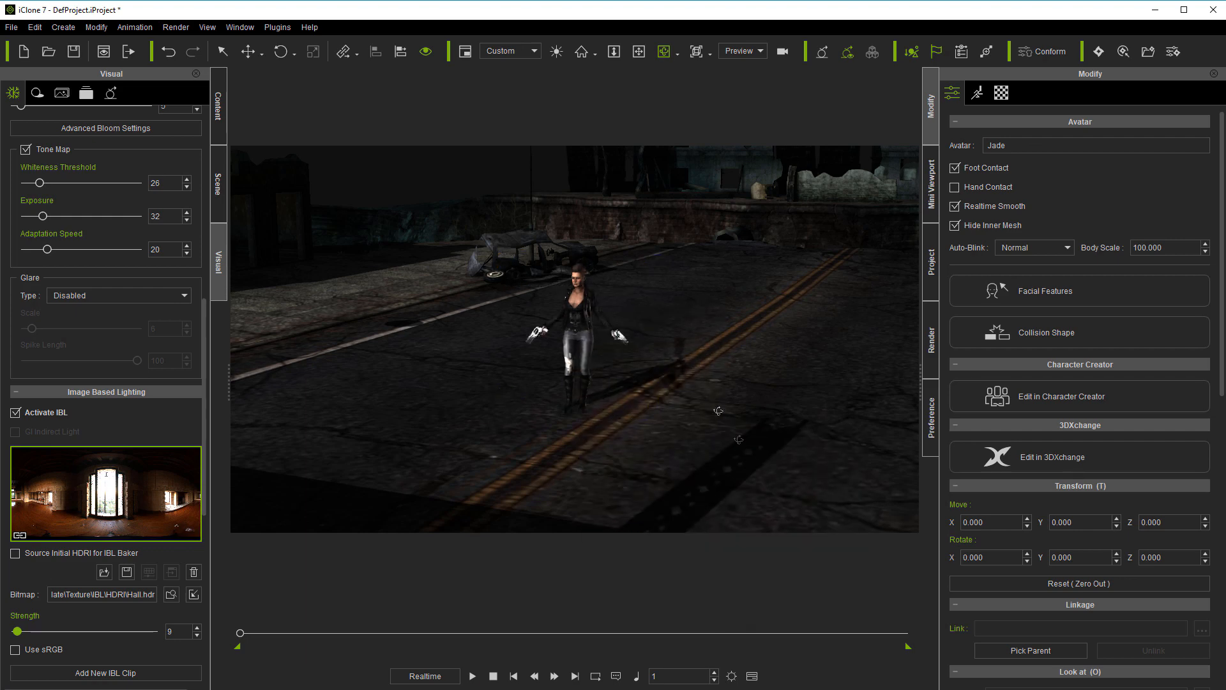
click(472, 676)
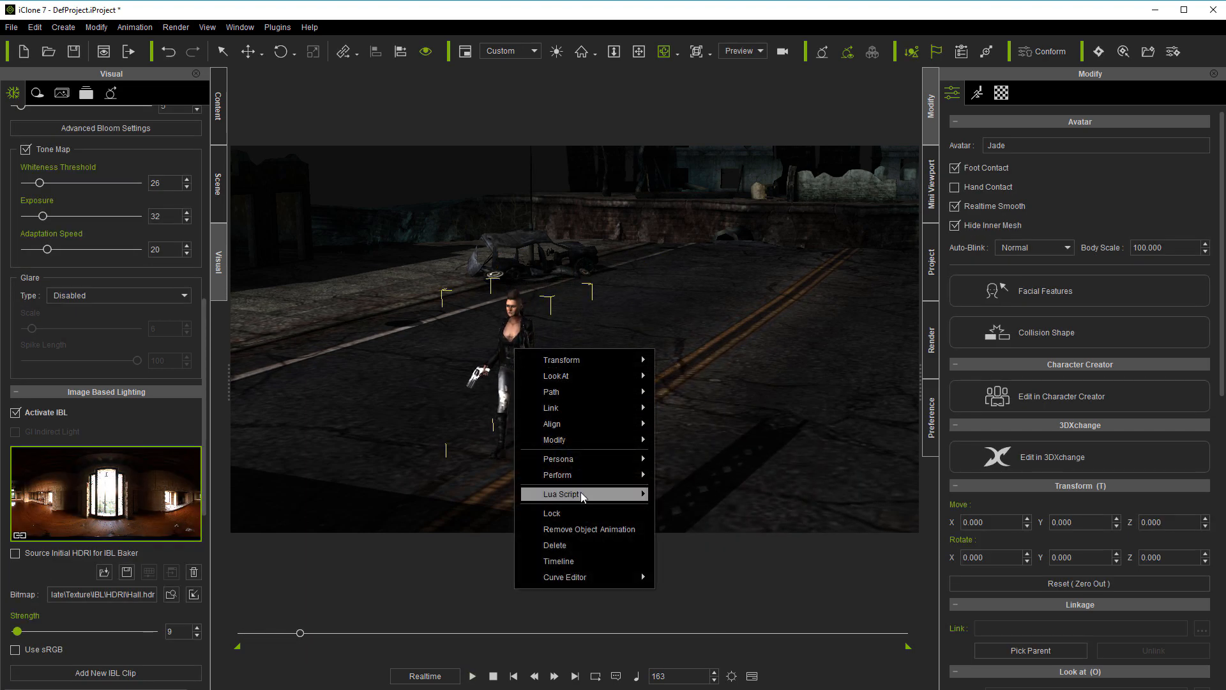
mouse_move(558, 475)
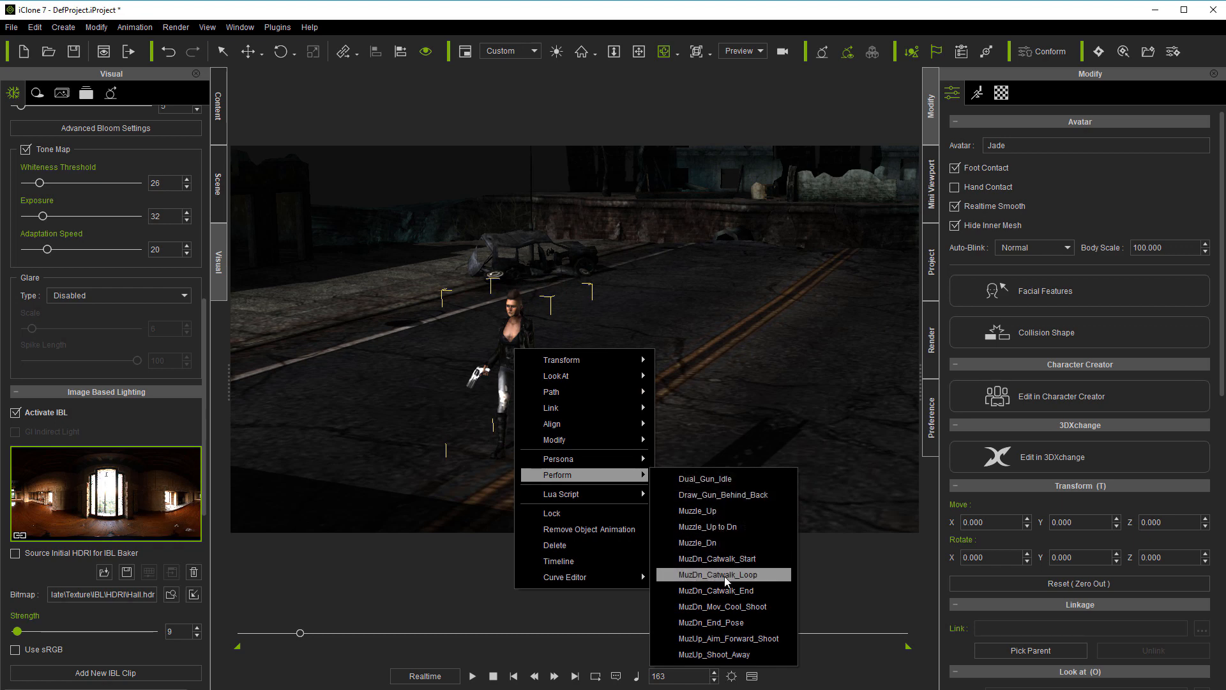
click(717, 574)
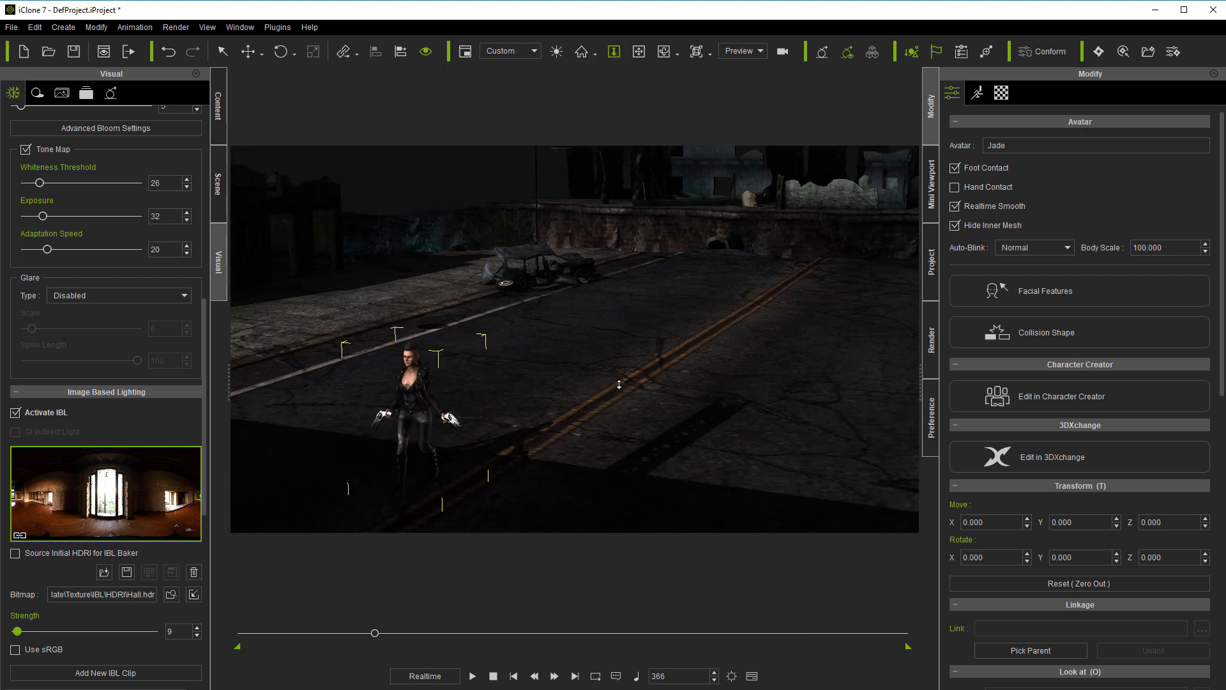
Add the MuzDn_Catwalk_End performance to Jade.
right_click(426, 383)
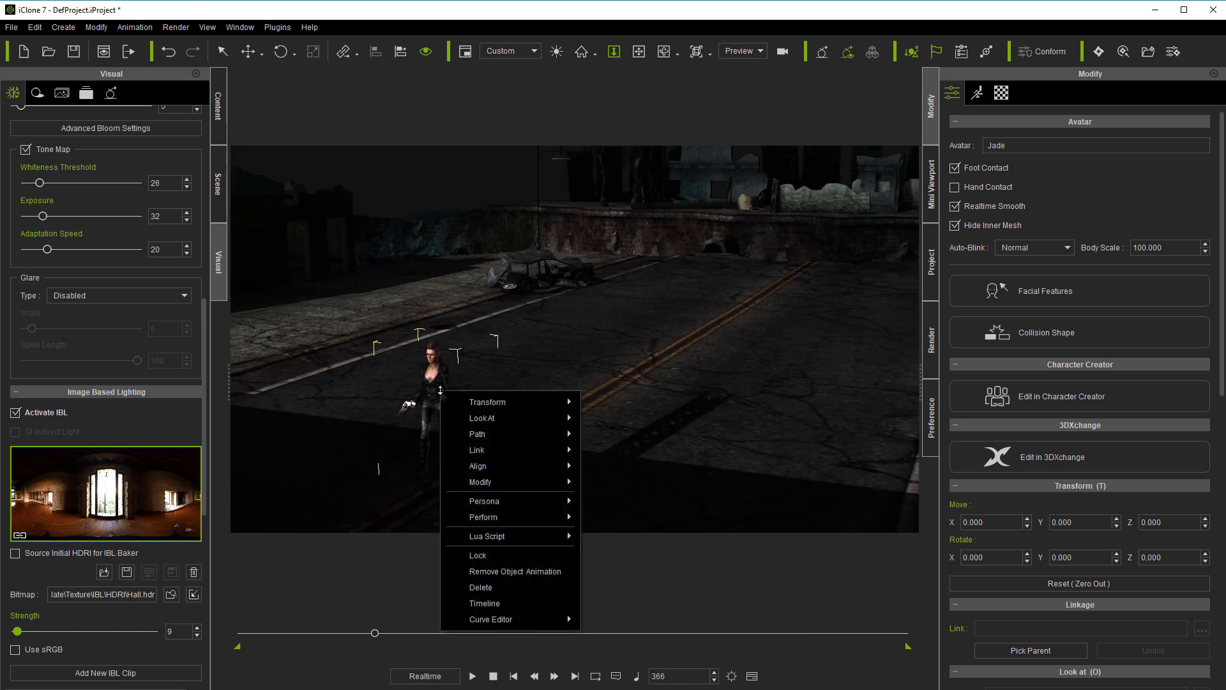
mouse_move(482, 516)
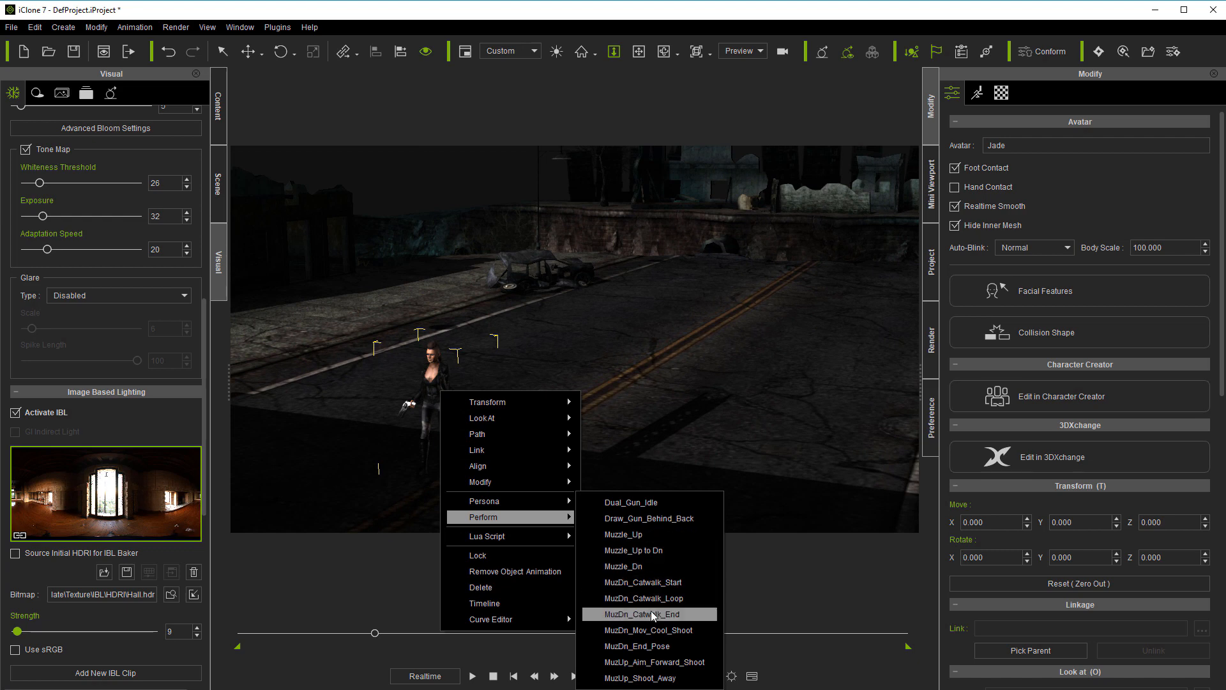
click(644, 614)
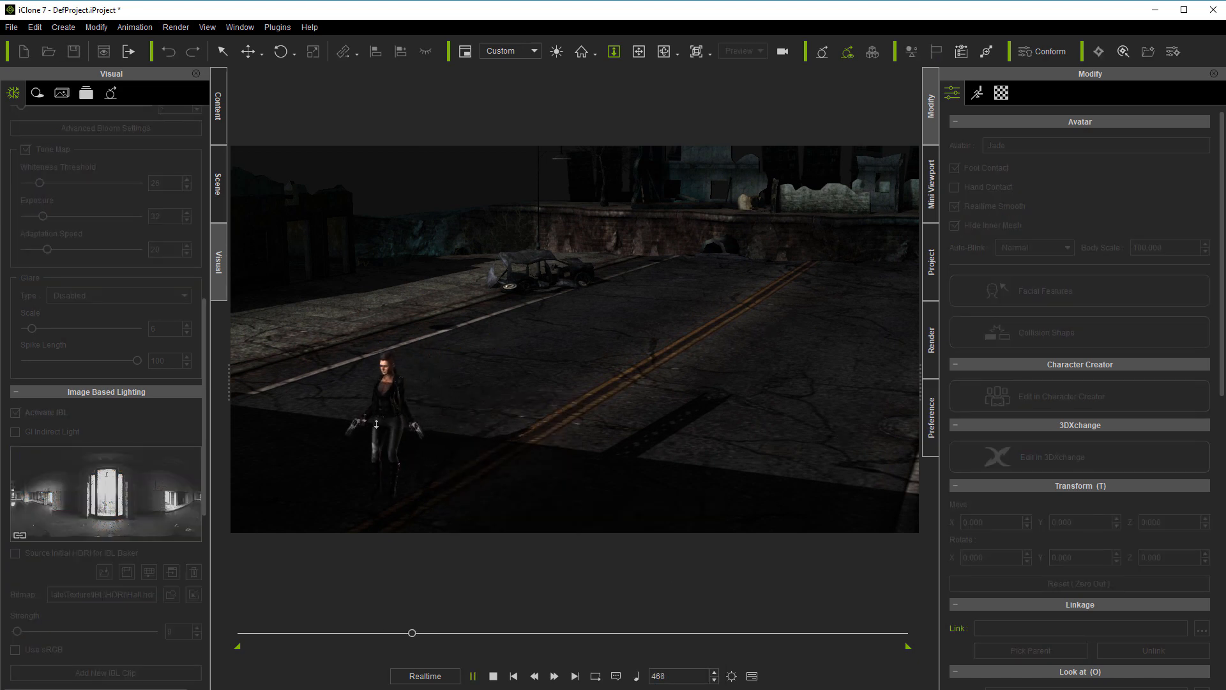
right_click(379, 383)
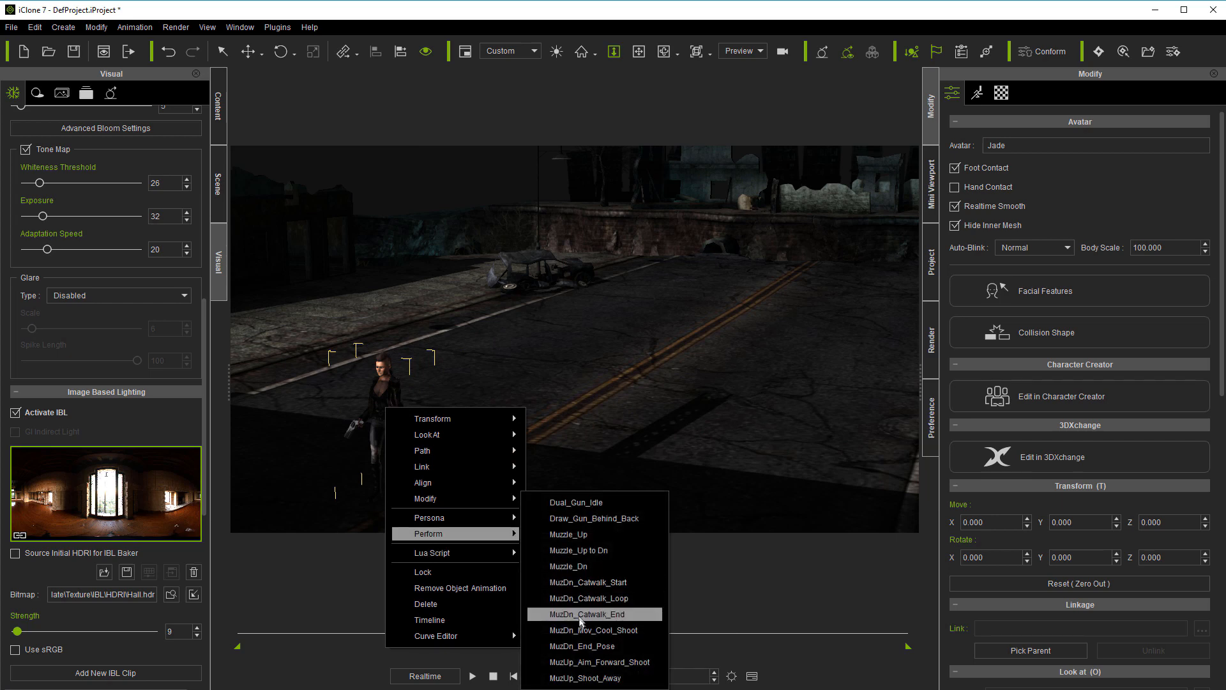
click(592, 614)
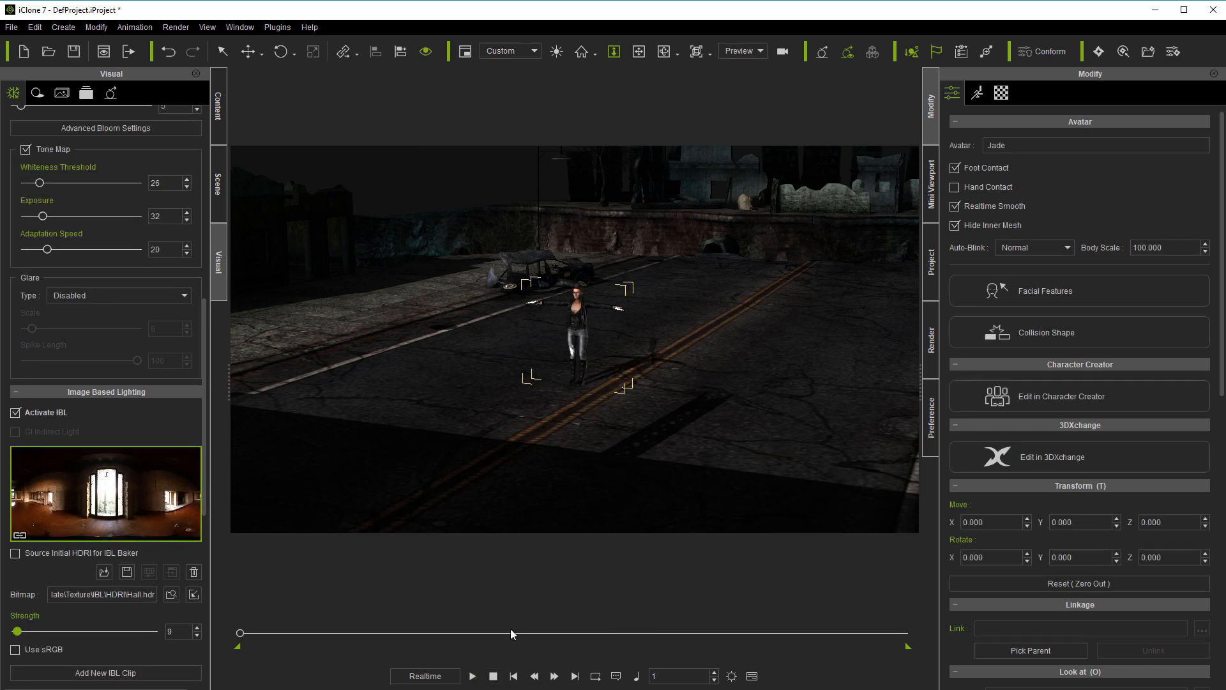
mouse_move(561, 119)
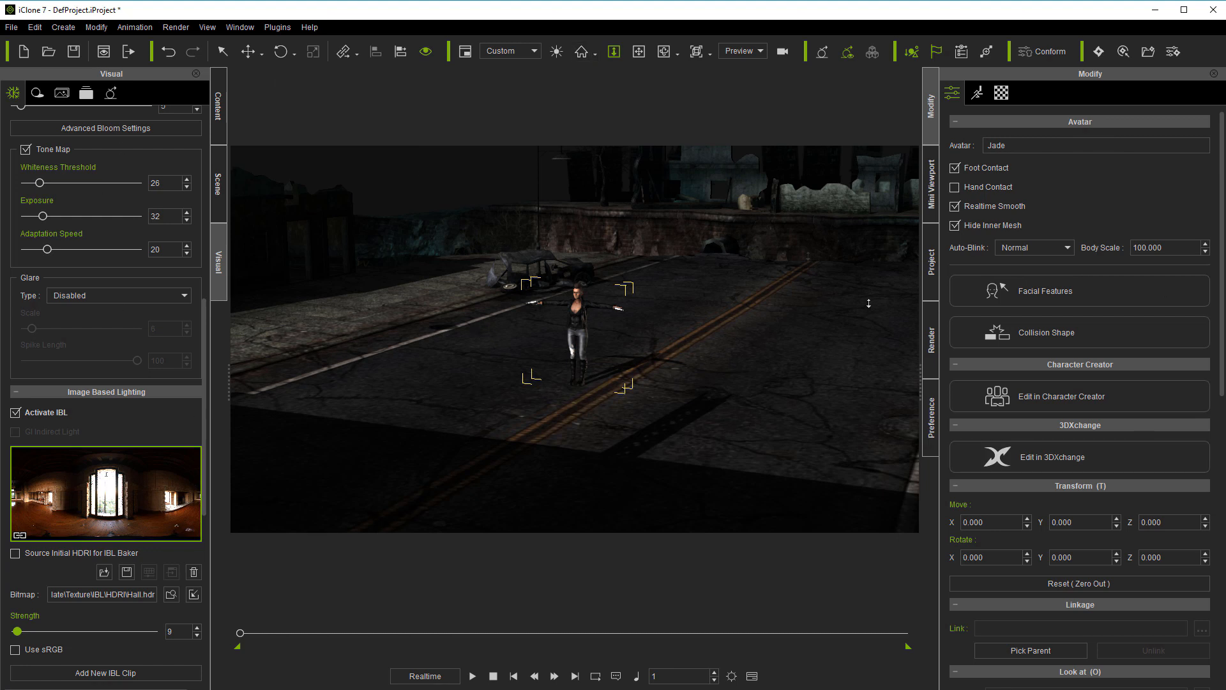
mouse_move(398, 266)
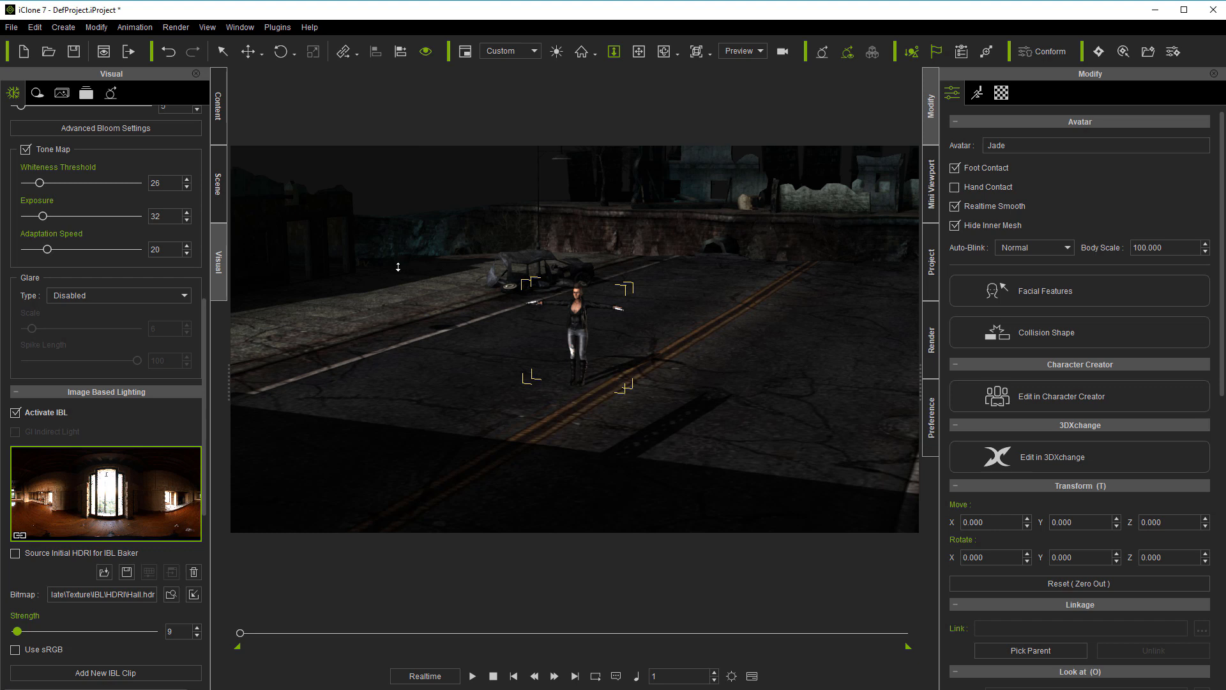
mouse_move(476, 271)
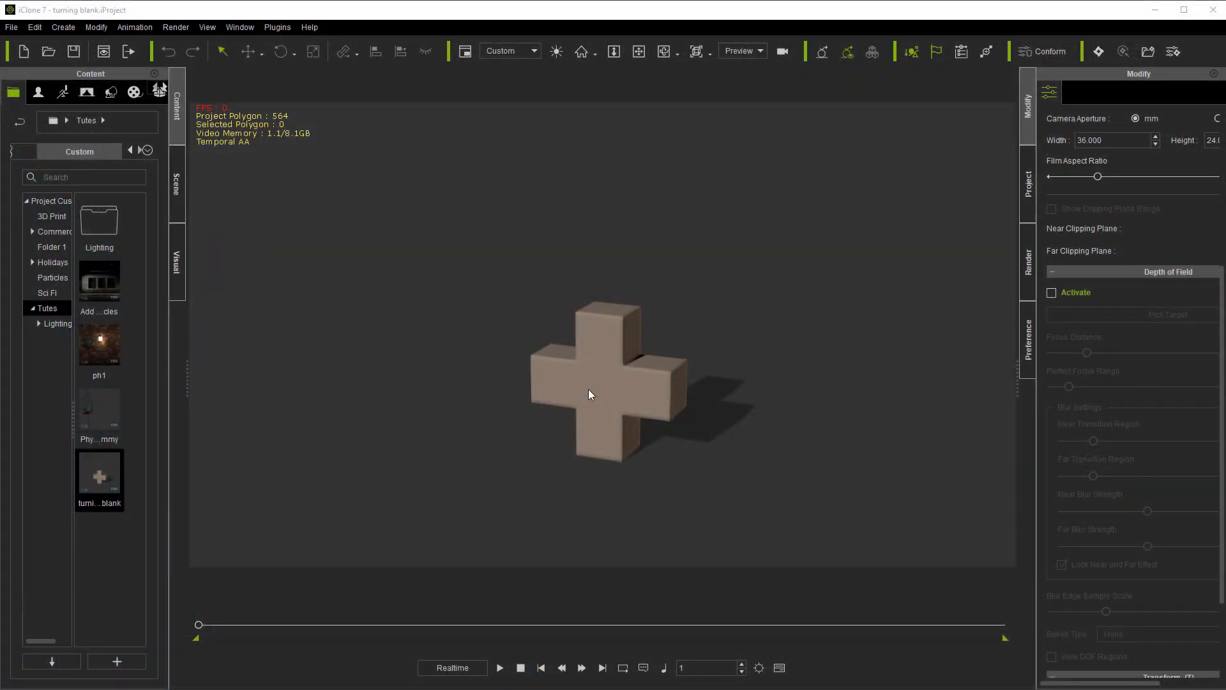
Select the cross and key its first rotation at frame 450.
click(590, 383)
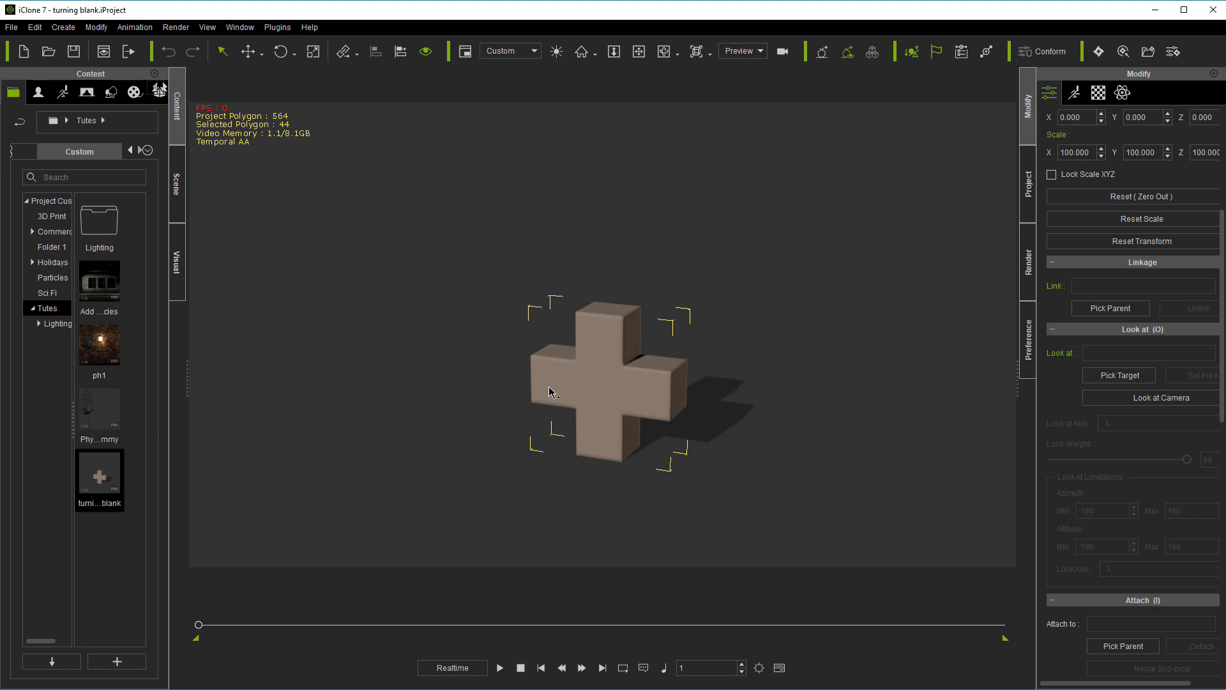
mouse_move(550, 393)
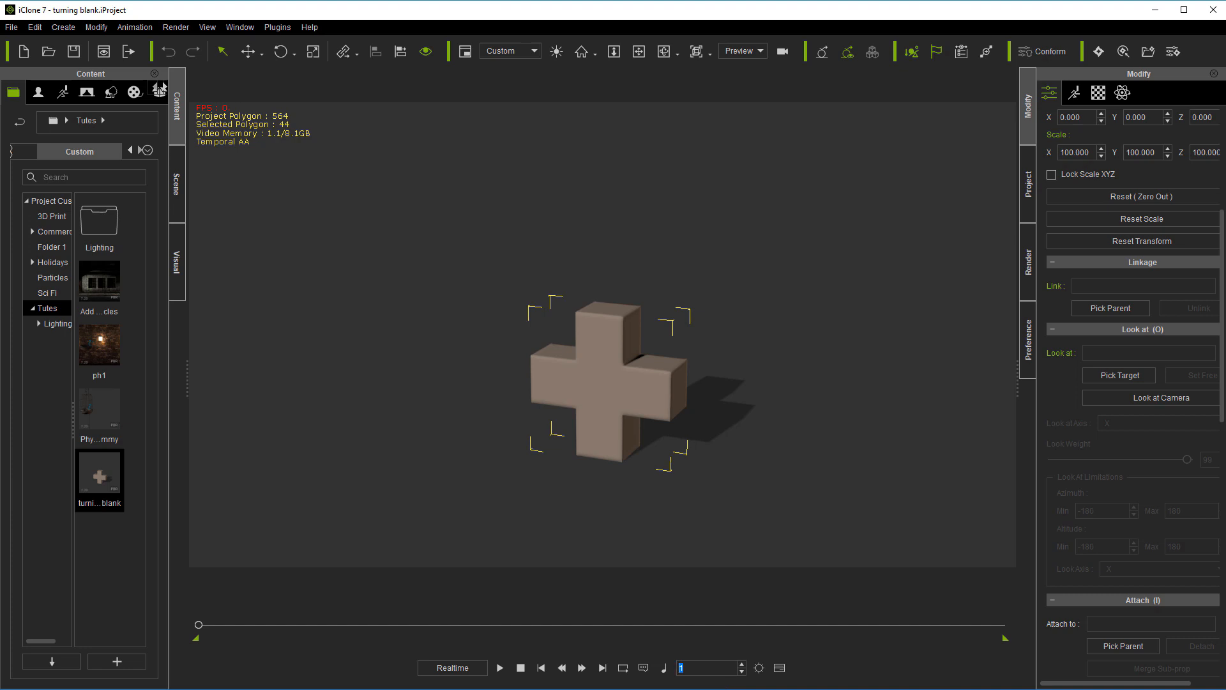
mouse_move(731, 689)
text(450)
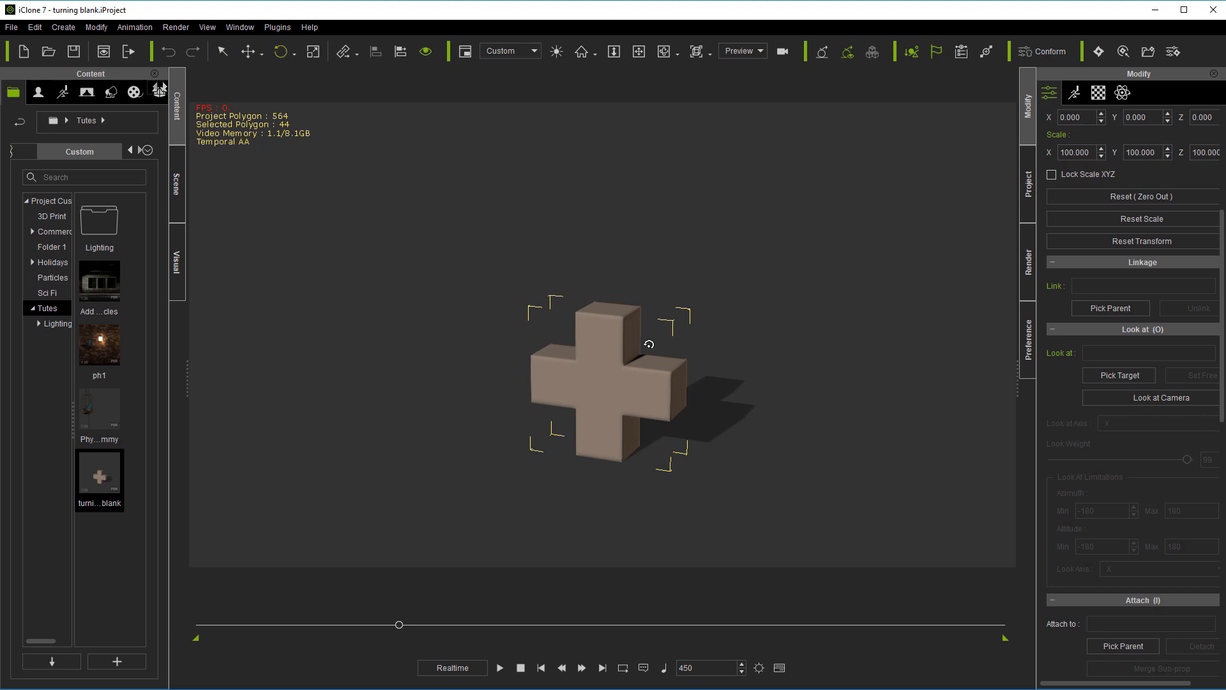
drag(649, 345, 623, 391)
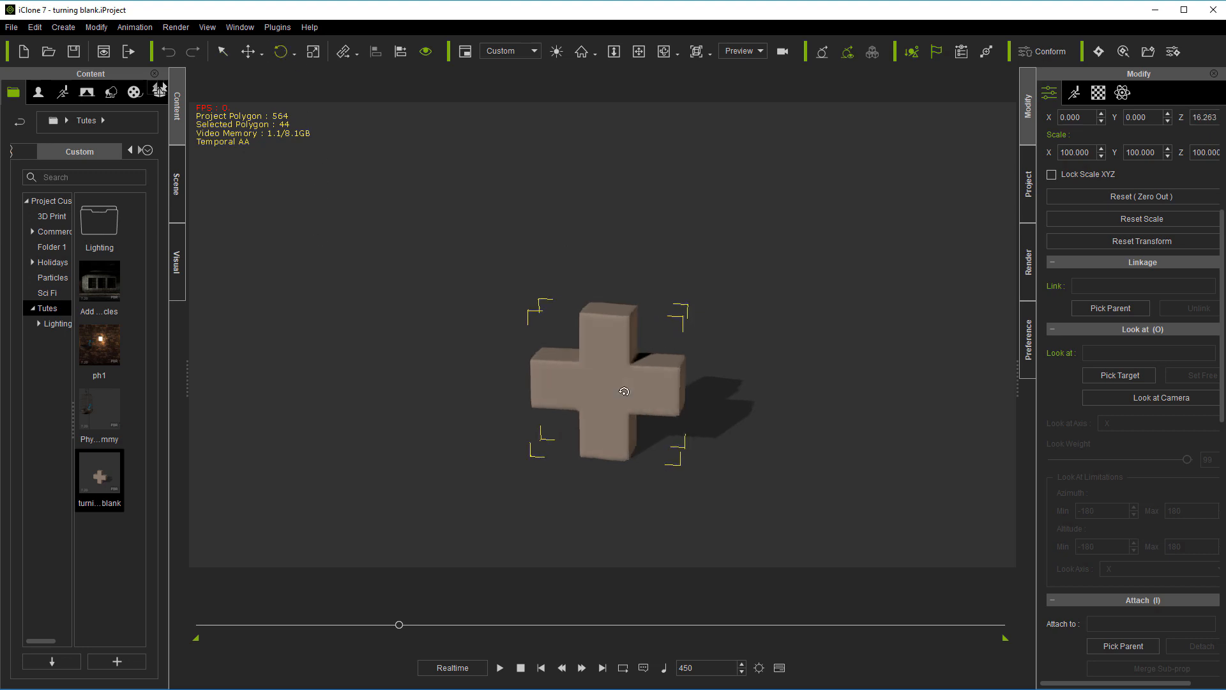
drag(623, 391, 676, 429)
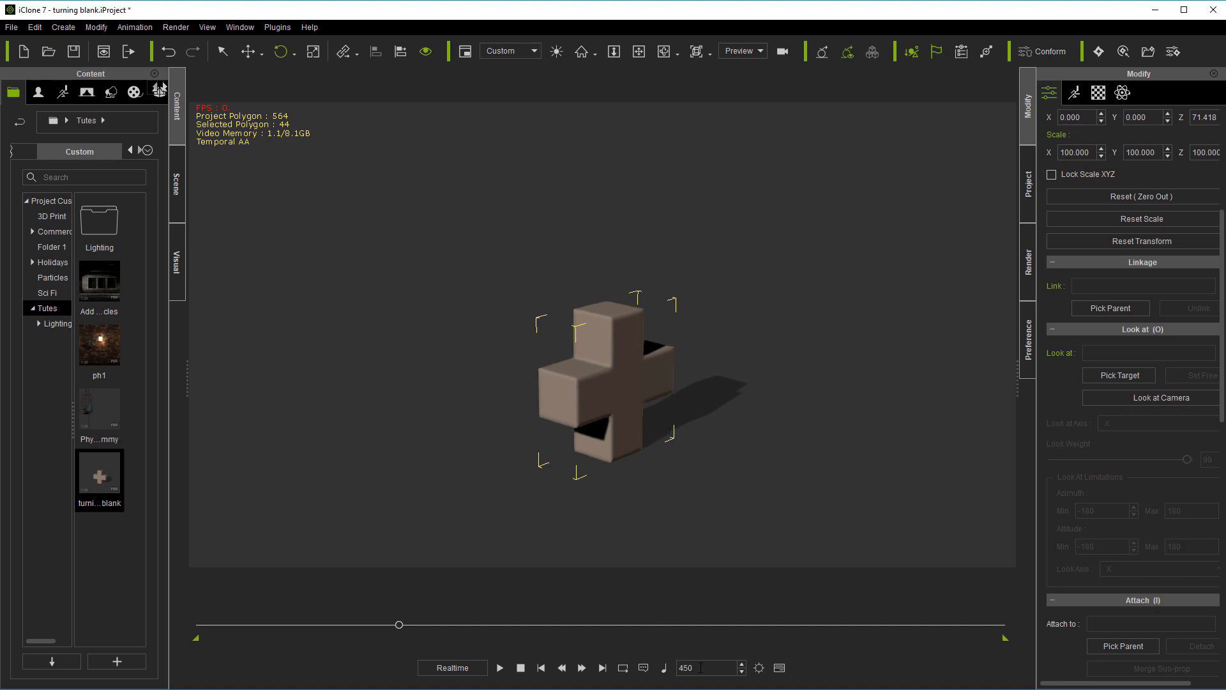
click(581, 667)
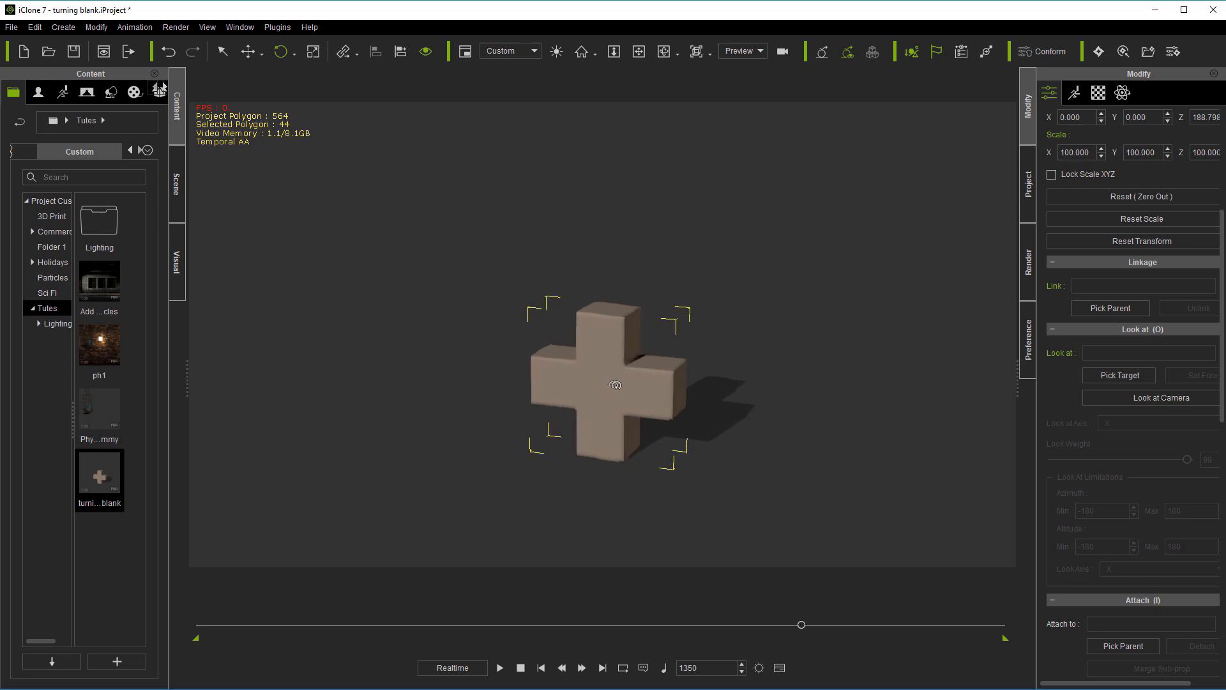
Key rotations at frames 1350 and 1800 to reach 360°, preview, and show the timeline.
drag(616, 386, 665, 389)
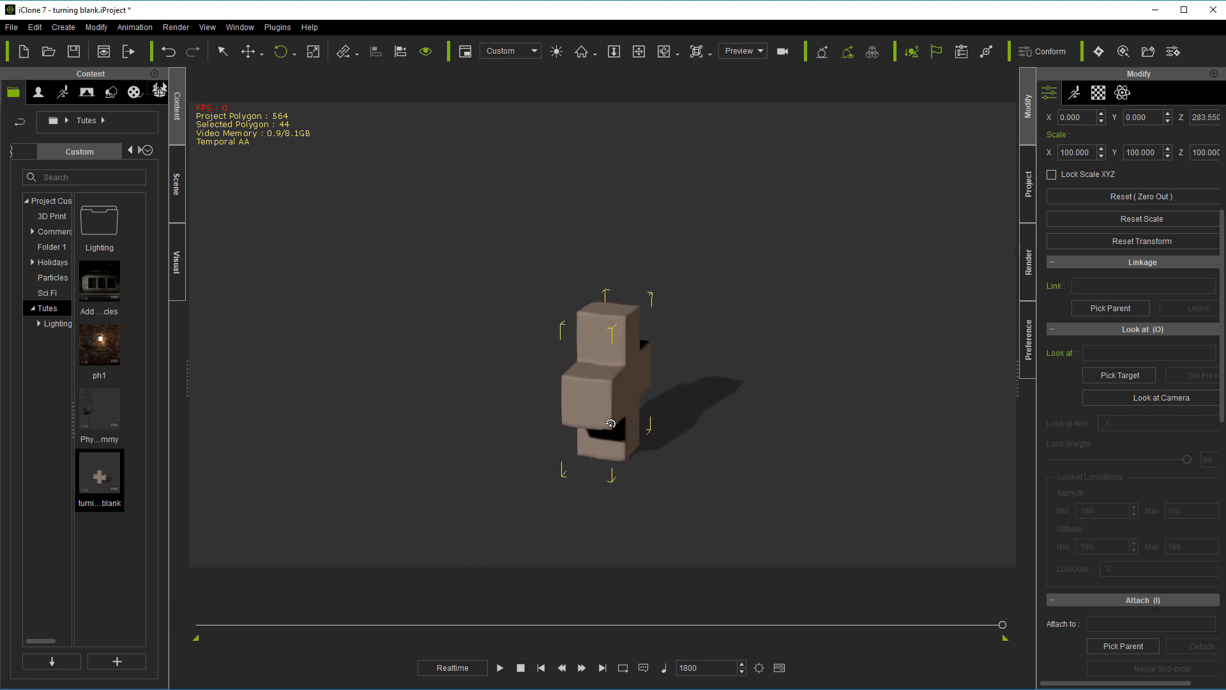
drag(610, 422, 680, 428)
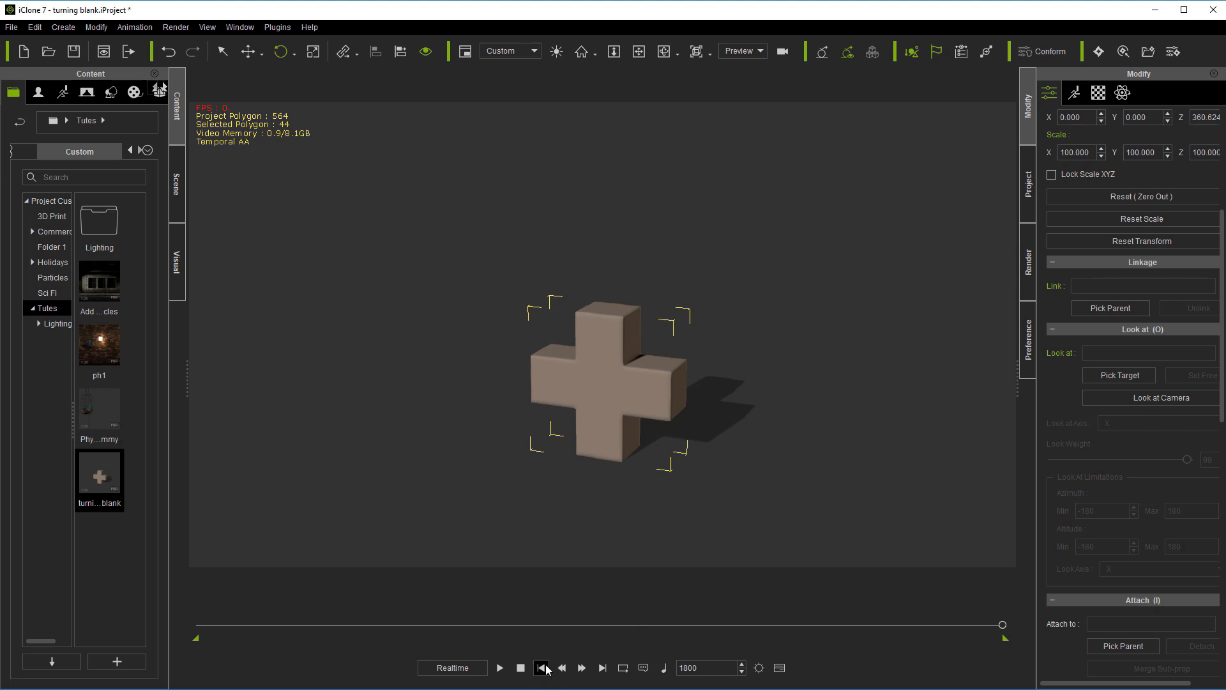
click(499, 667)
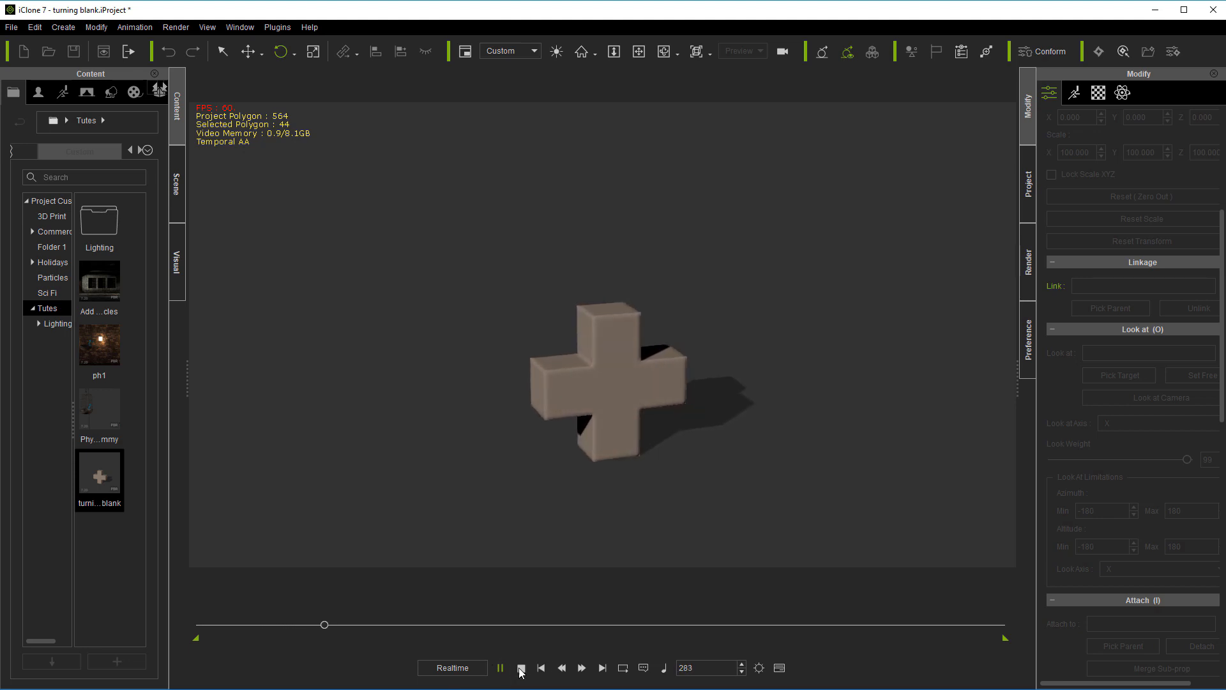
click(519, 668)
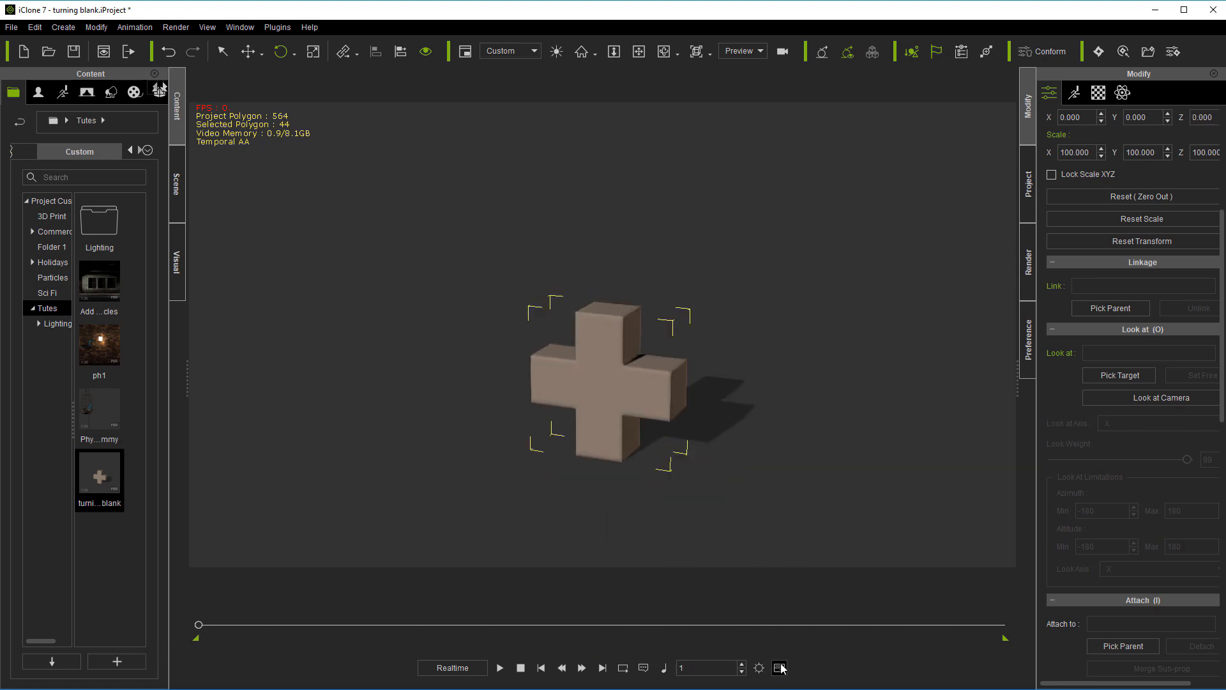
click(779, 667)
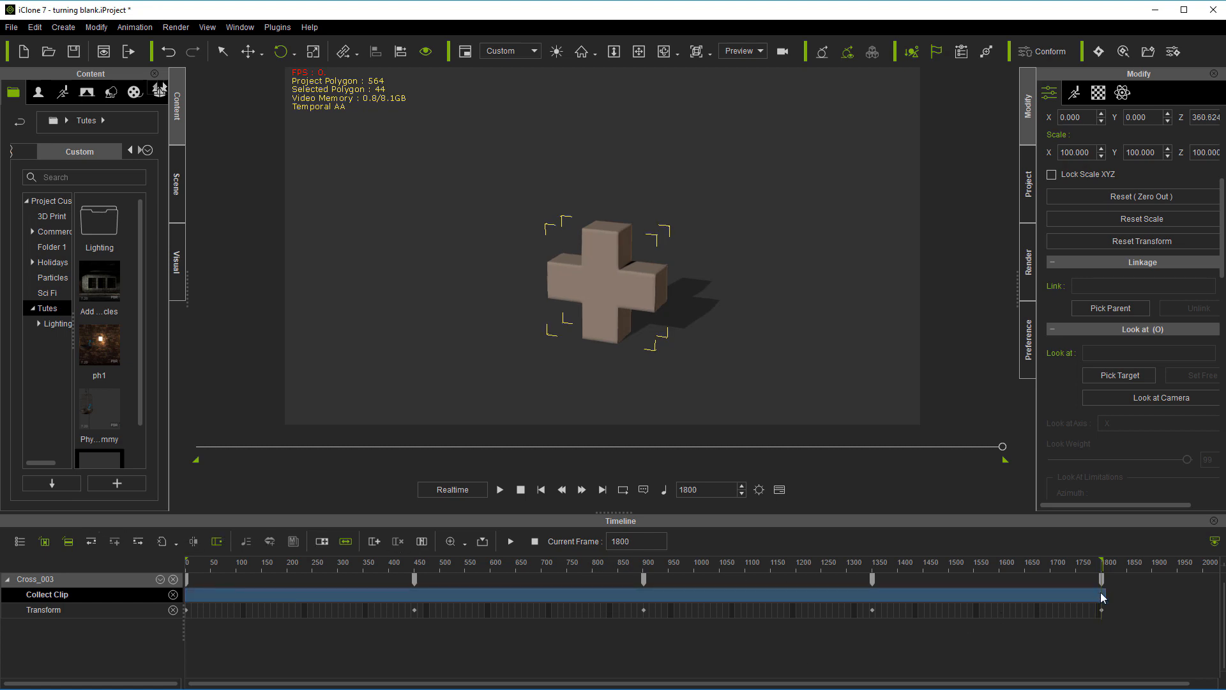
drag(1103, 596, 1100, 596)
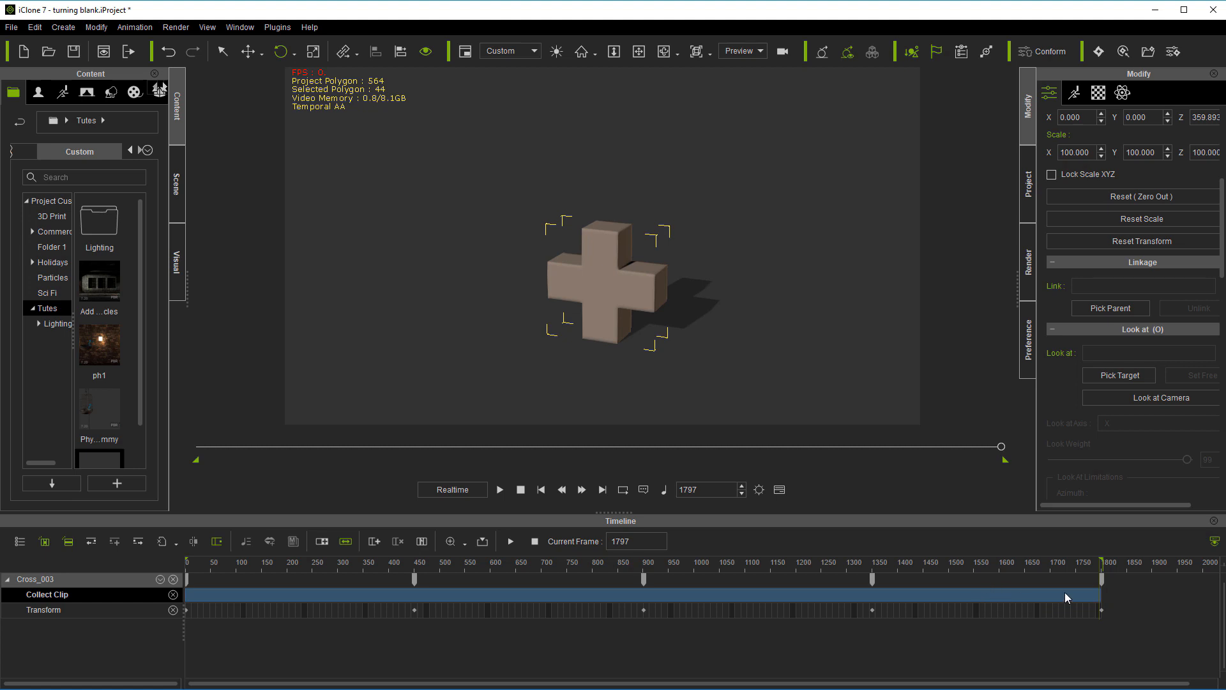
mouse_move(971, 599)
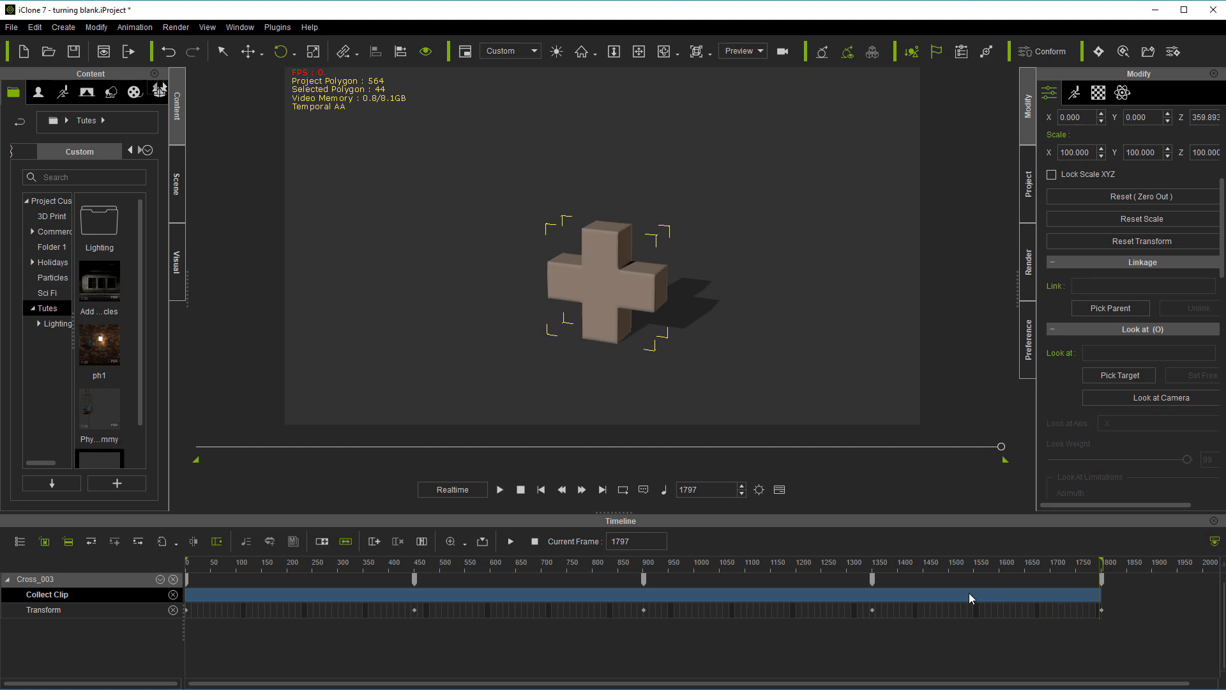
right_click(971, 599)
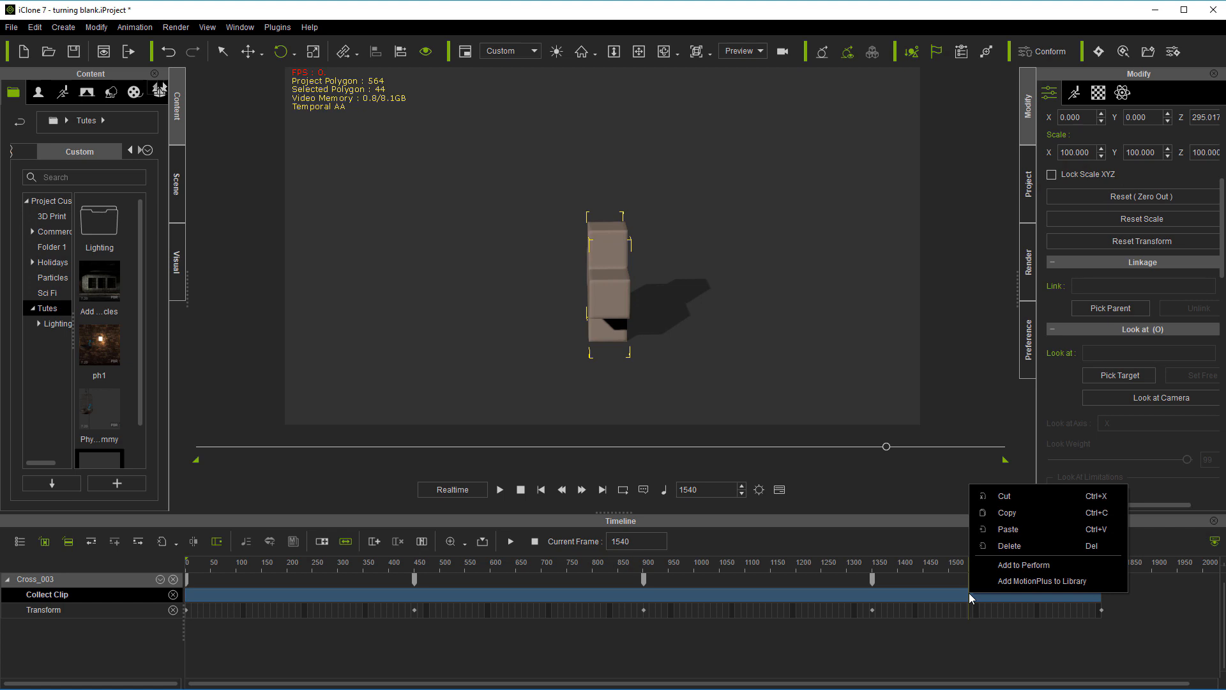
click(1022, 564)
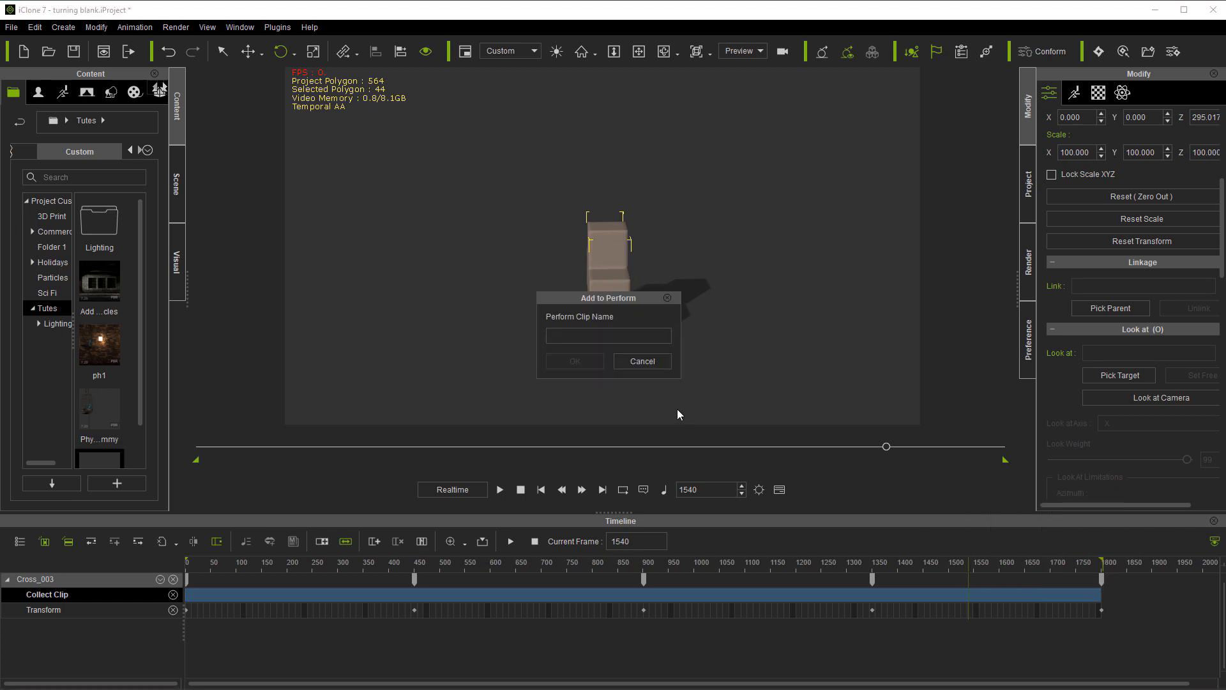
text(rO)
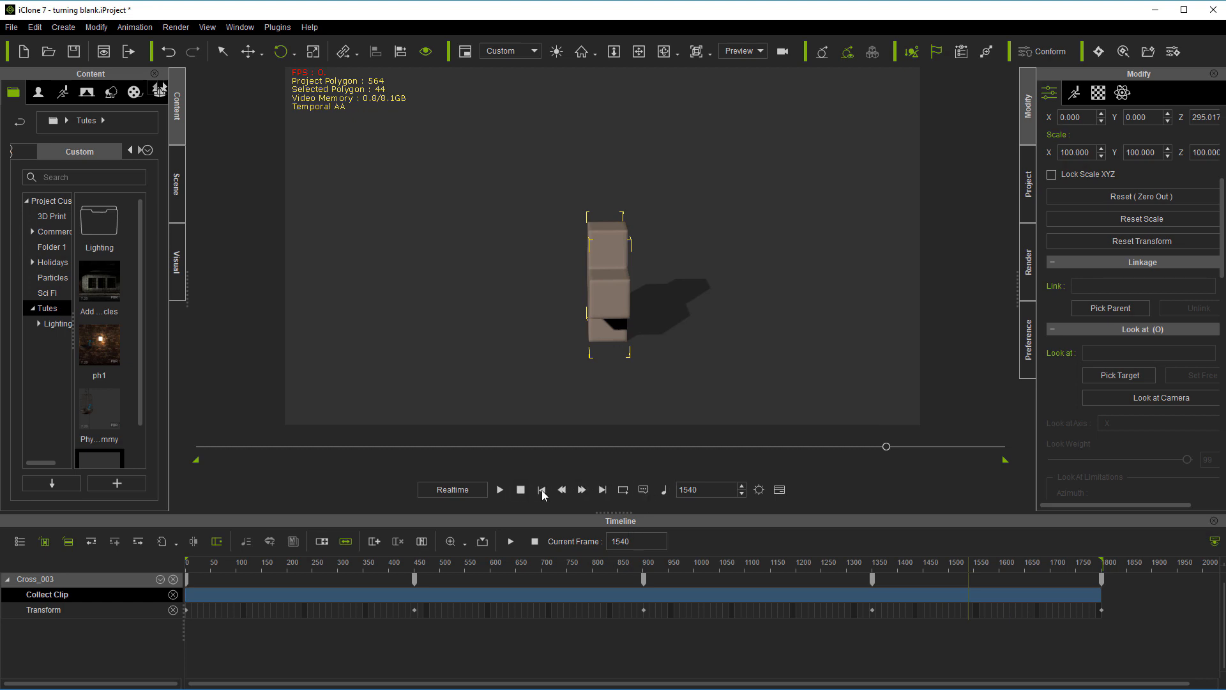
right_click(602, 274)
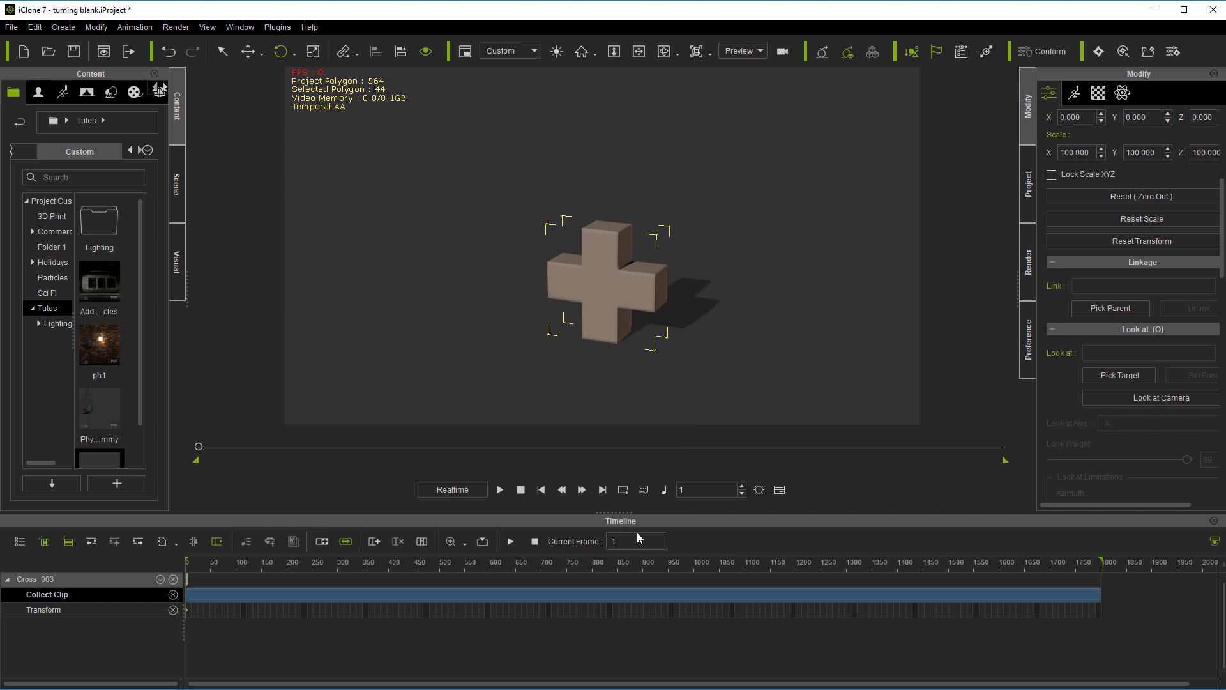
Apply the ROTATE perform to the cross and show the Animation track.
right_click(613, 311)
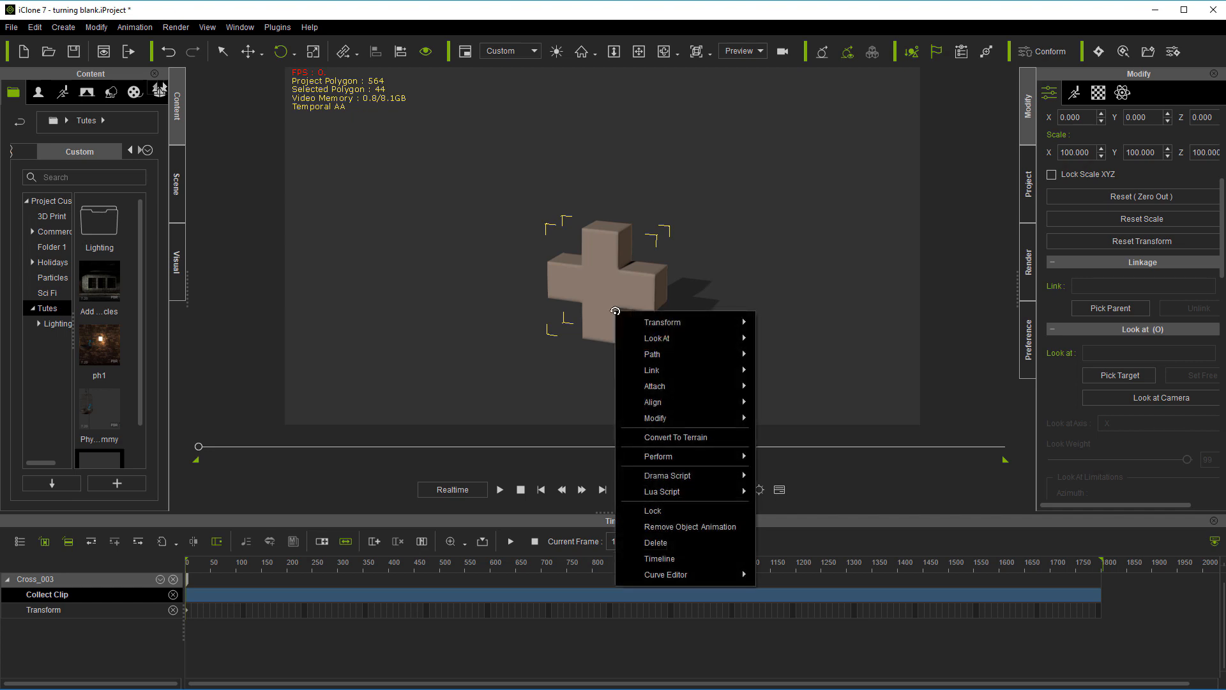
mouse_move(658, 456)
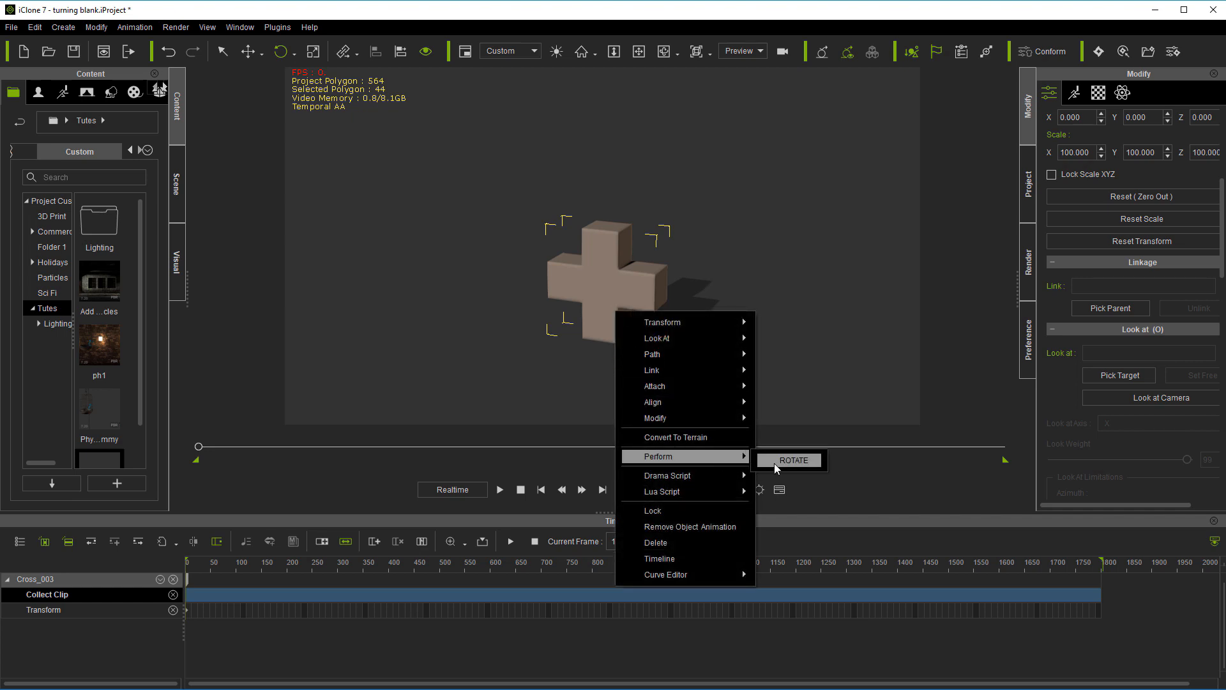
click(790, 460)
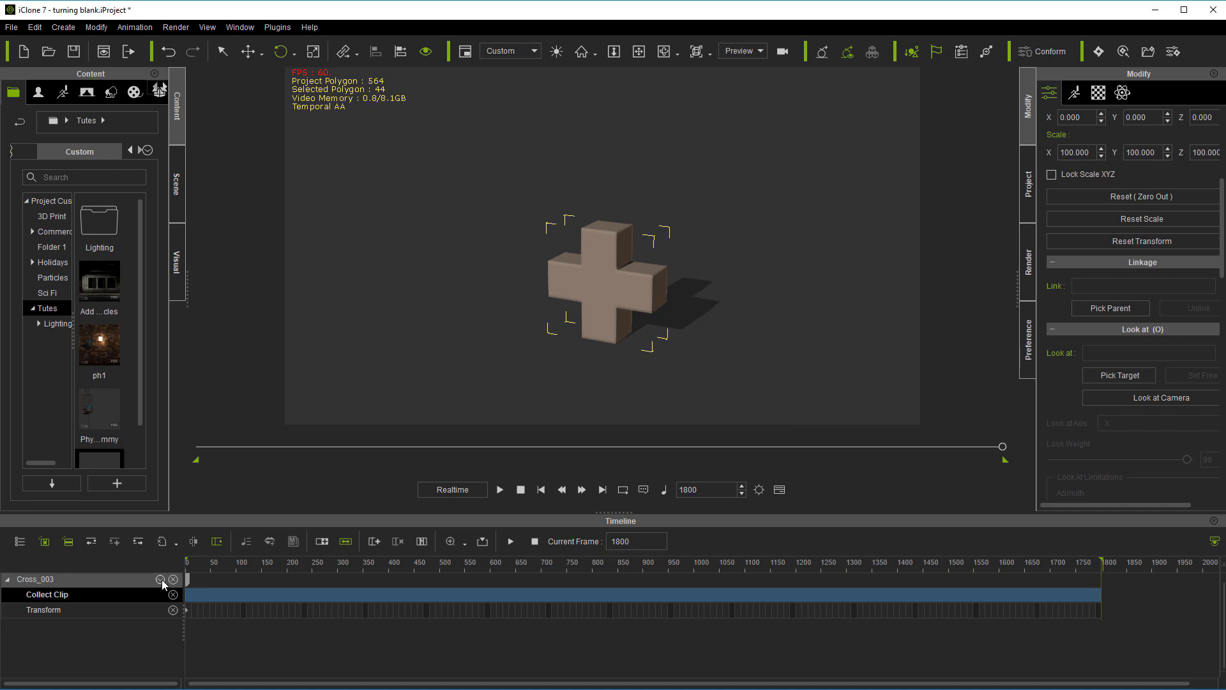
click(160, 580)
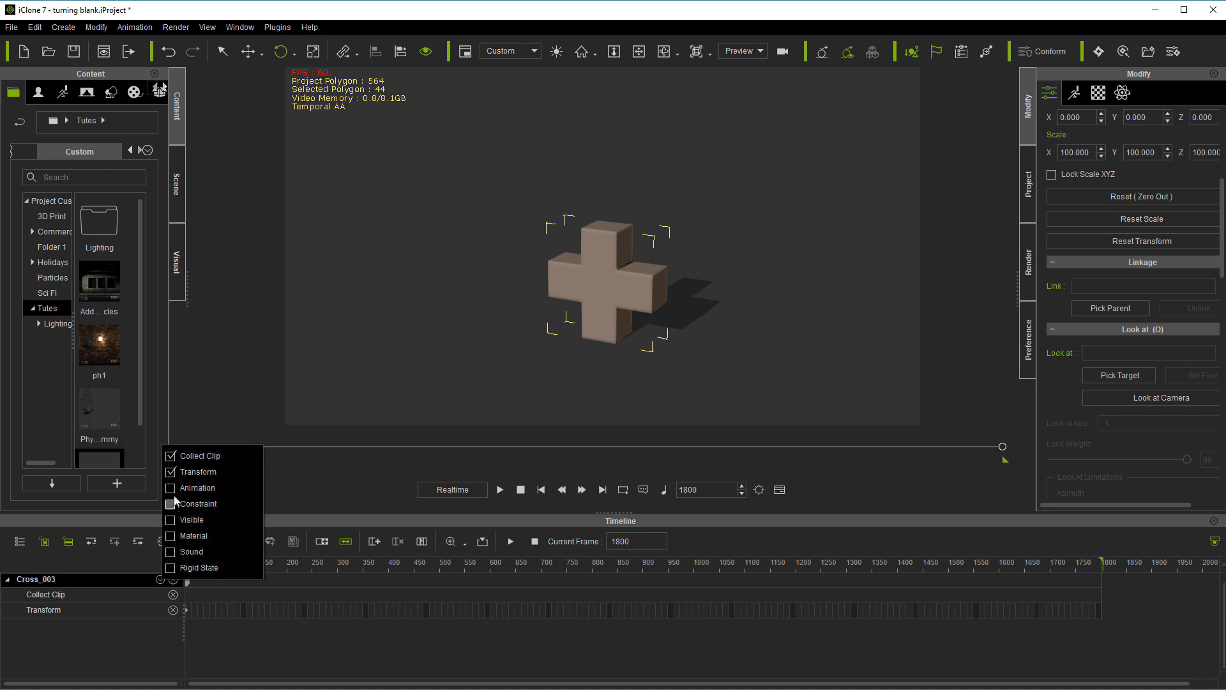
click(170, 487)
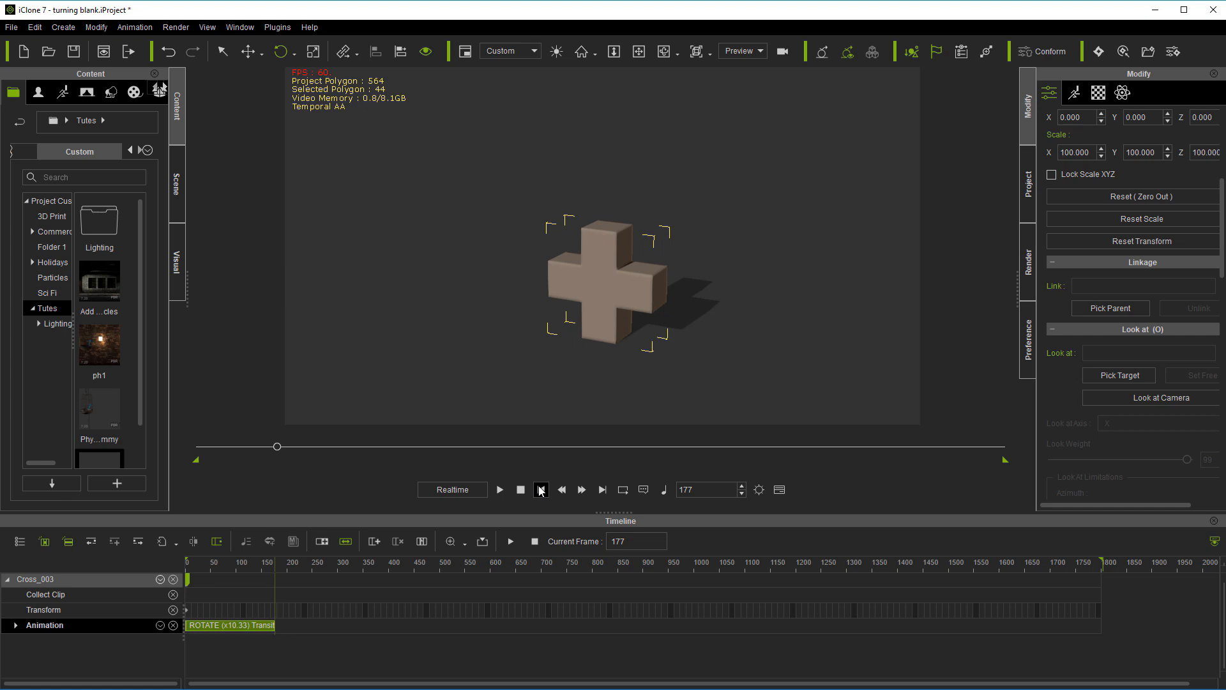
Preview the ROTATE spin, then stop and rewind to frame 1.
click(499, 490)
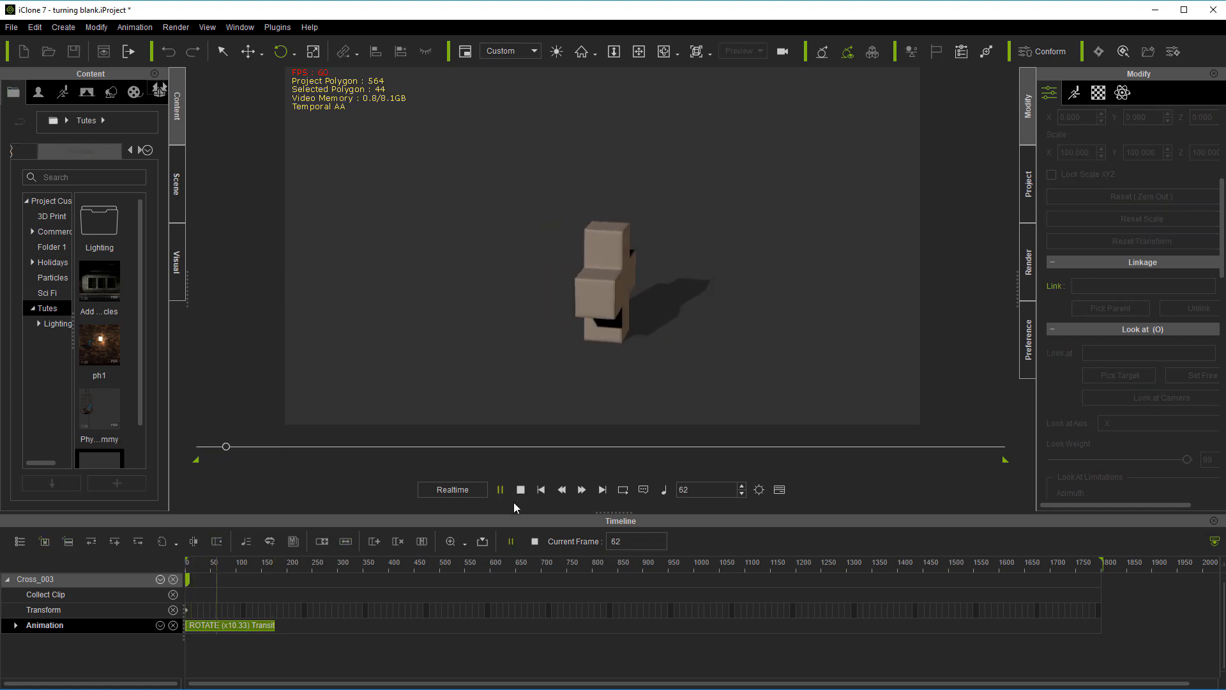
click(521, 490)
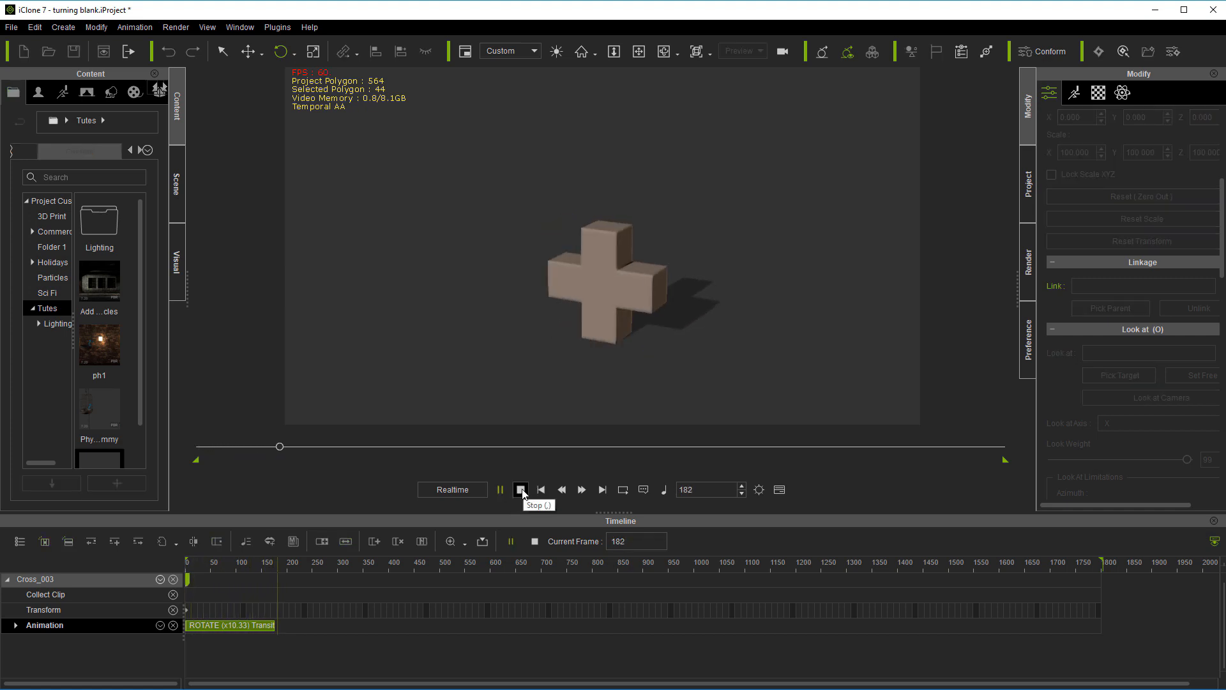
click(520, 489)
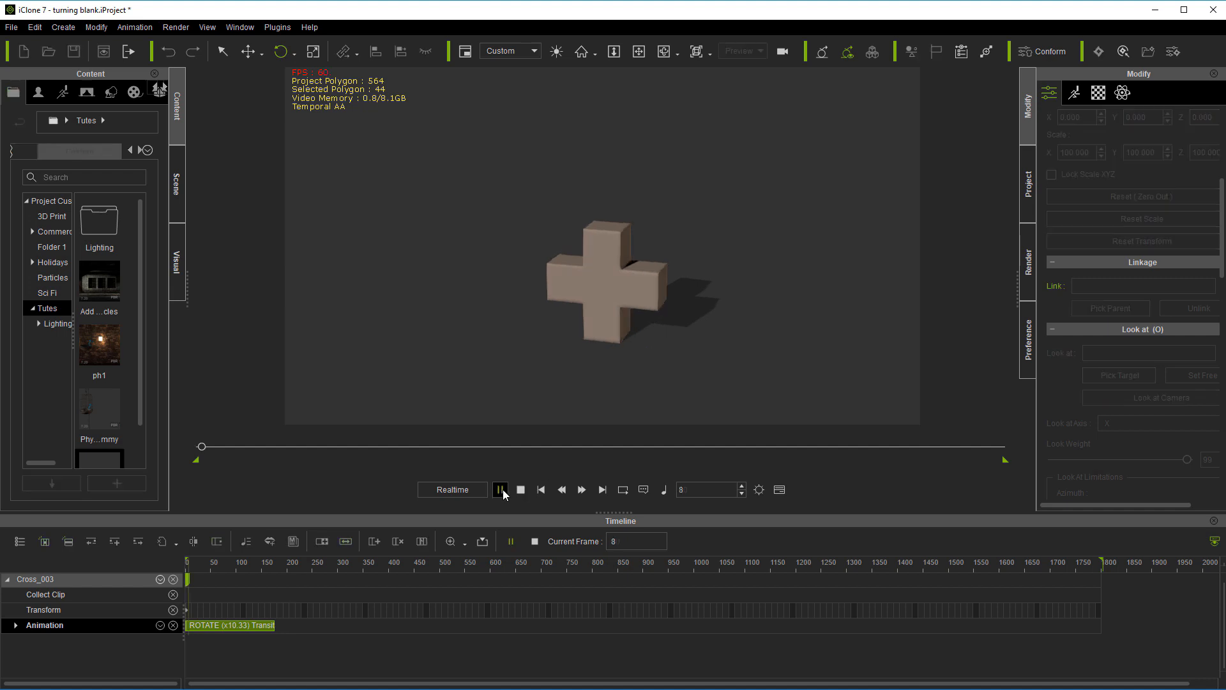
click(499, 490)
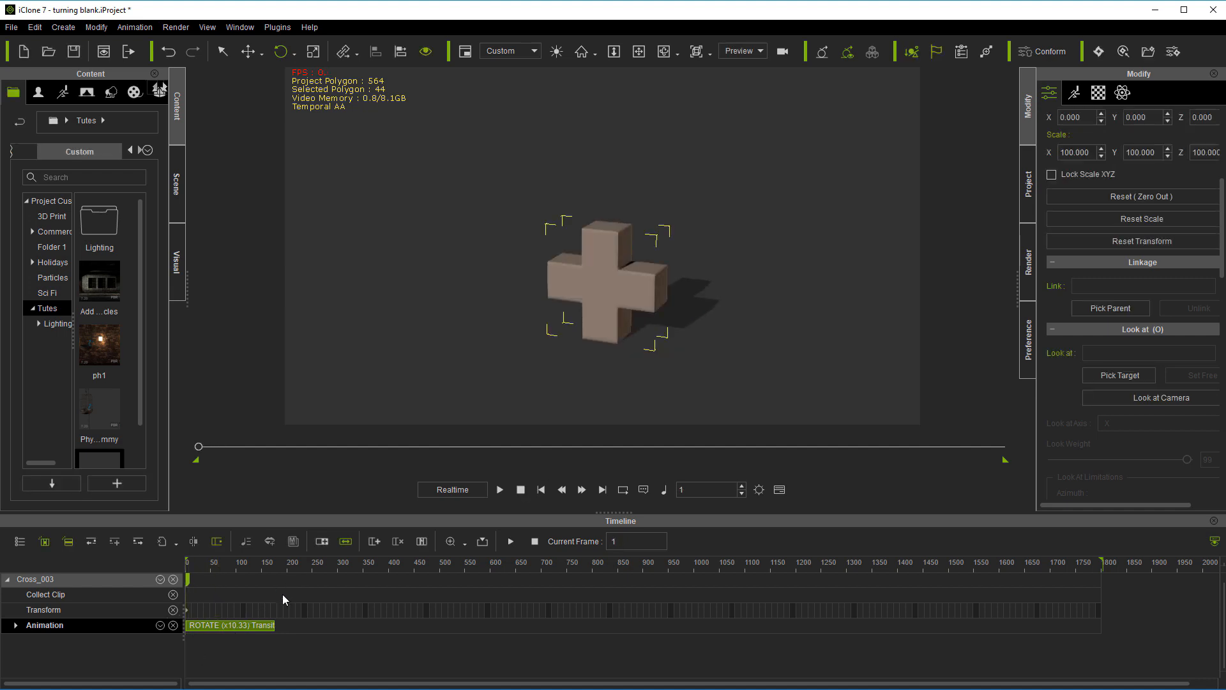
Collect the opening motion clip, save it as perform FAST, and check the Perform list.
click(46, 595)
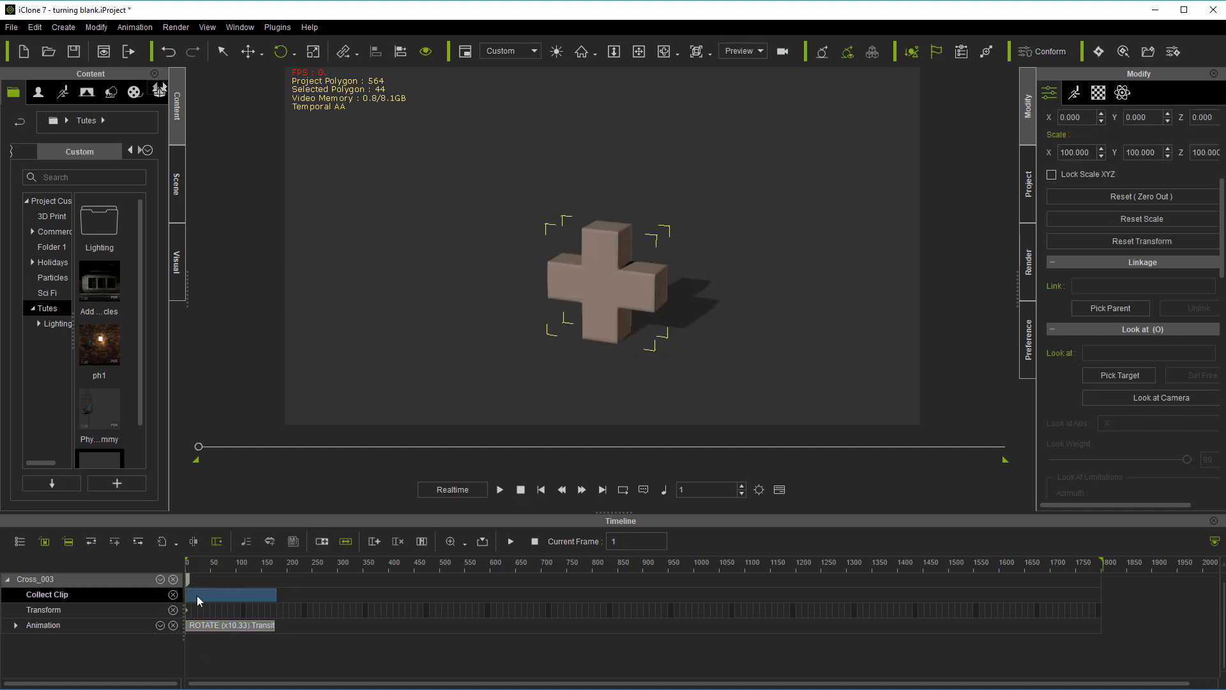
right_click(199, 599)
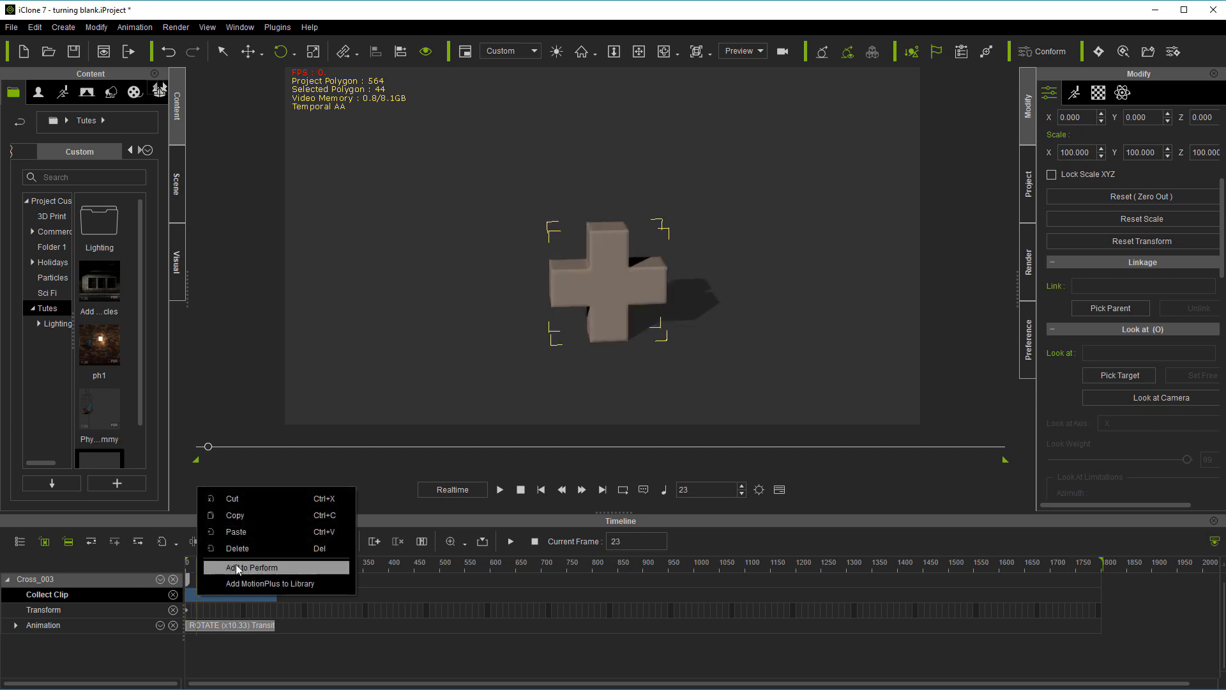
click(248, 567)
text(FAST)
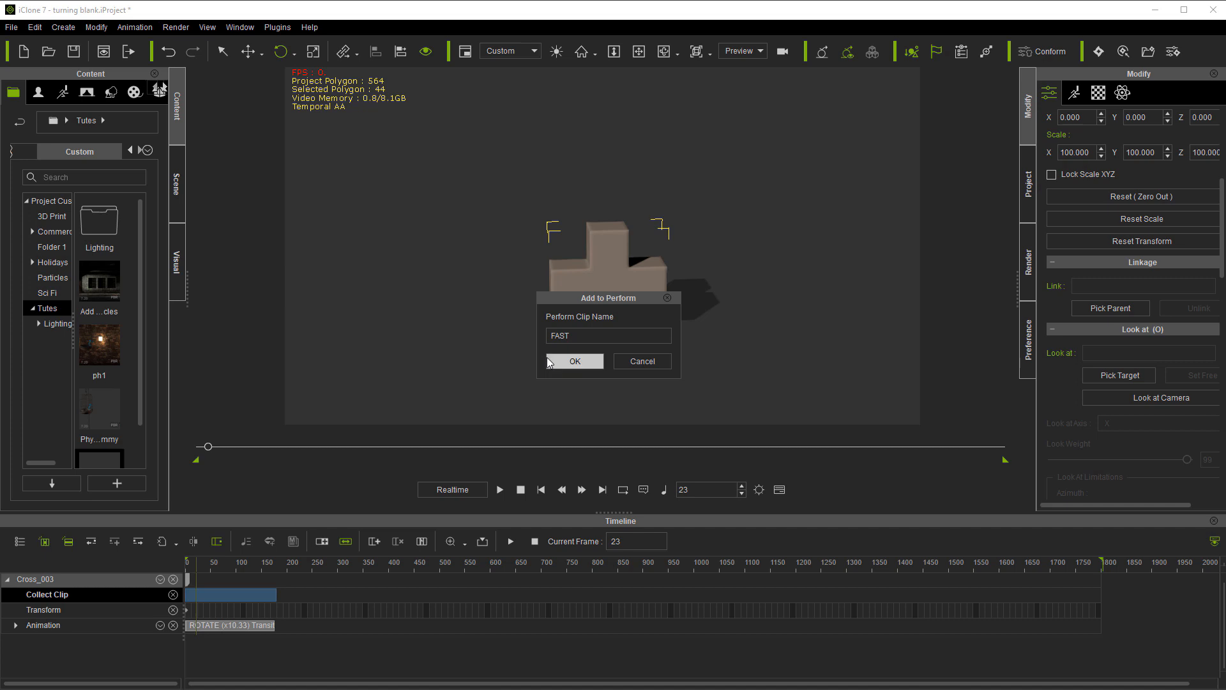
right_click(606, 297)
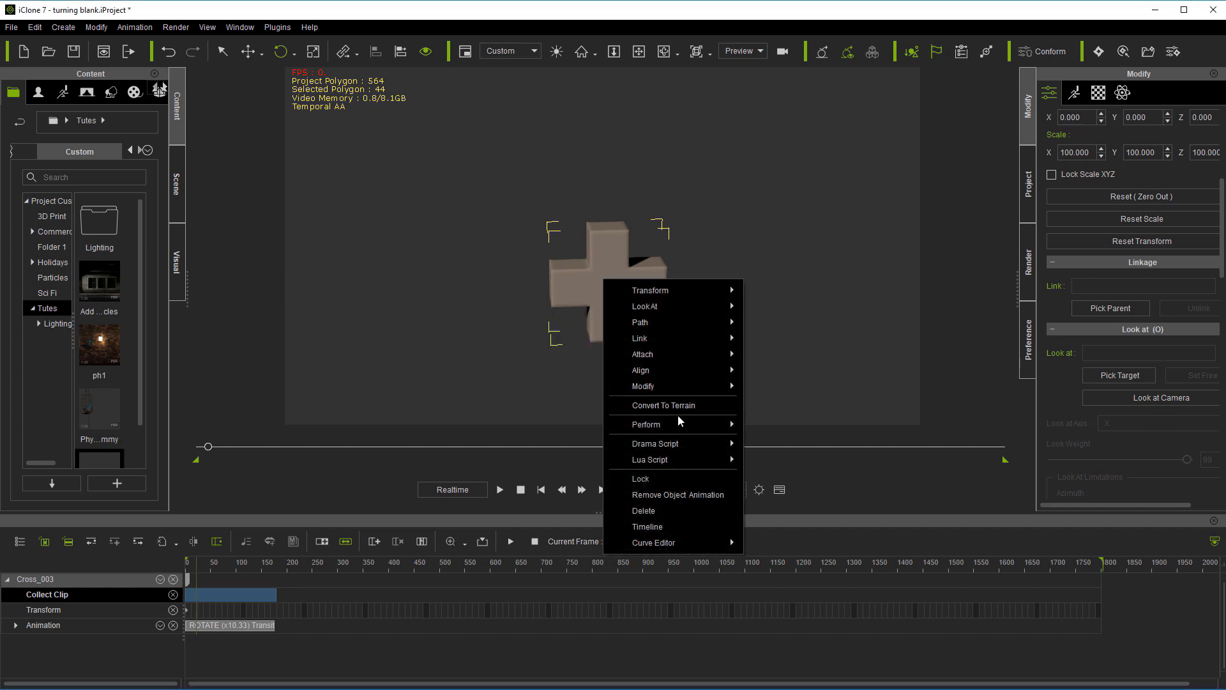
mouse_move(647, 424)
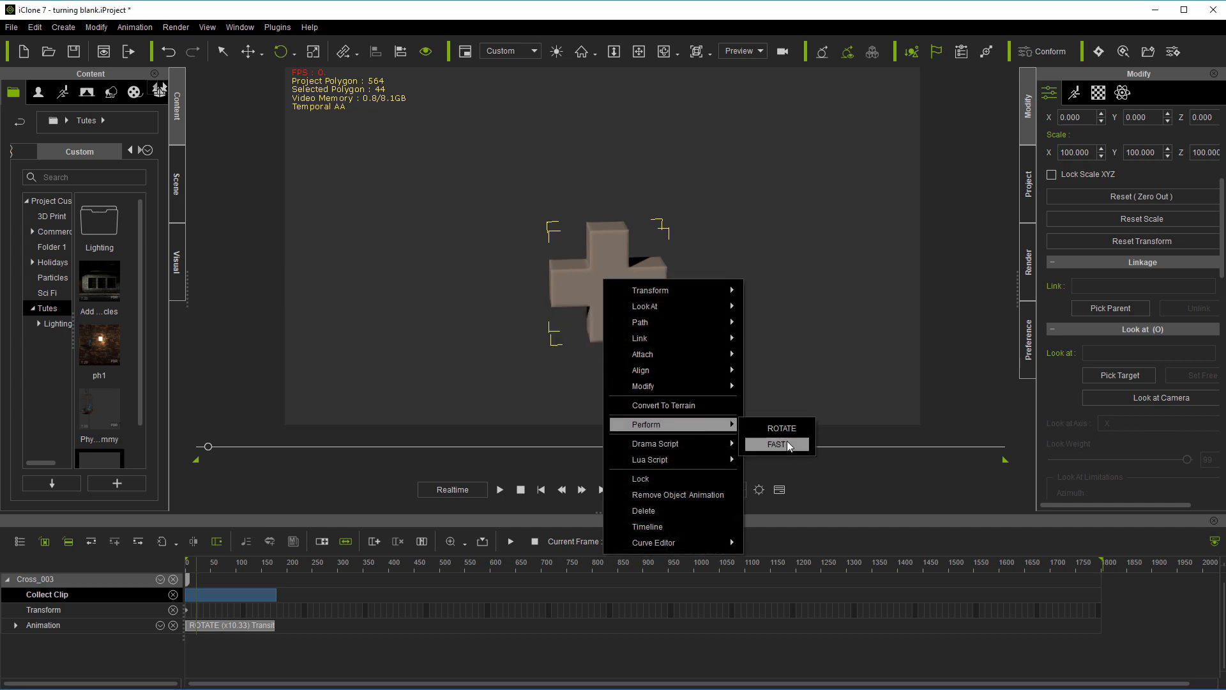
mouse_move(779, 428)
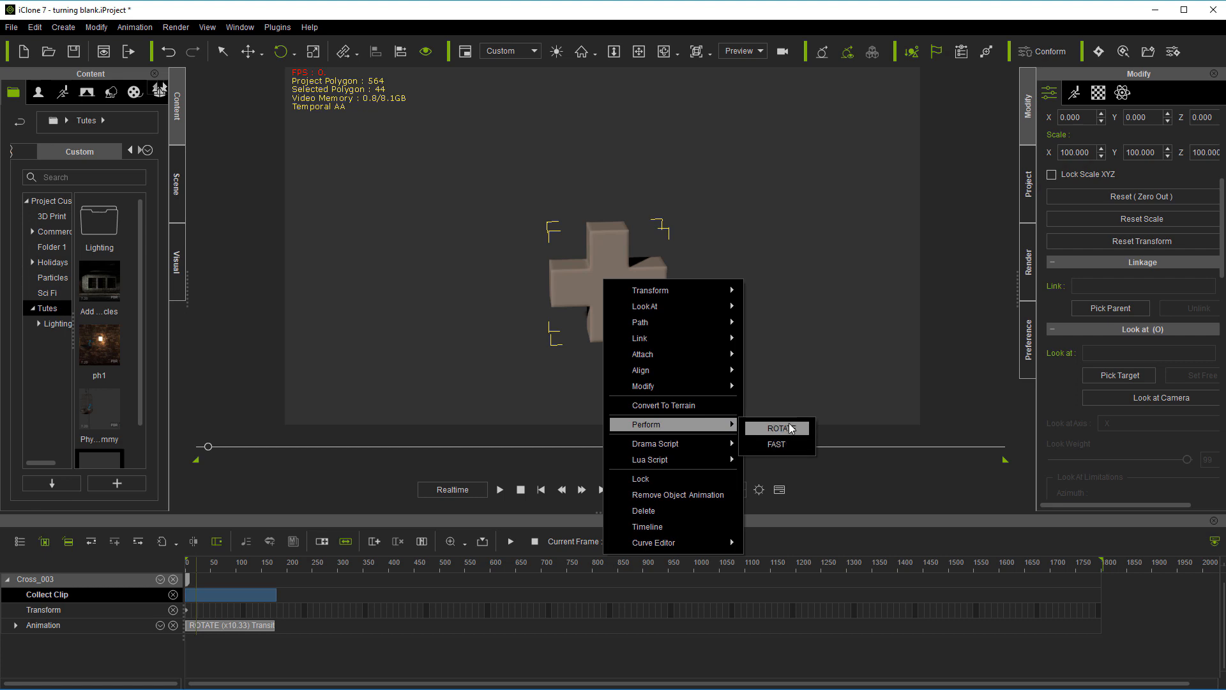
click(778, 428)
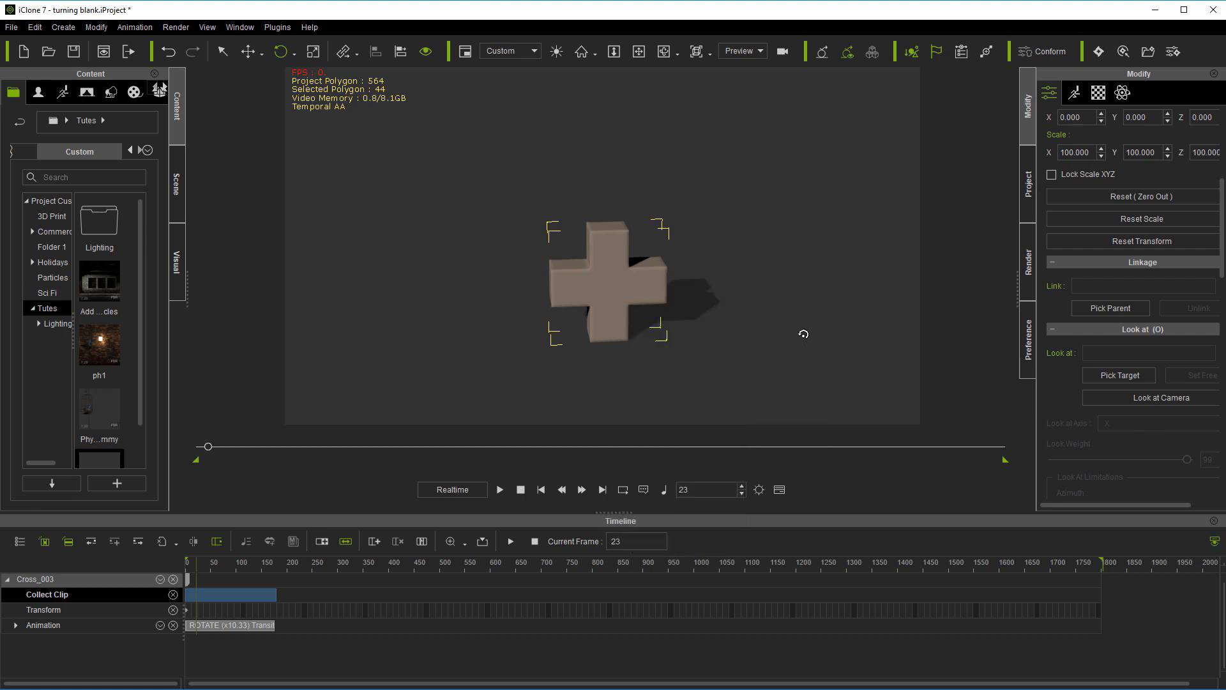
mouse_move(678, 306)
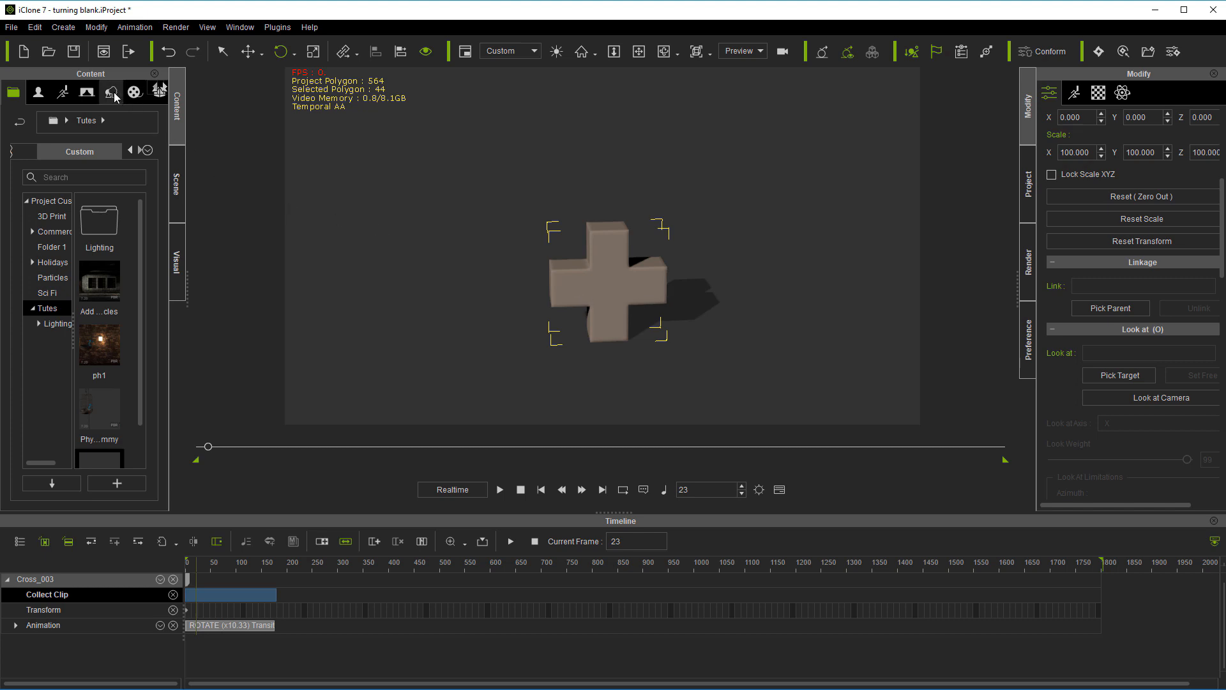
Browse the Particle and Prop collections in the Props library and adjust the prop settings.
click(112, 91)
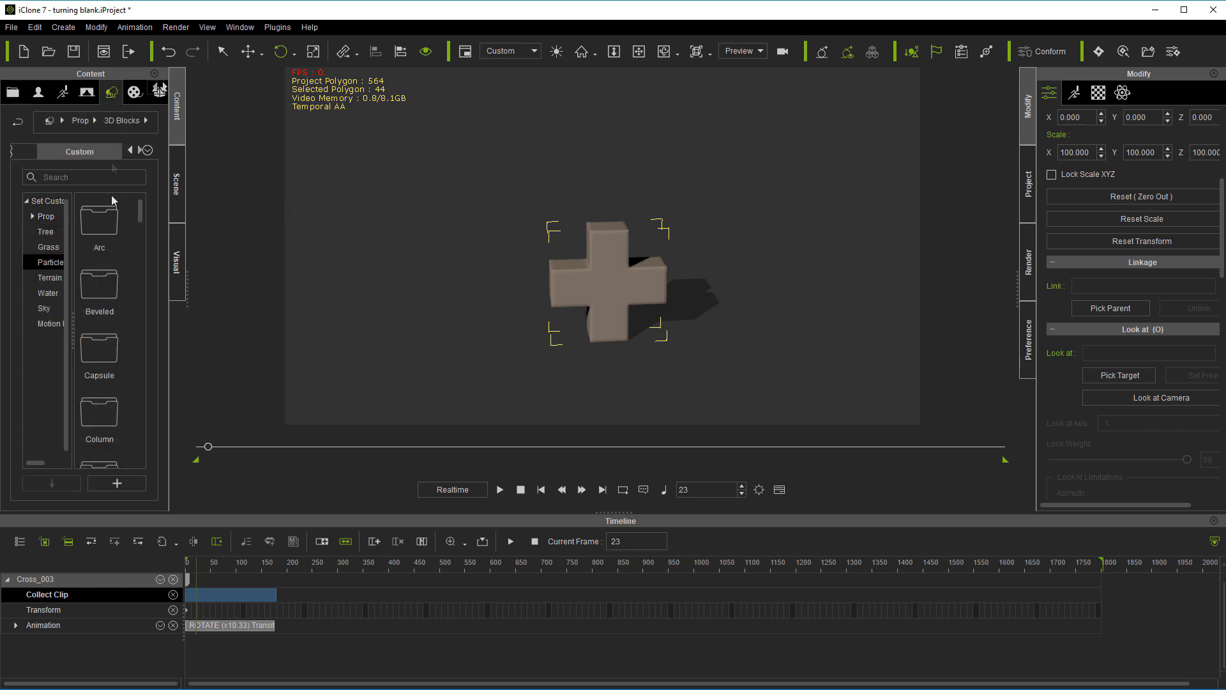
click(49, 262)
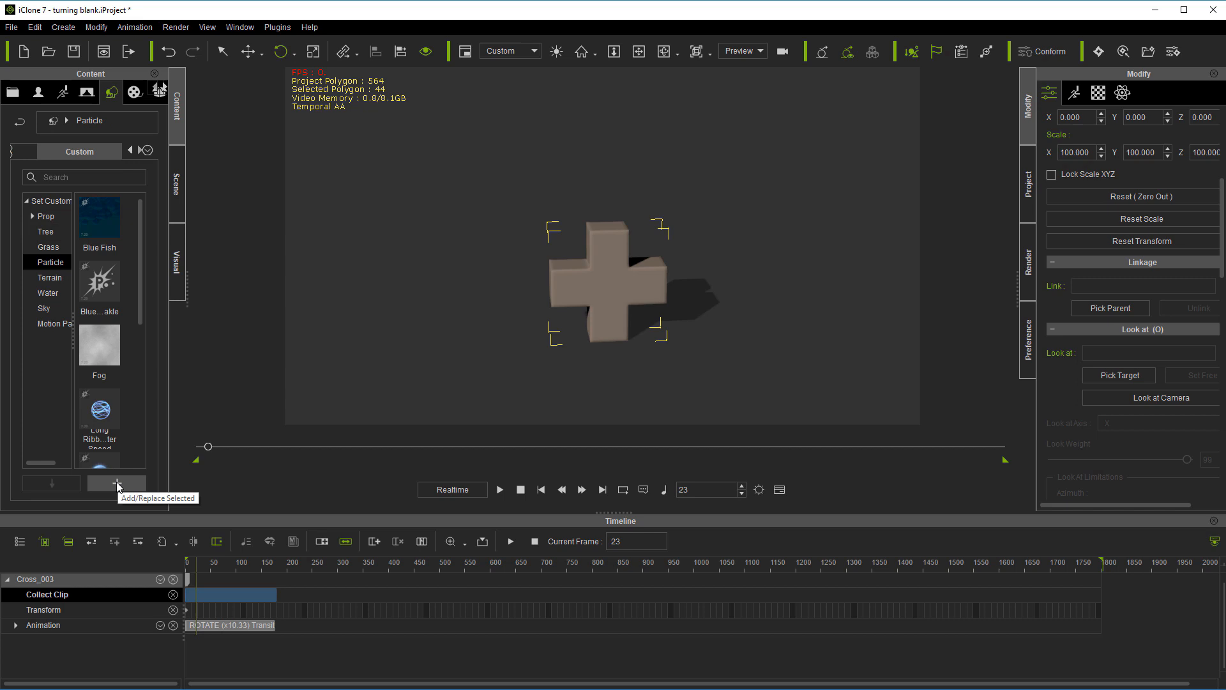
click(46, 215)
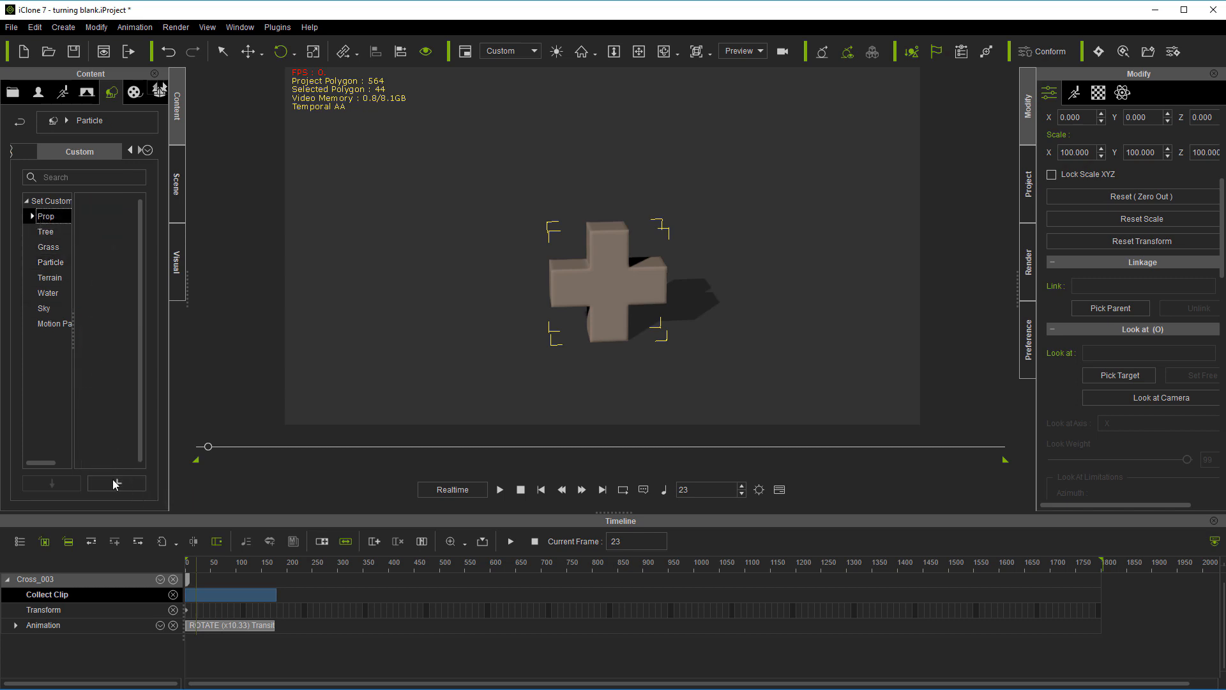
click(46, 215)
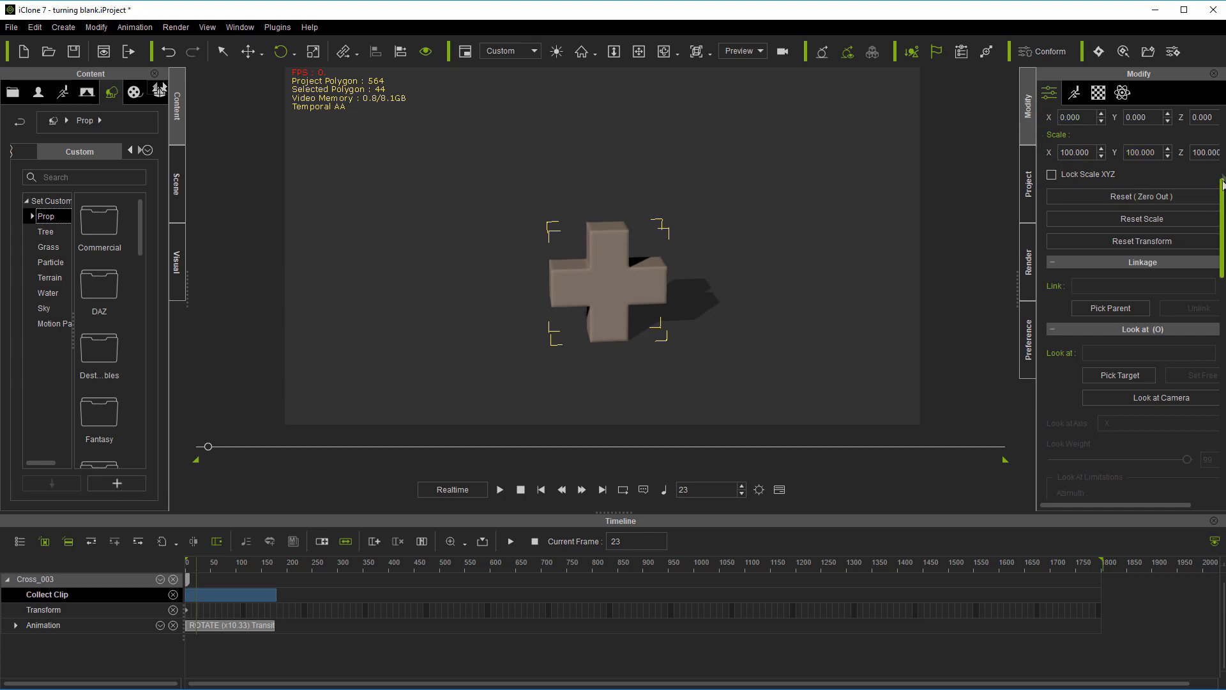
click(1028, 189)
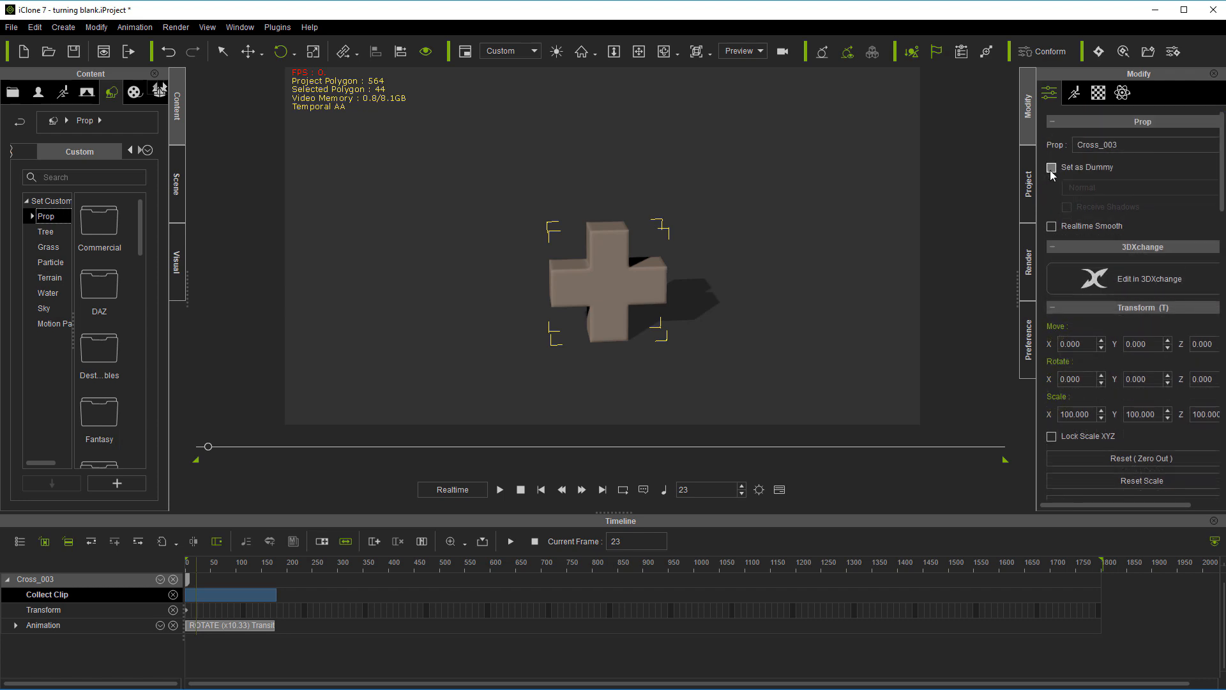
click(1051, 166)
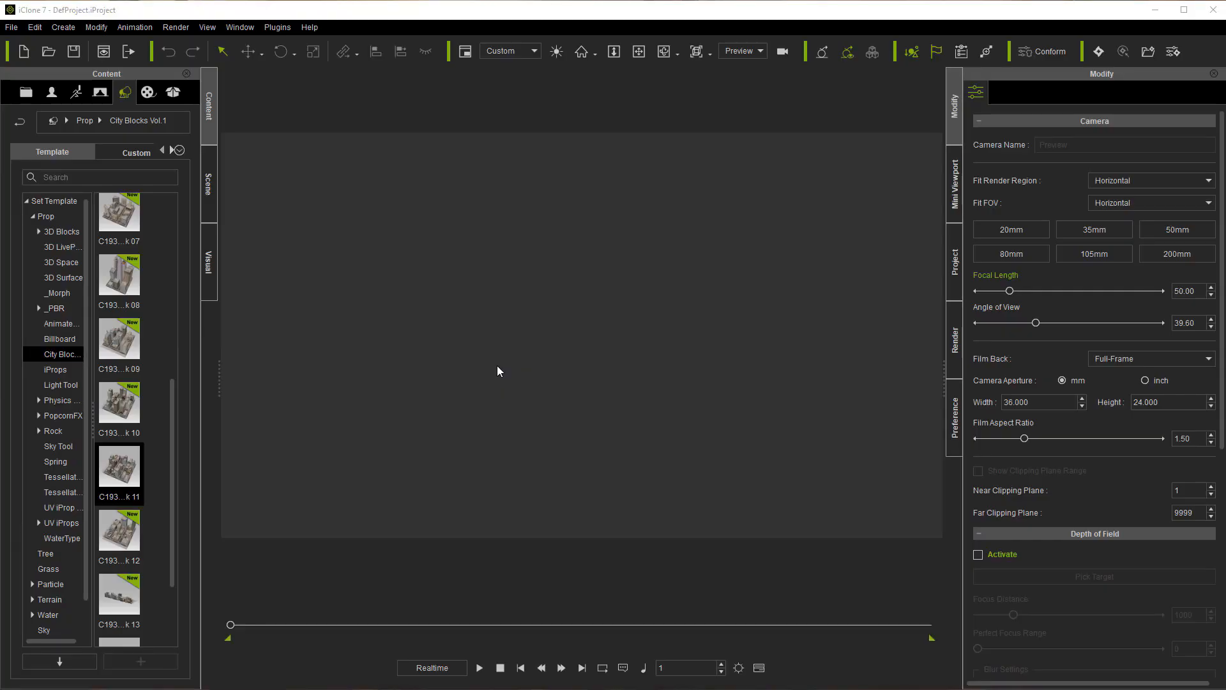
mouse_move(360, 437)
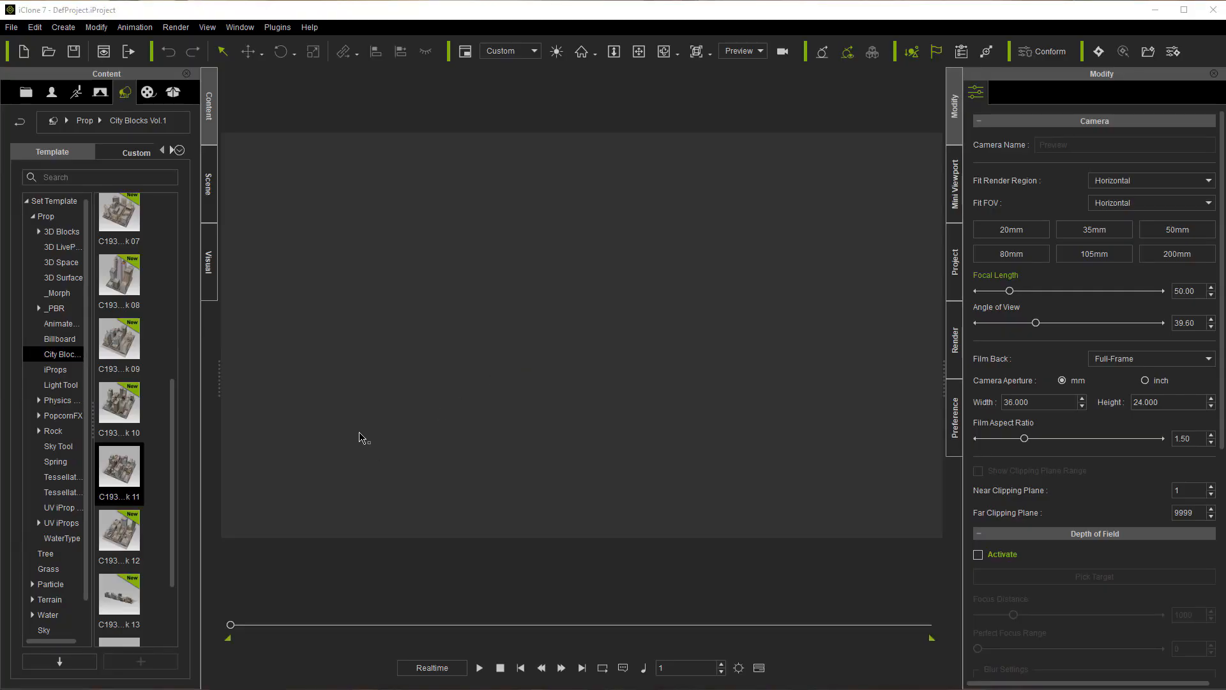
mouse_move(186, 464)
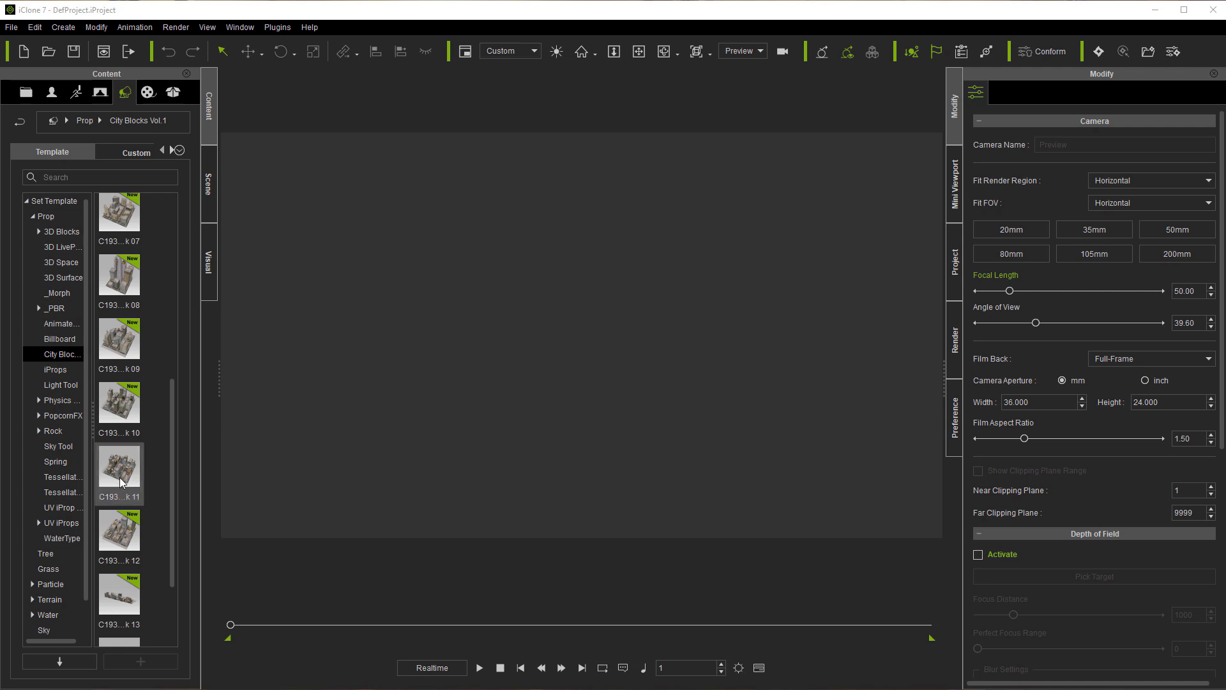
Add City Block 11 from City Blocks Vol.1 and drag it to a new position.
double_click(119, 470)
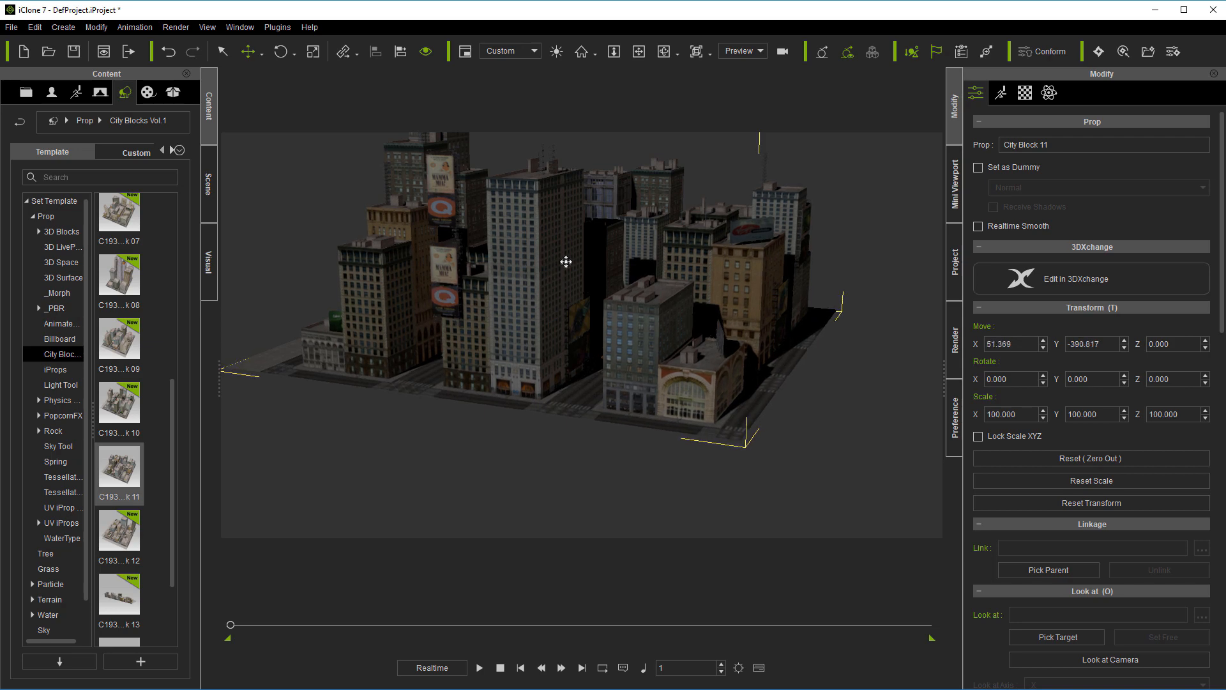
drag(566, 261, 628, 201)
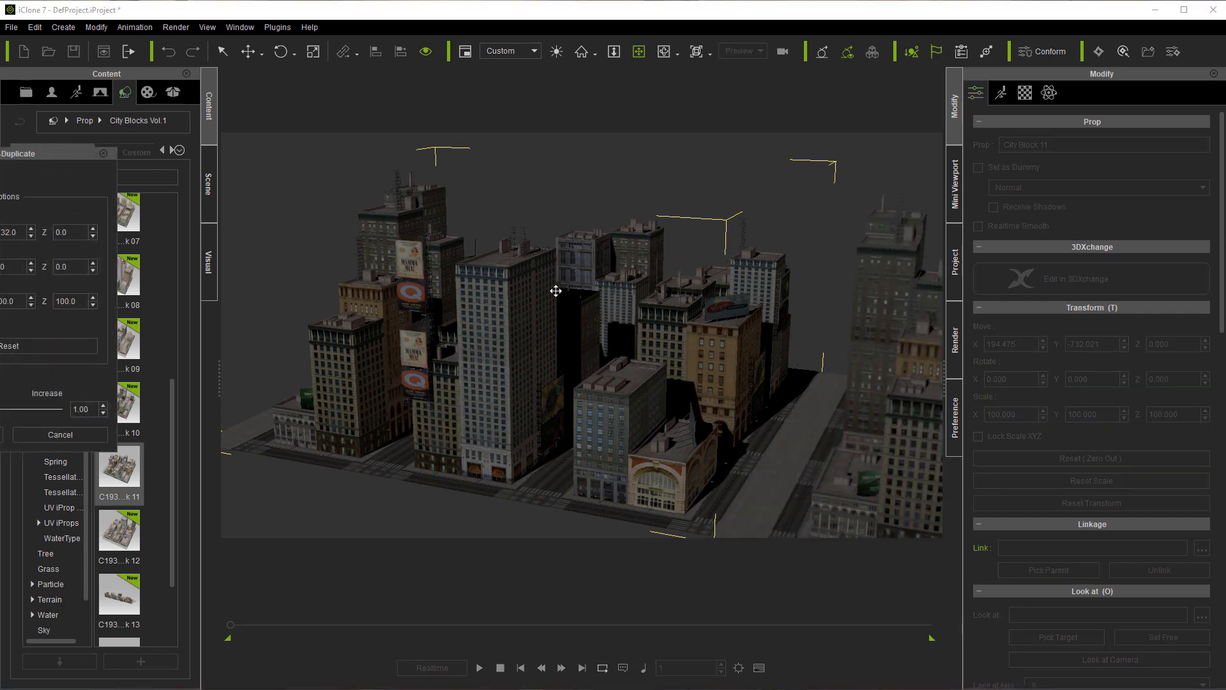
mouse_move(275, 69)
text(3907)
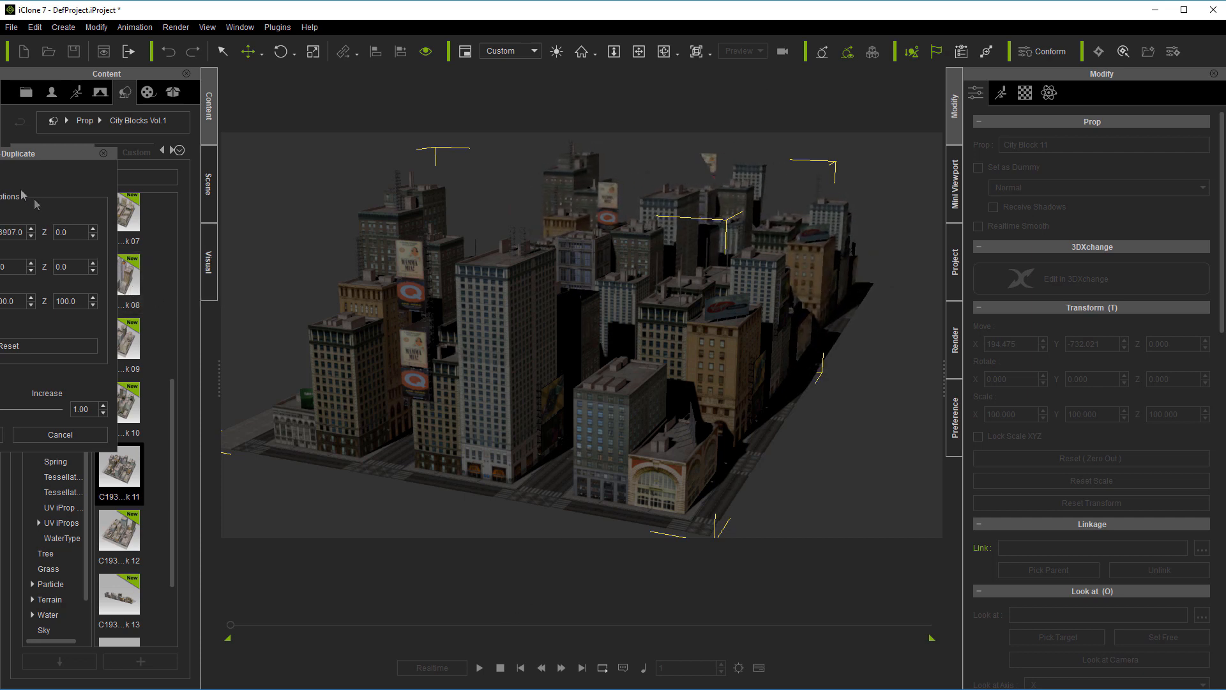
mouse_move(899, 187)
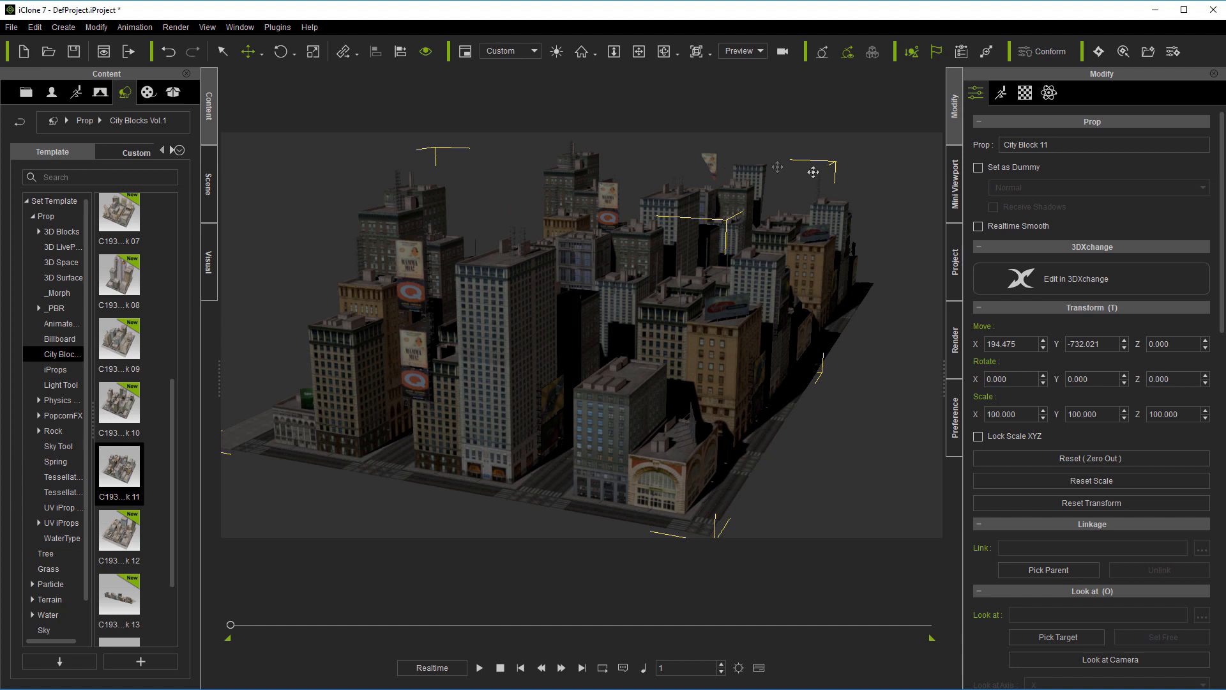
mouse_move(682, 536)
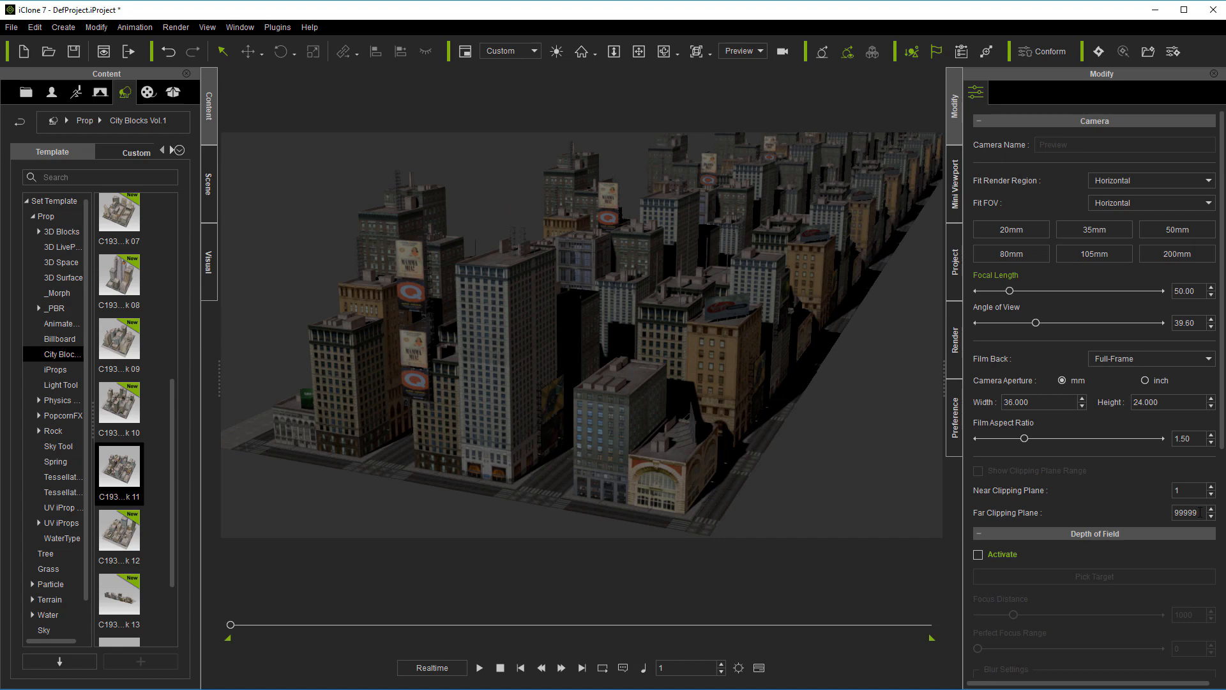
Click in the viewport to deselect the extended city blocks.
click(665, 51)
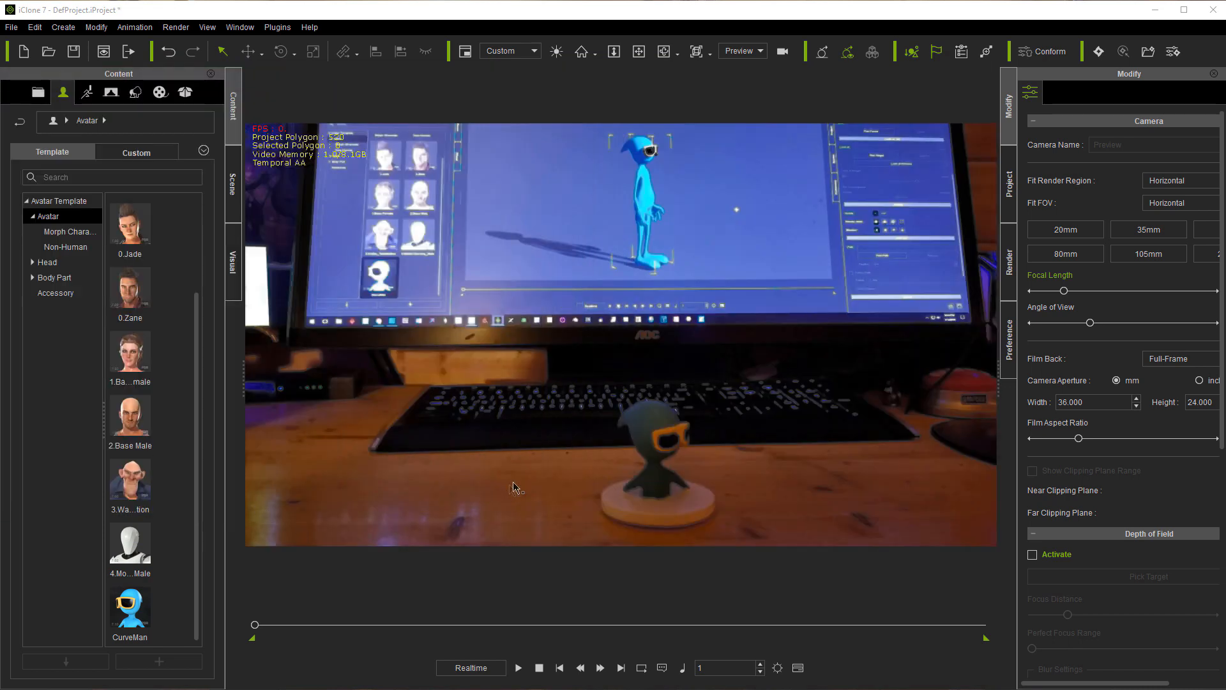
Add the CurveMan avatar and move him onto the desk left of the figurine.
click(129, 610)
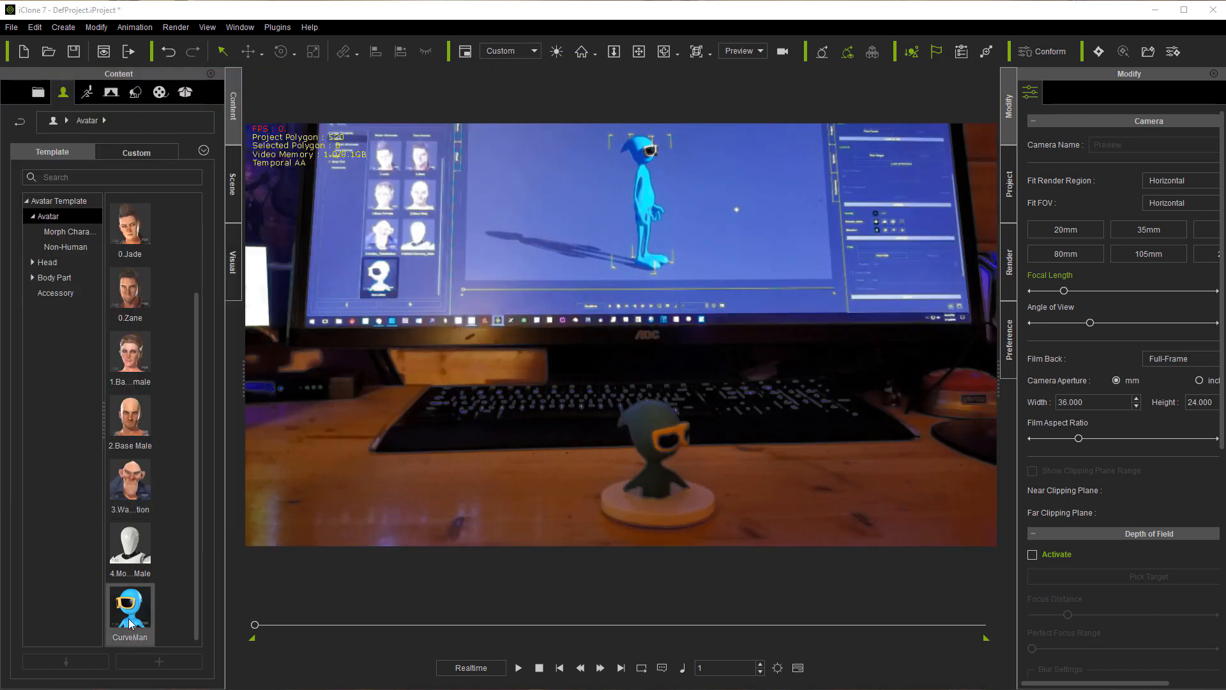
double_click(130, 609)
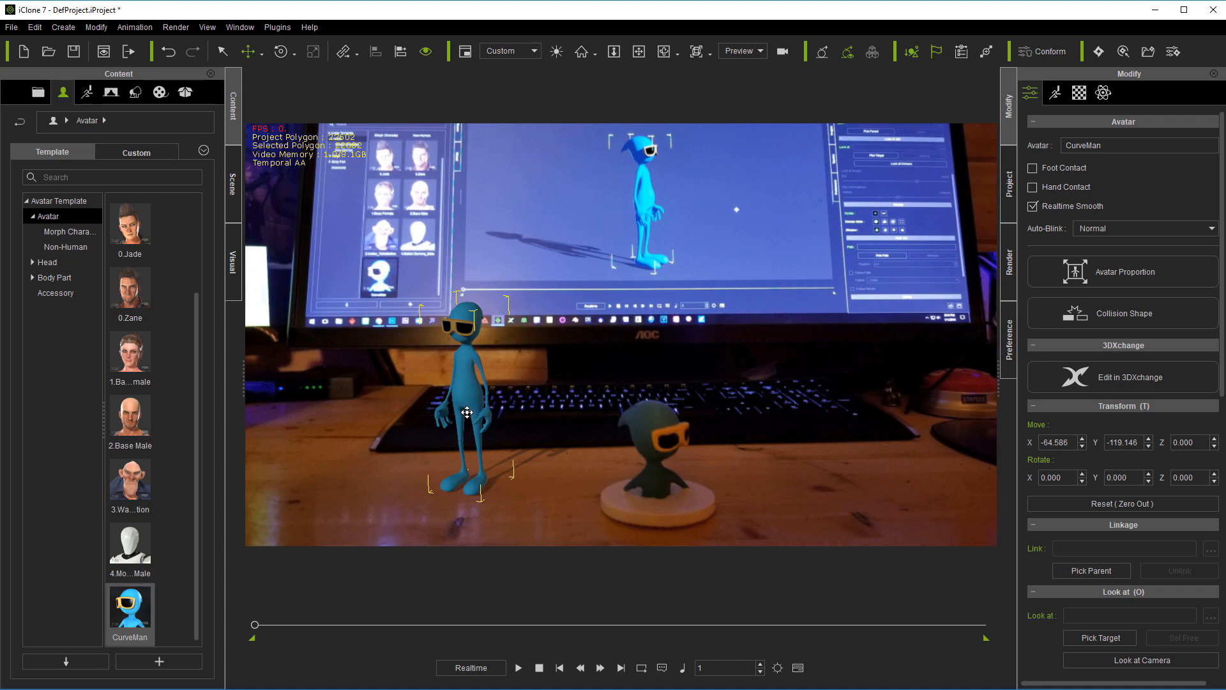
drag(466, 412, 397, 360)
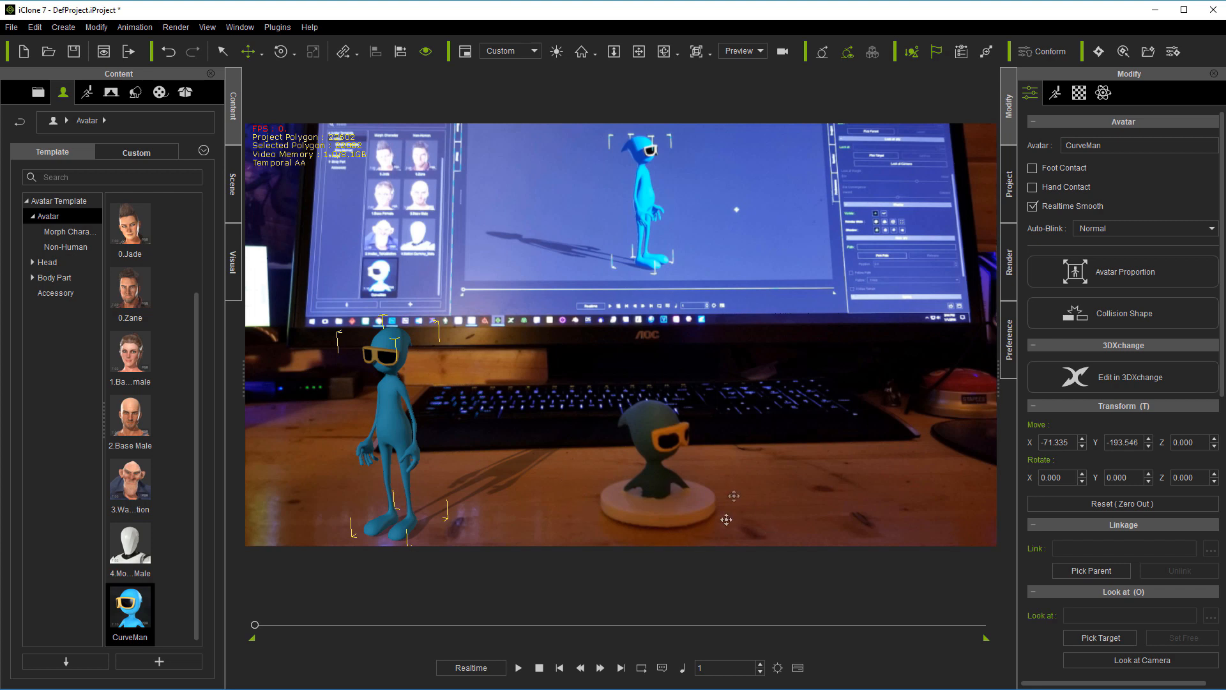
mouse_move(708, 498)
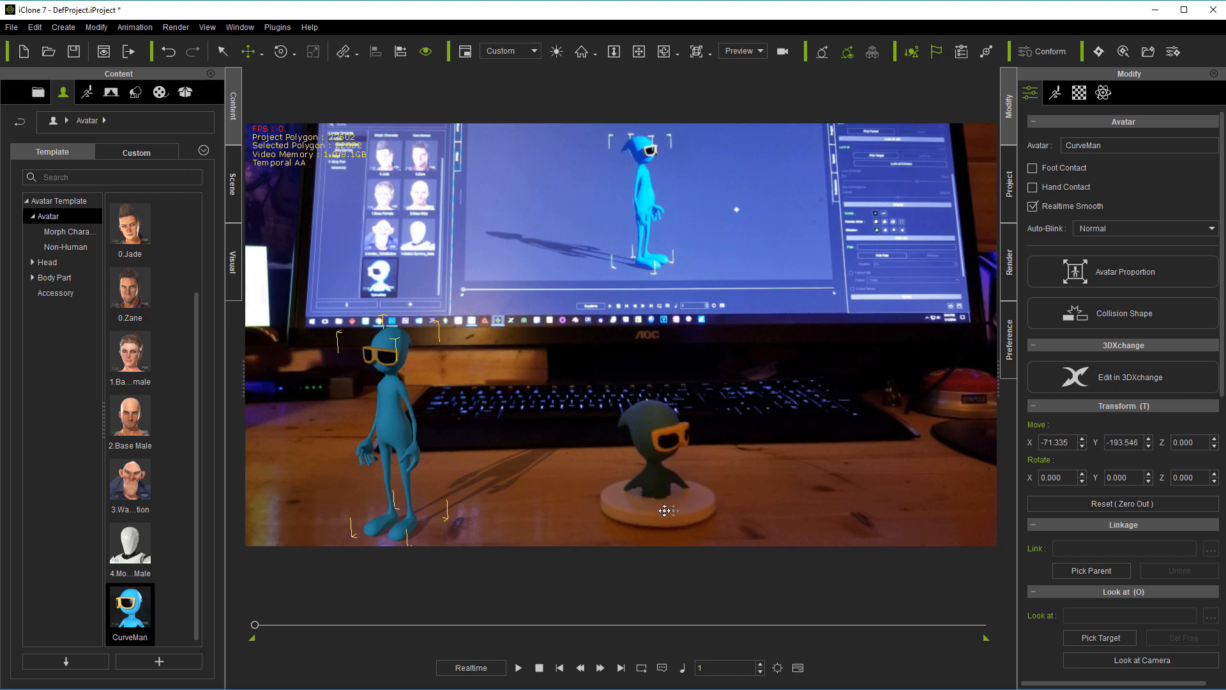
mouse_move(662, 494)
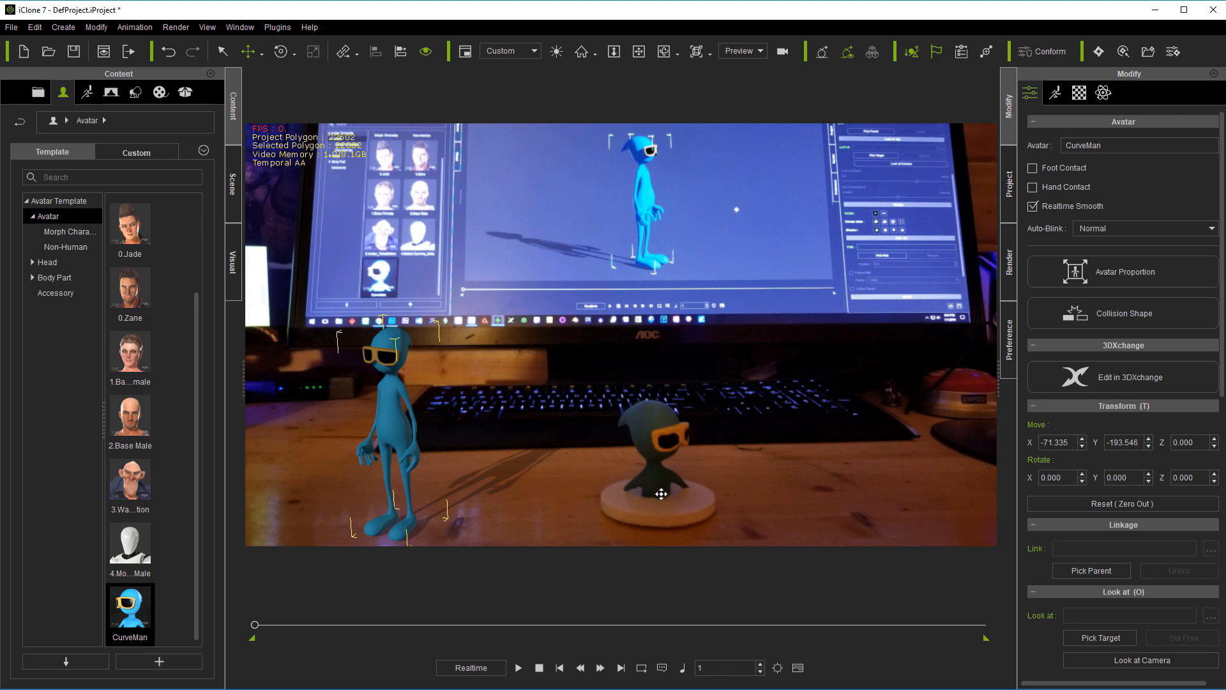
mouse_move(280, 313)
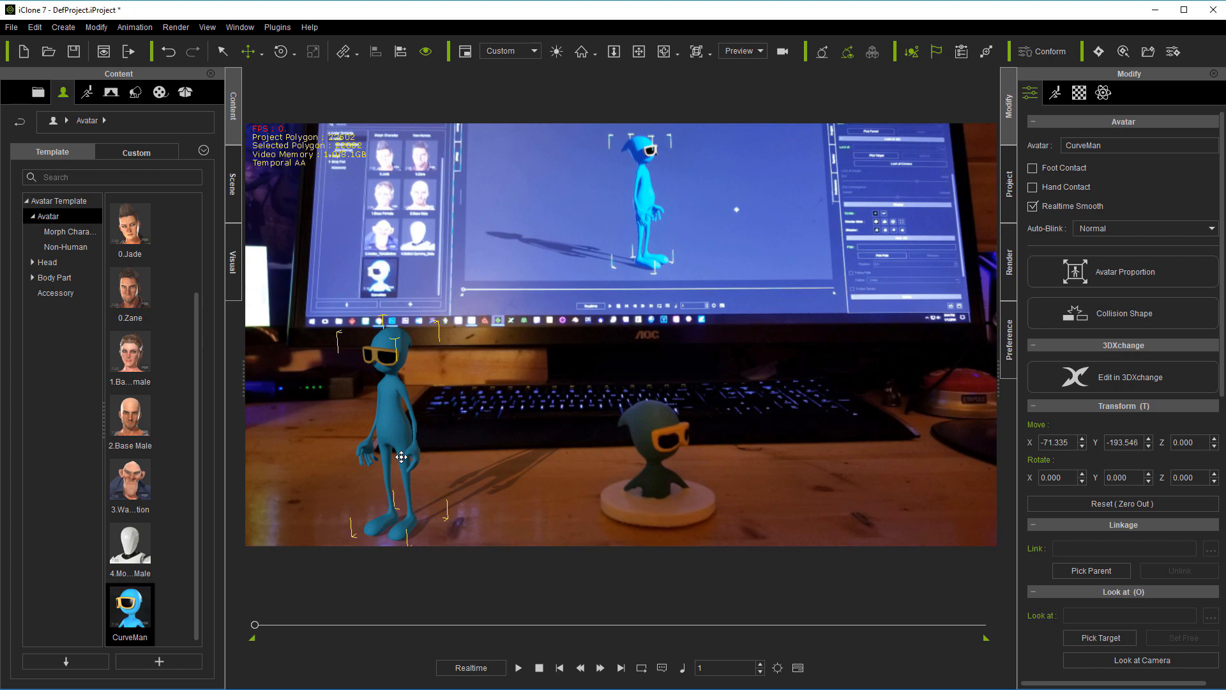
drag(400, 457, 404, 440)
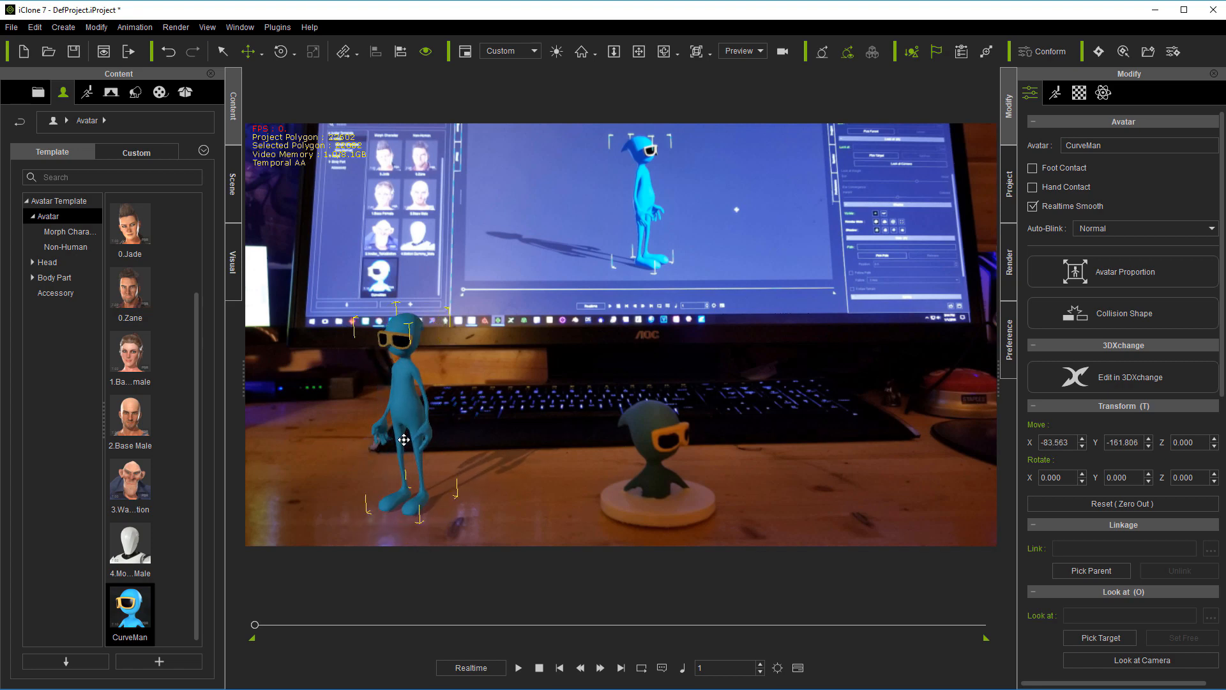
click(639, 51)
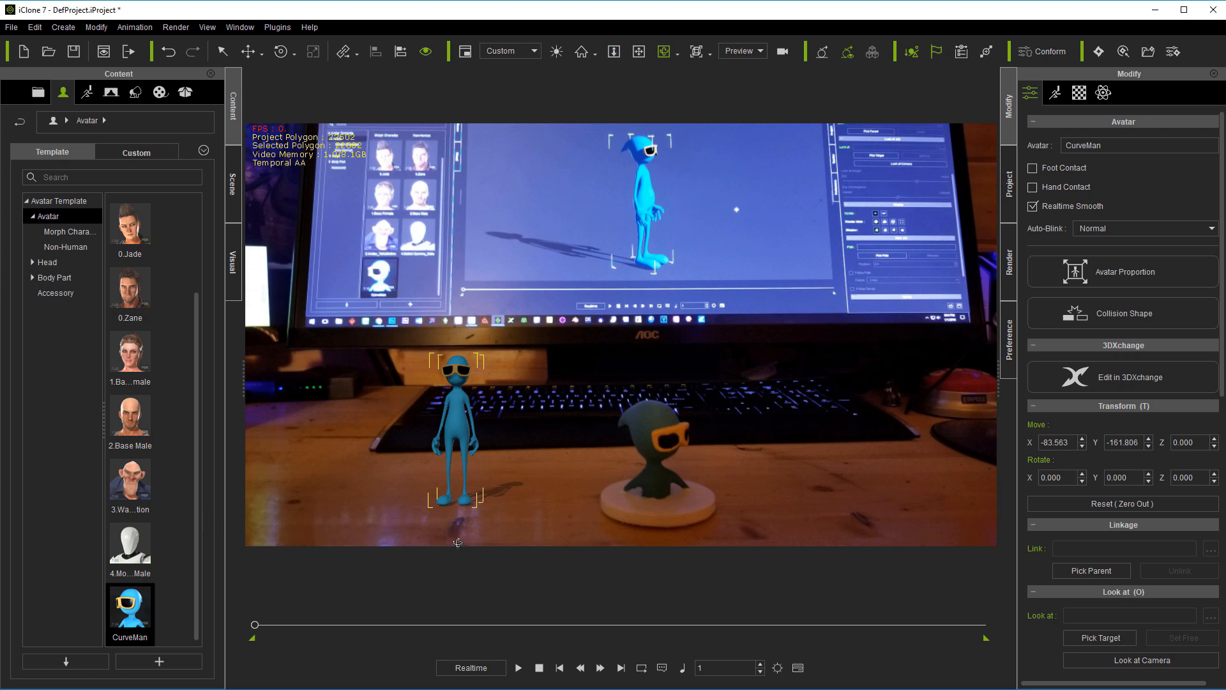
mouse_move(268, 424)
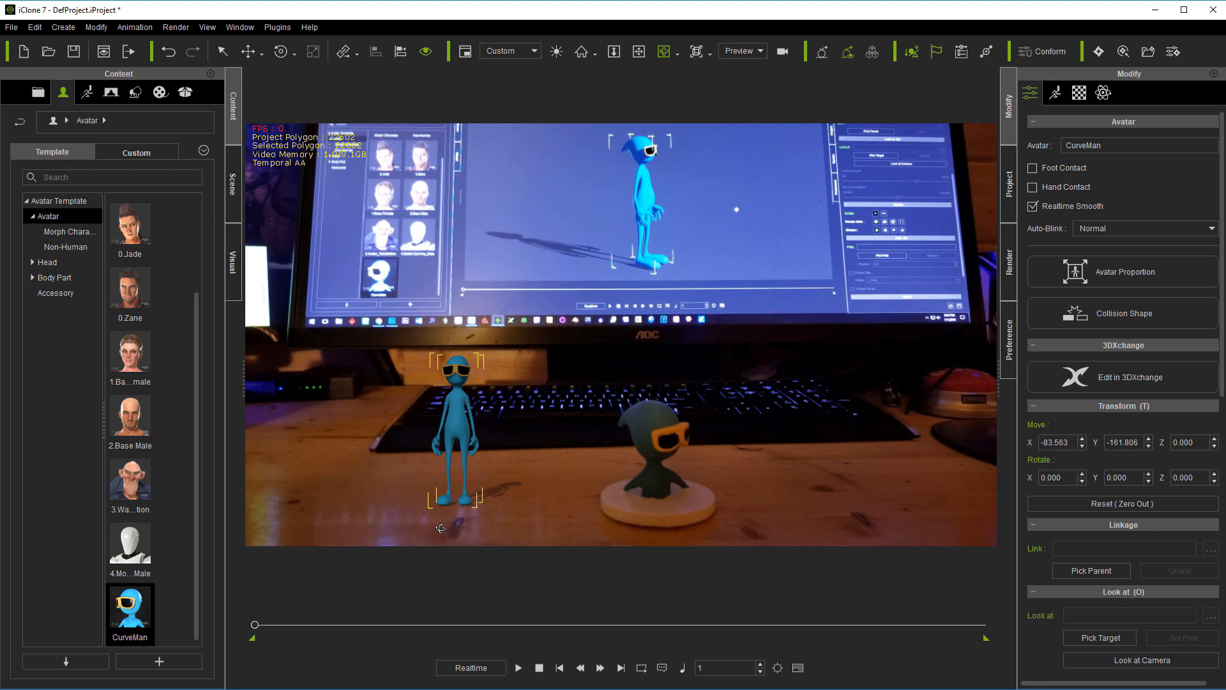
mouse_move(470, 523)
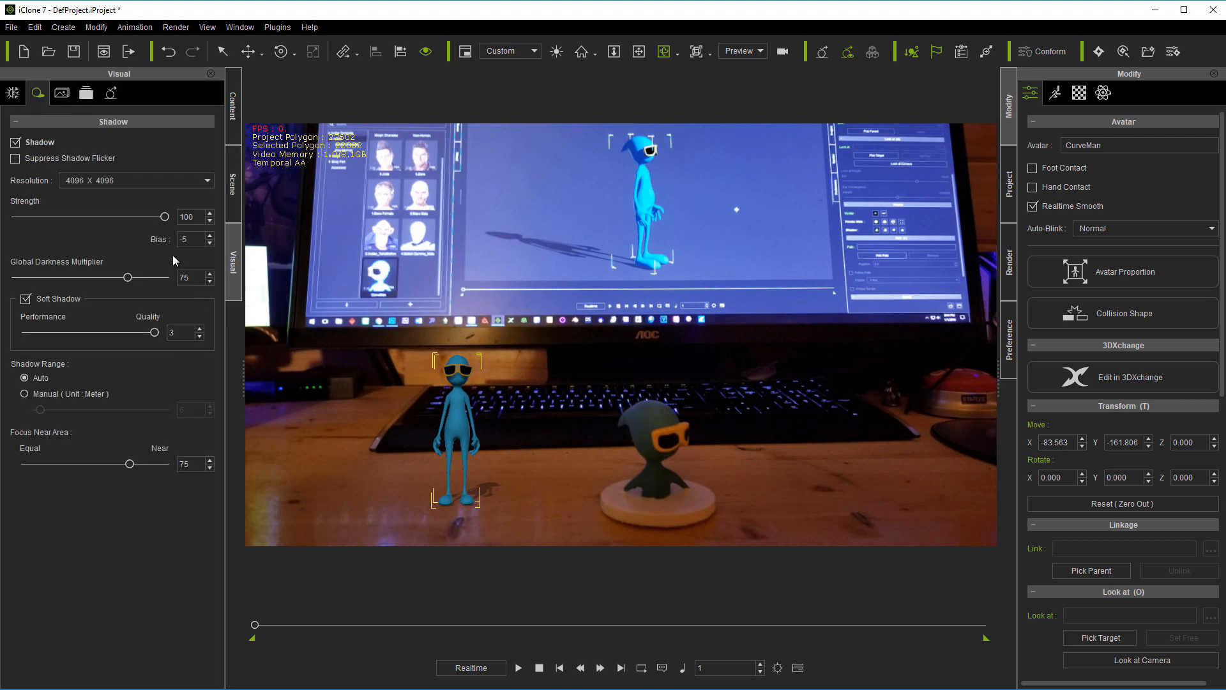
Leave the Visual tab's shadow settings and return to the Content tab's Avatar library.
drag(127, 278, 63, 278)
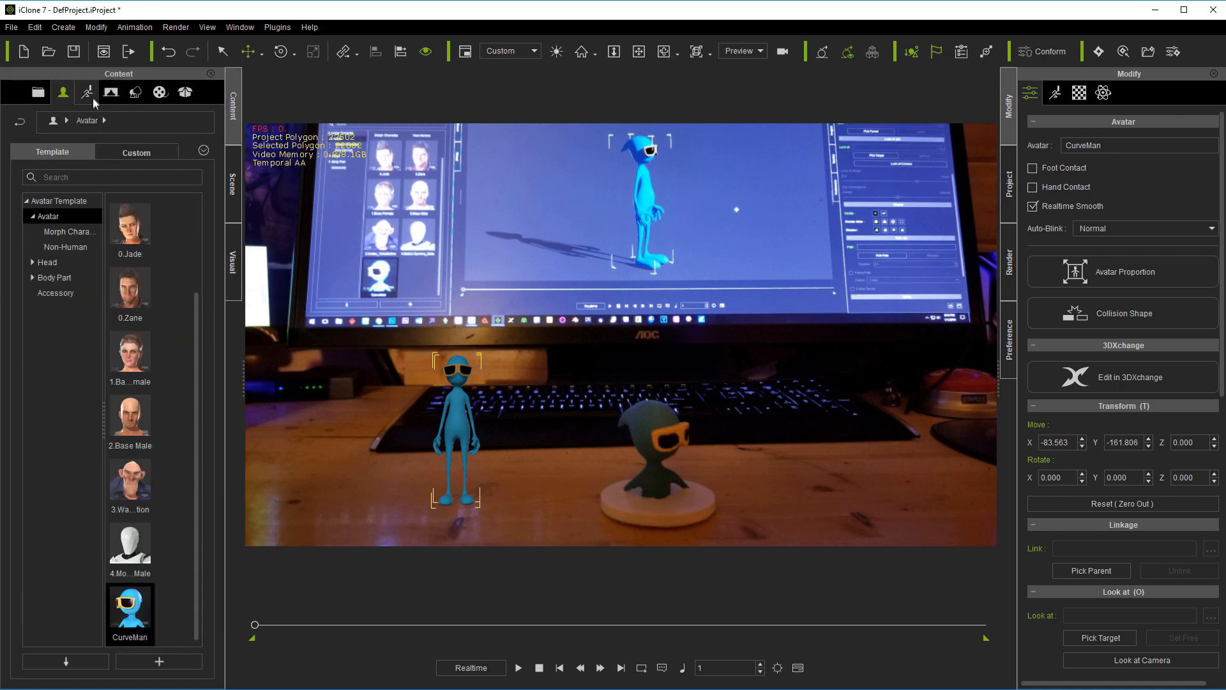
Apply the Walk think motion to CurveMan and preview him reaching the figurine.
click(87, 91)
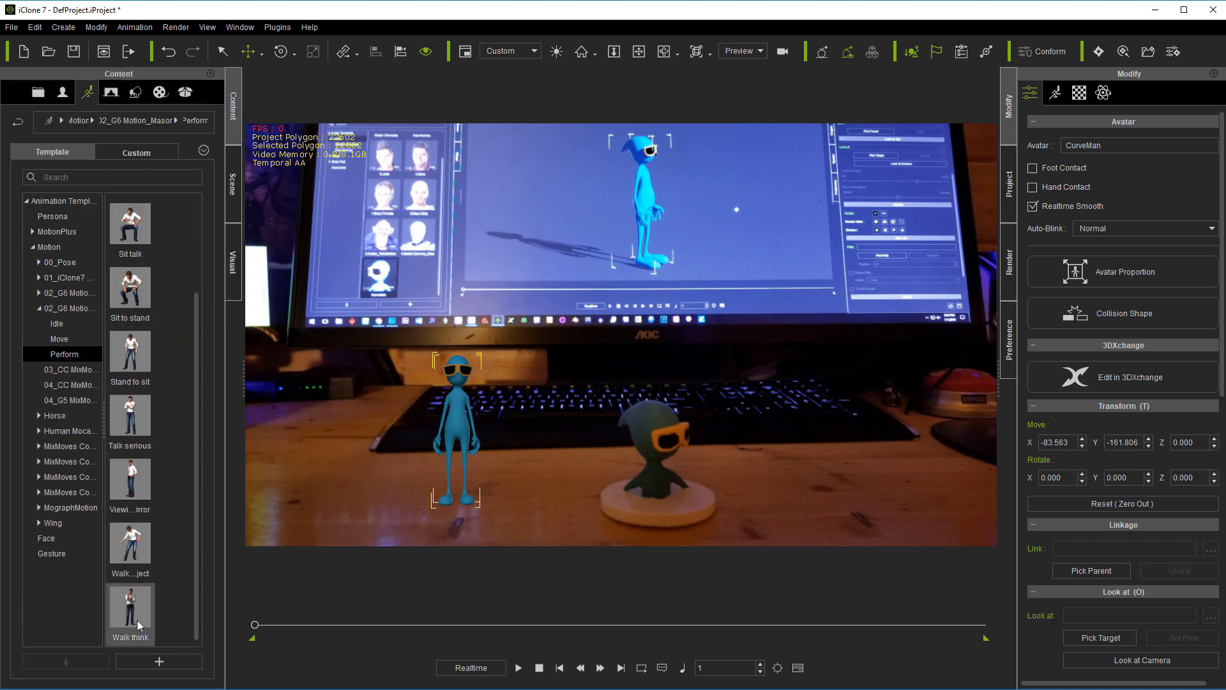
mouse_move(130, 617)
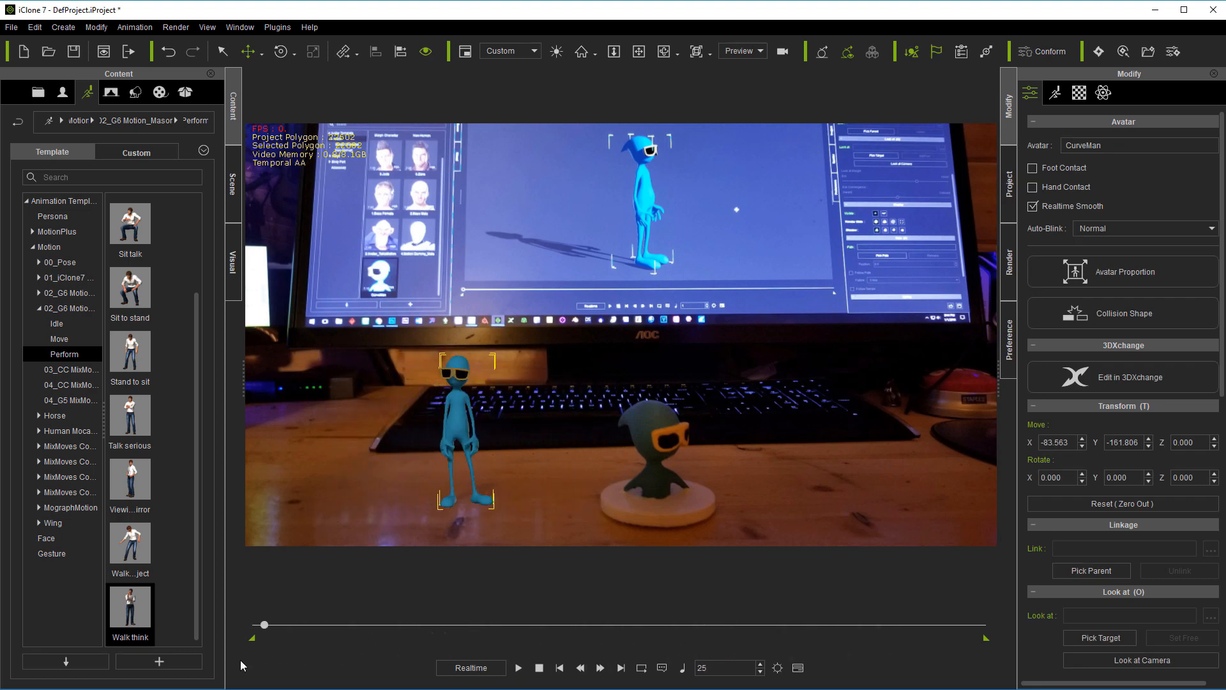
drag(264, 623, 803, 623)
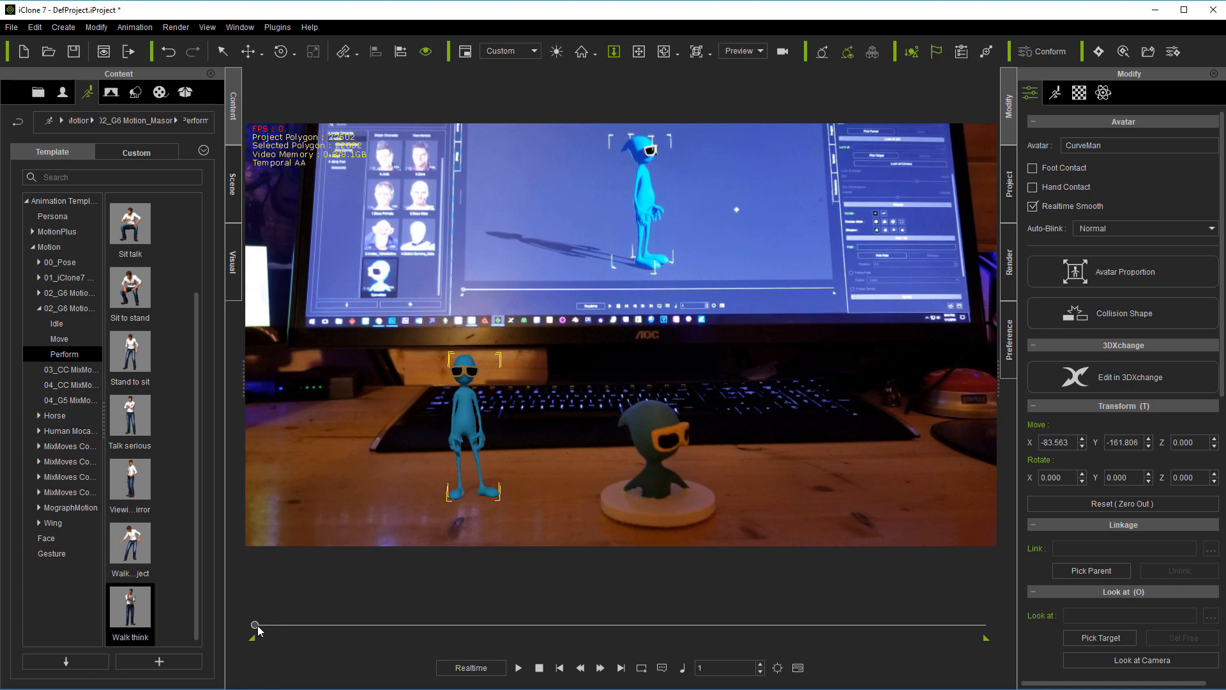
drag(255, 624, 703, 624)
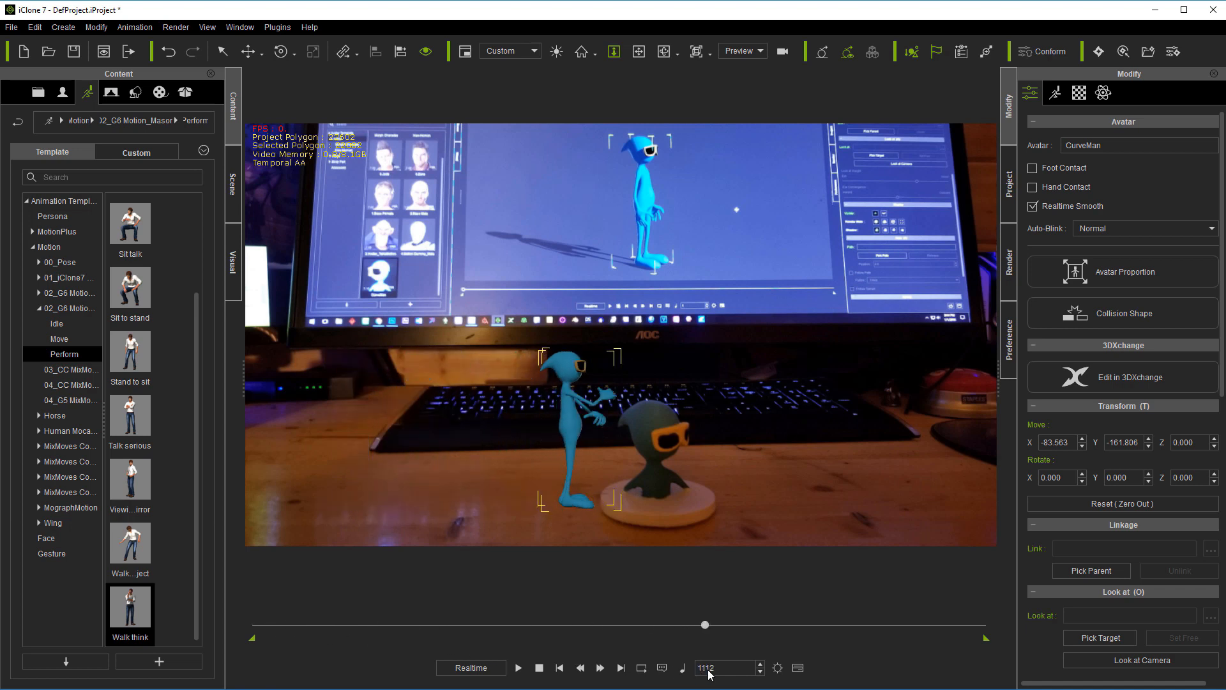
Scrub the walk back and forth, then rewind the timeline to frame 1.
drag(704, 624, 272, 624)
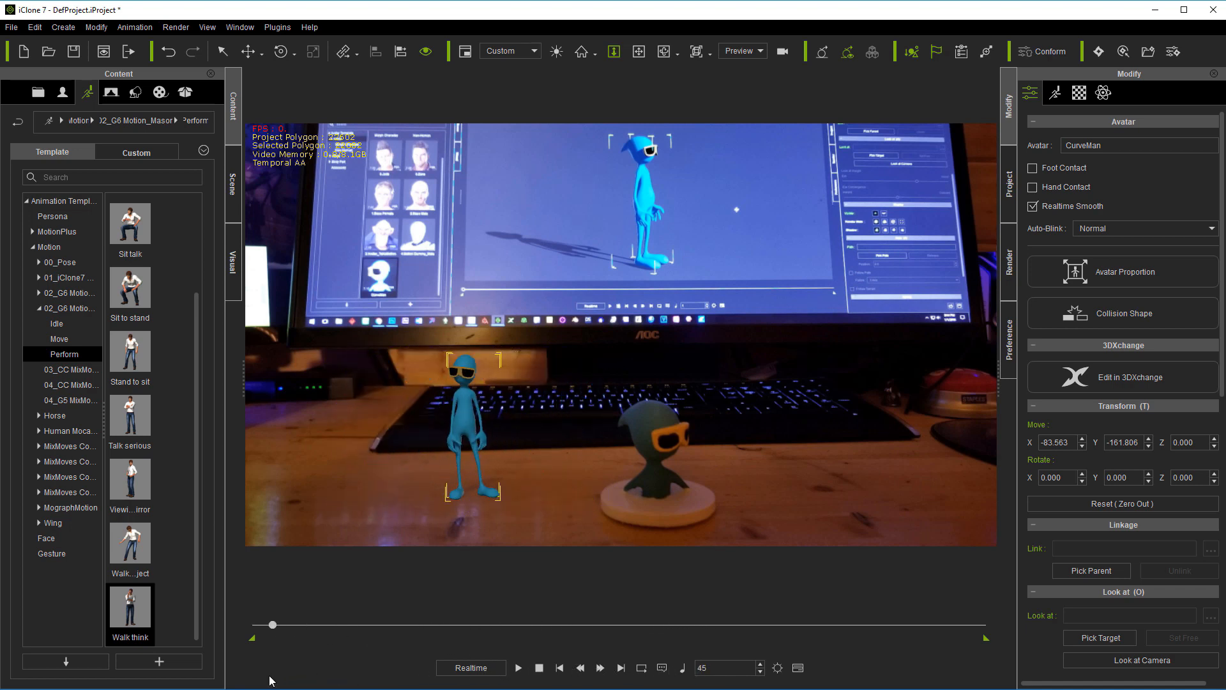
drag(272, 624, 260, 626)
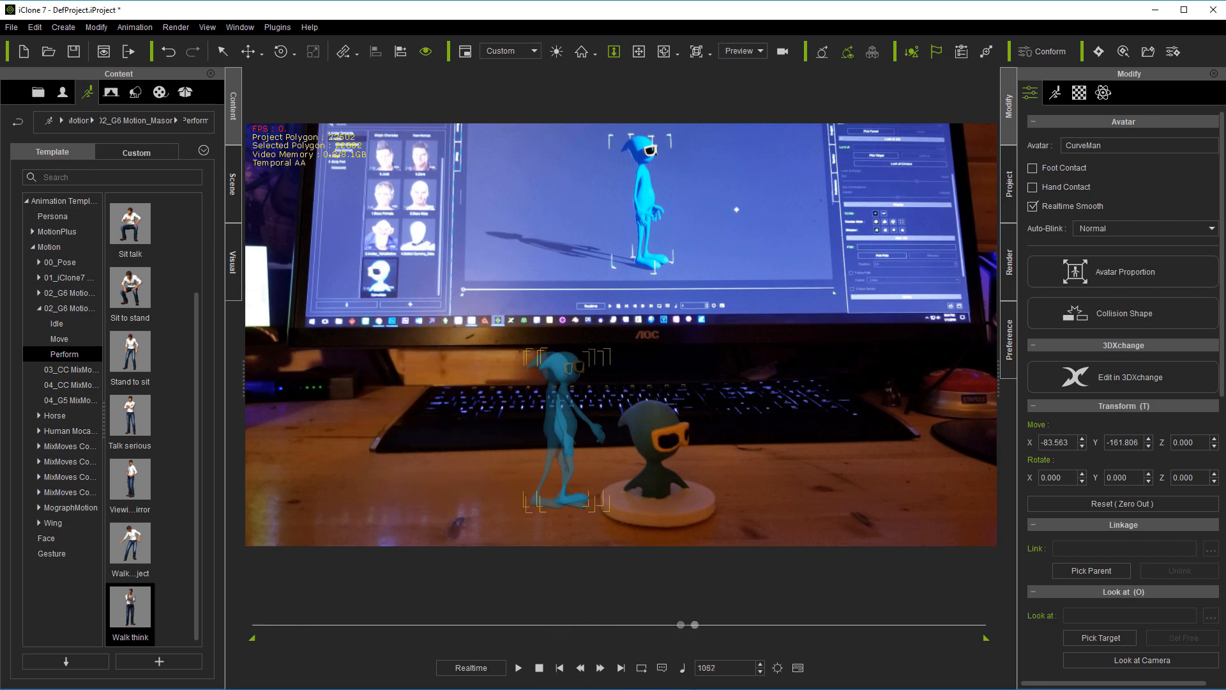
drag(693, 624, 254, 624)
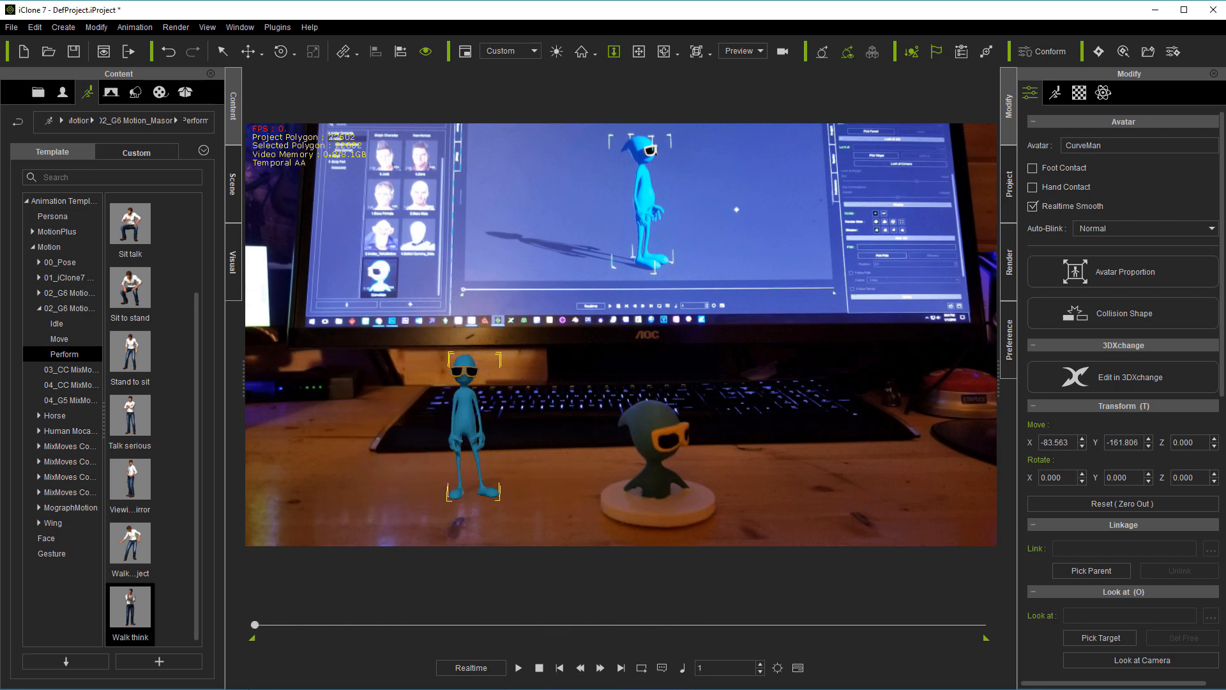
click(135, 92)
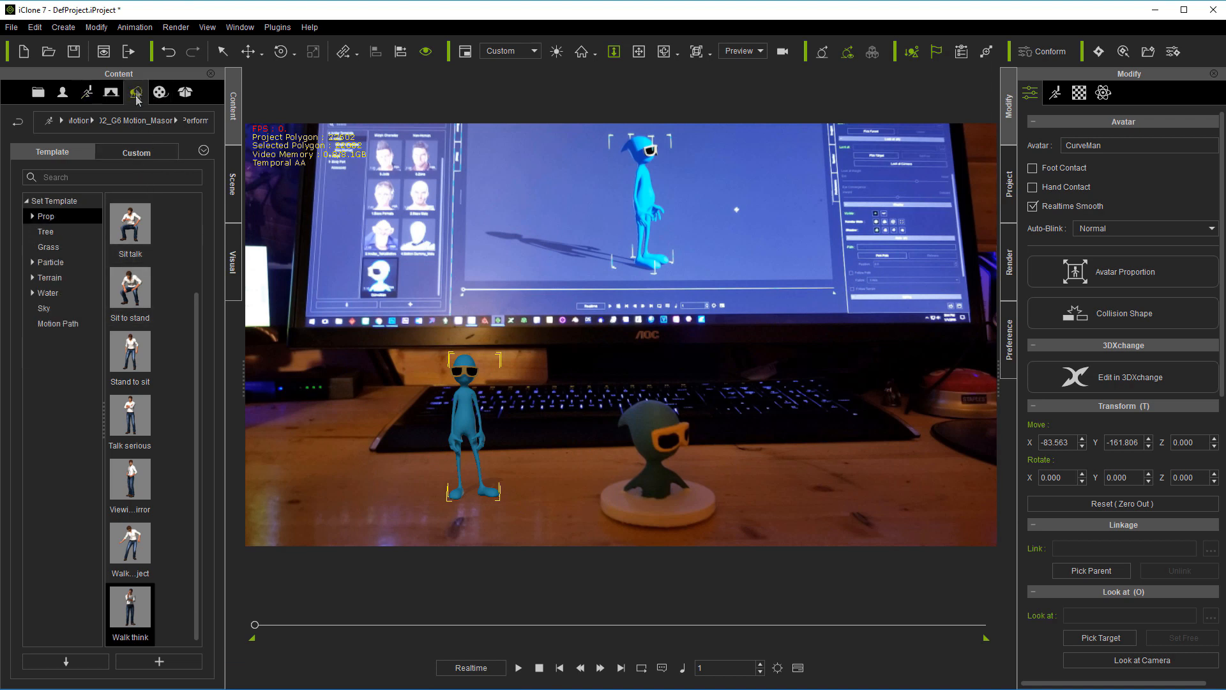
Add Box_001 from 3D Blocks and lower and rotate it over the figurine.
click(135, 91)
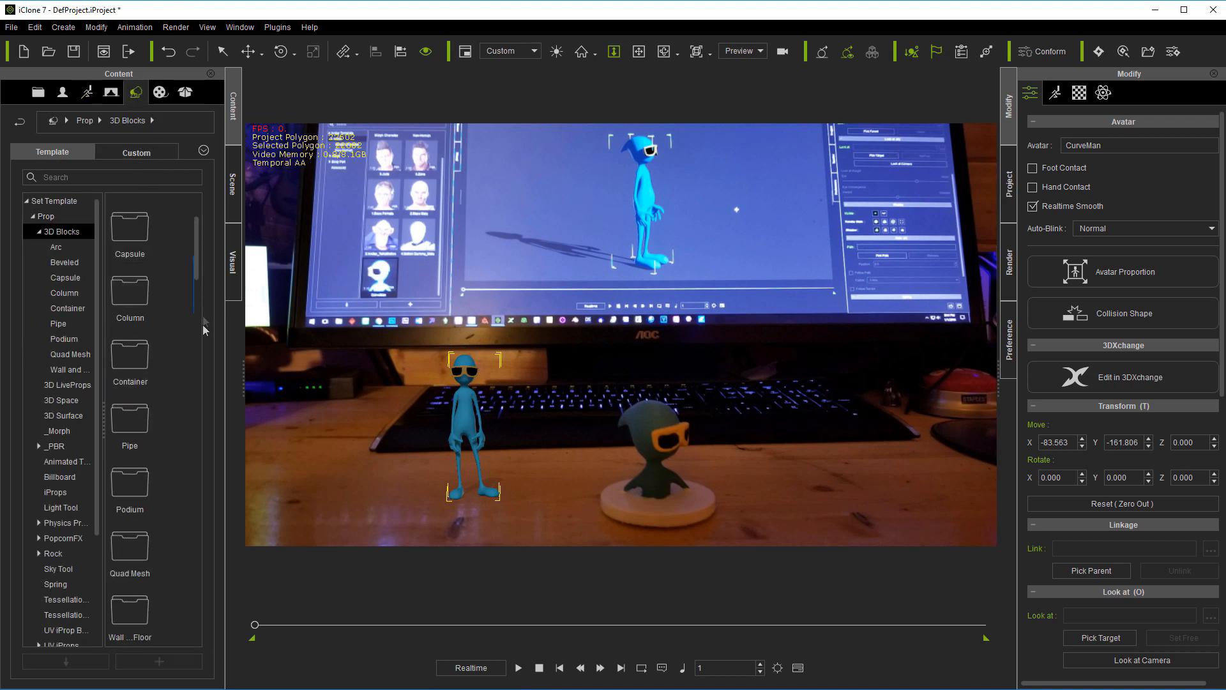
scroll(down, 3)
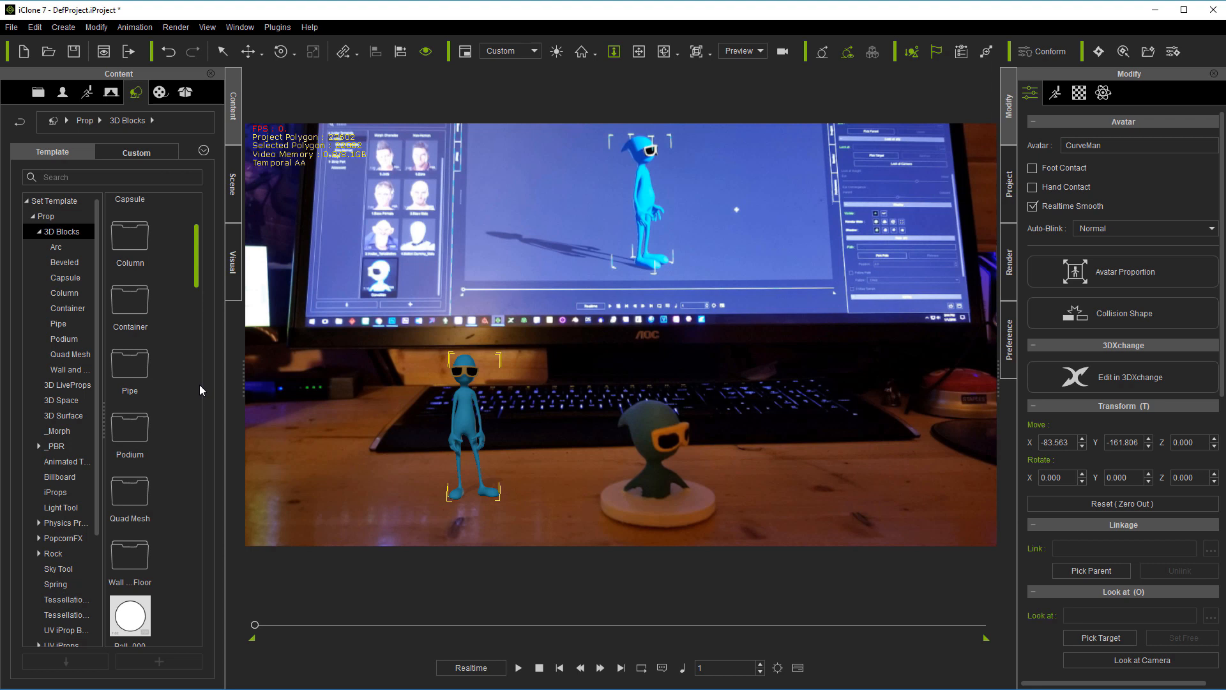
scroll(down, 3)
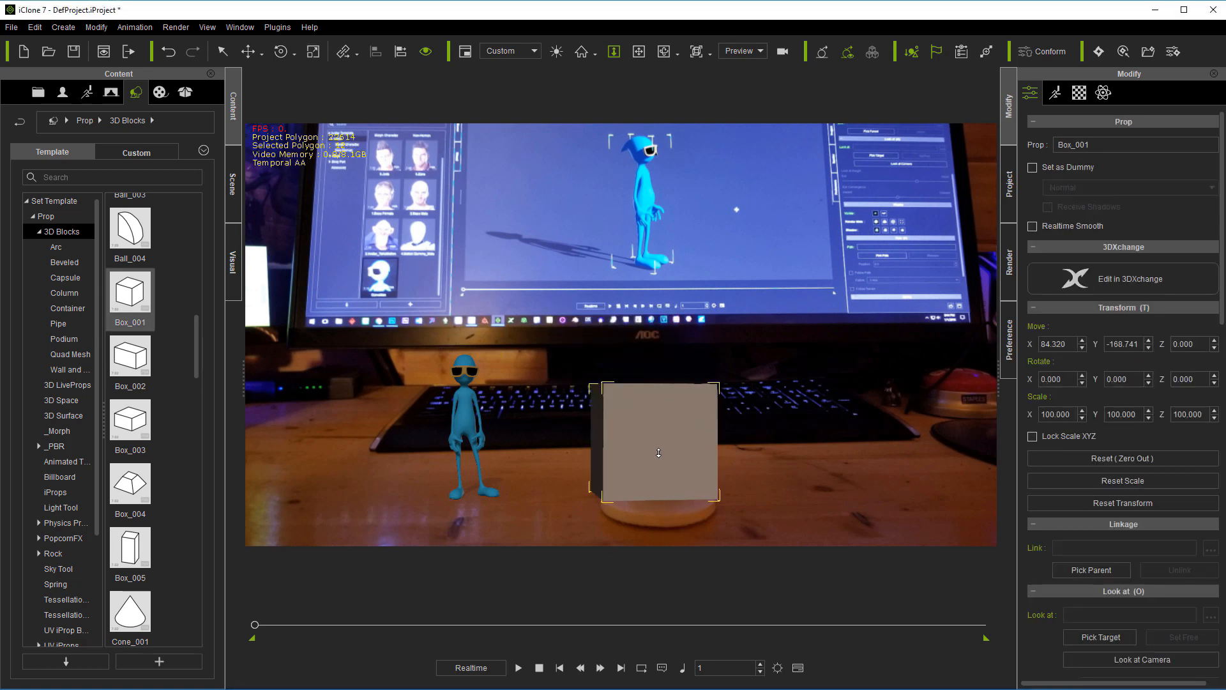
mouse_move(462, 409)
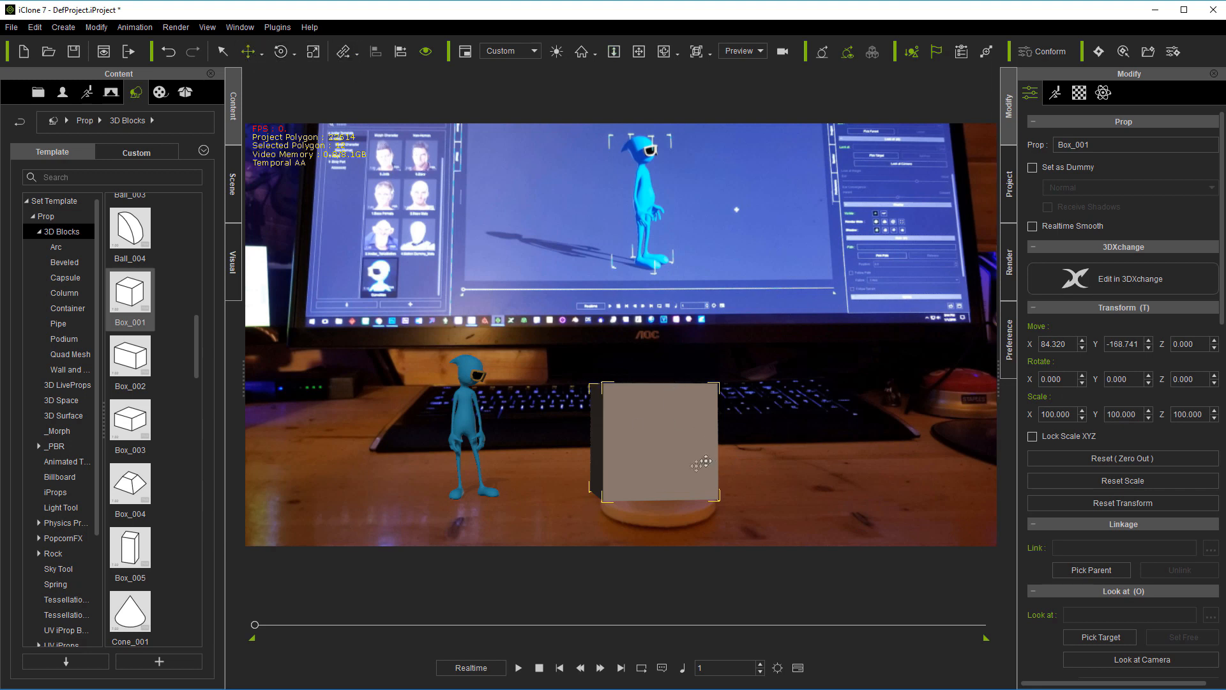
drag(703, 463, 672, 382)
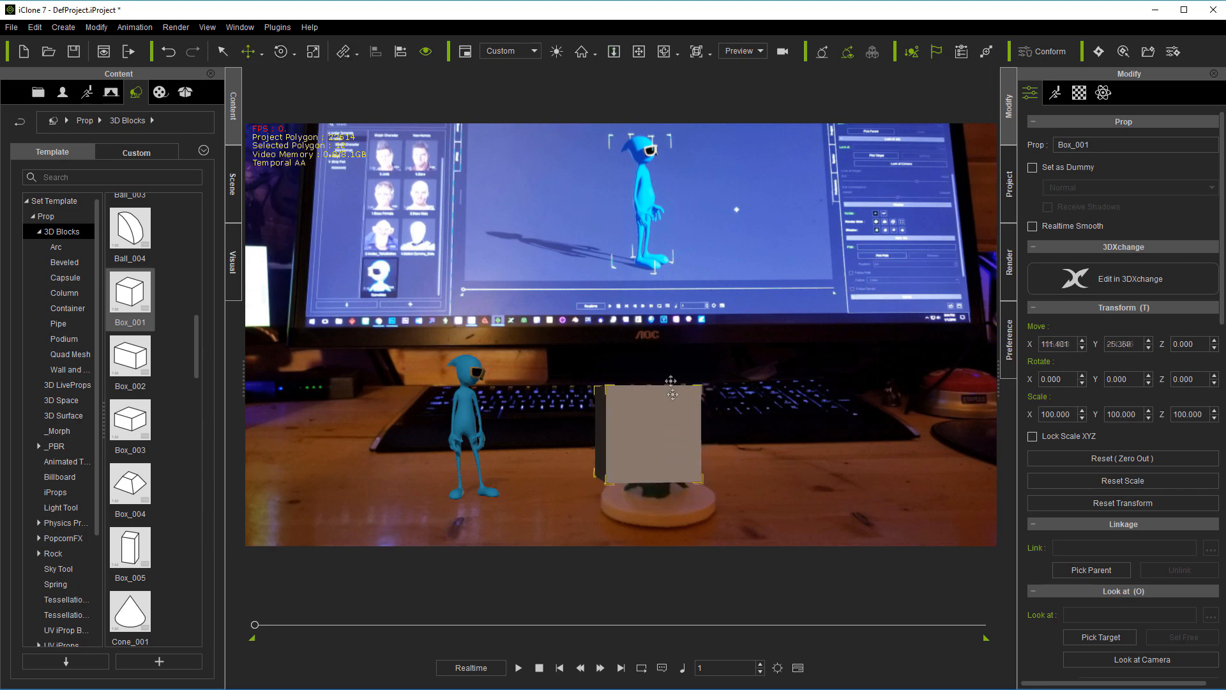
drag(672, 390, 689, 469)
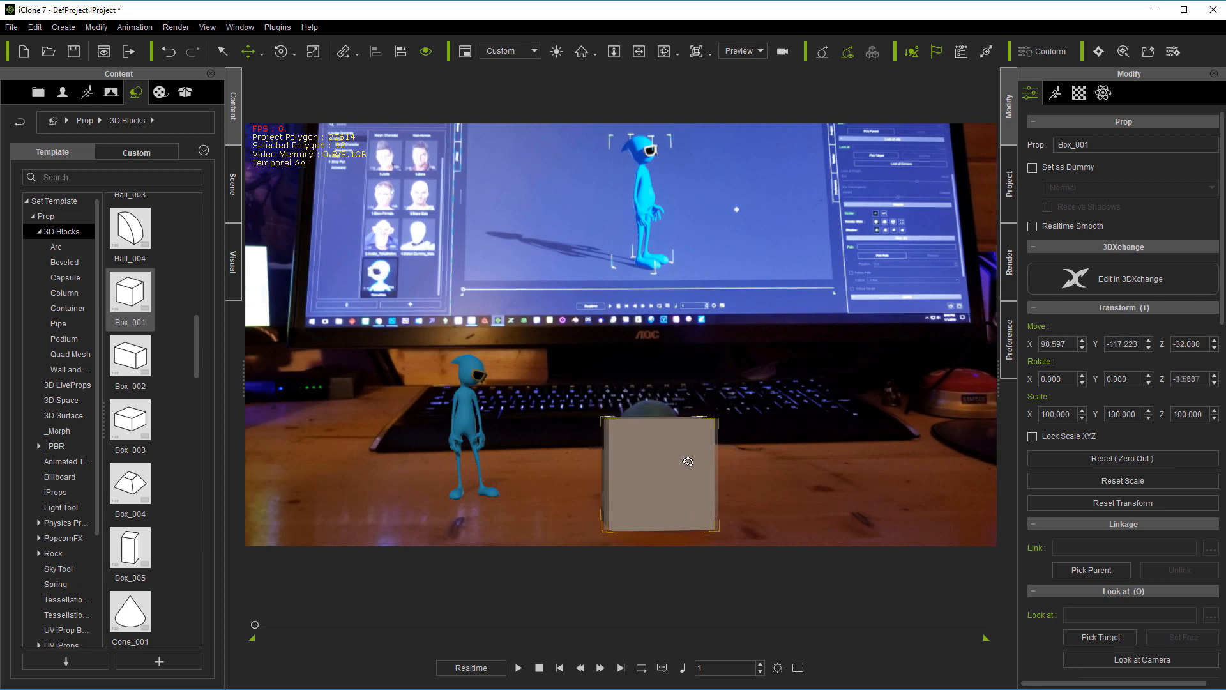
drag(687, 461, 659, 477)
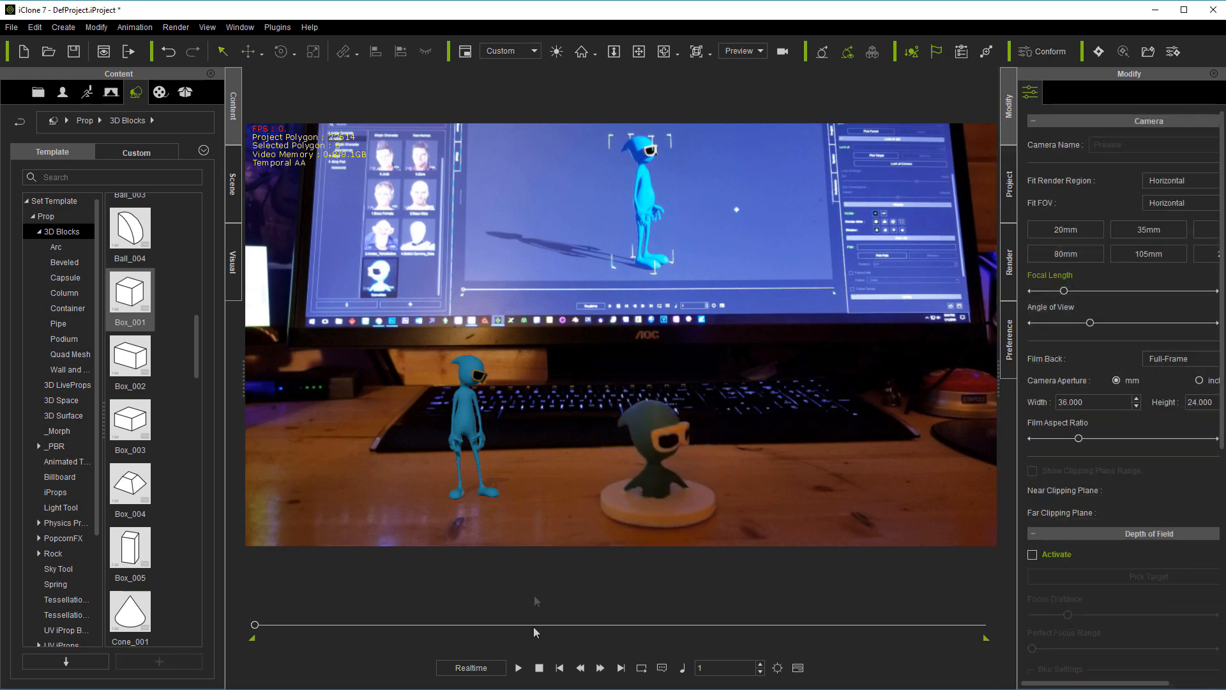
Scrub through CurveMan's walk to the figurine and look-at, then replay it.
drag(254, 624, 264, 624)
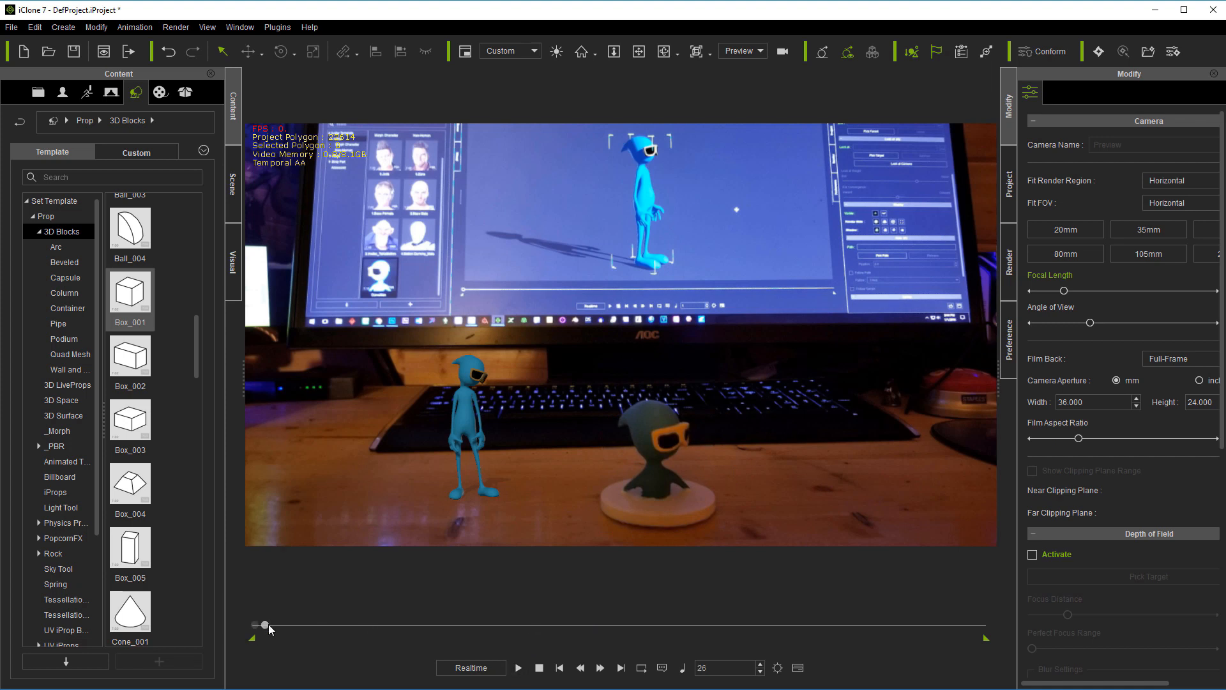
drag(264, 624, 522, 624)
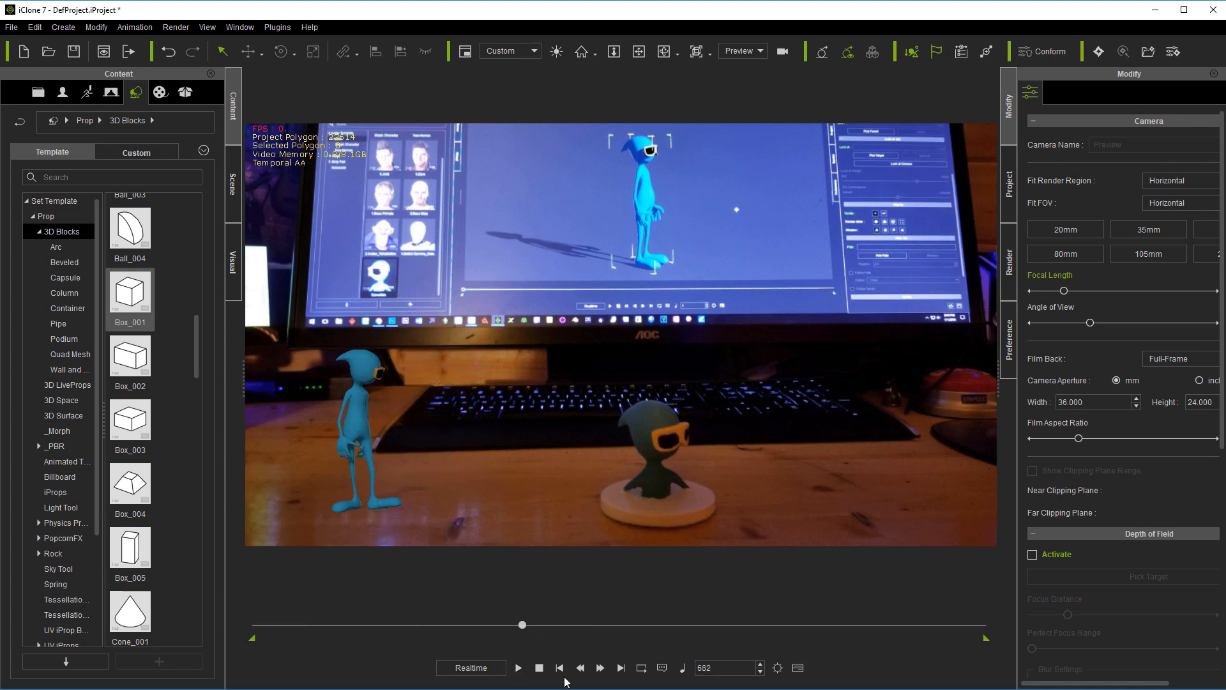
drag(521, 624, 798, 623)
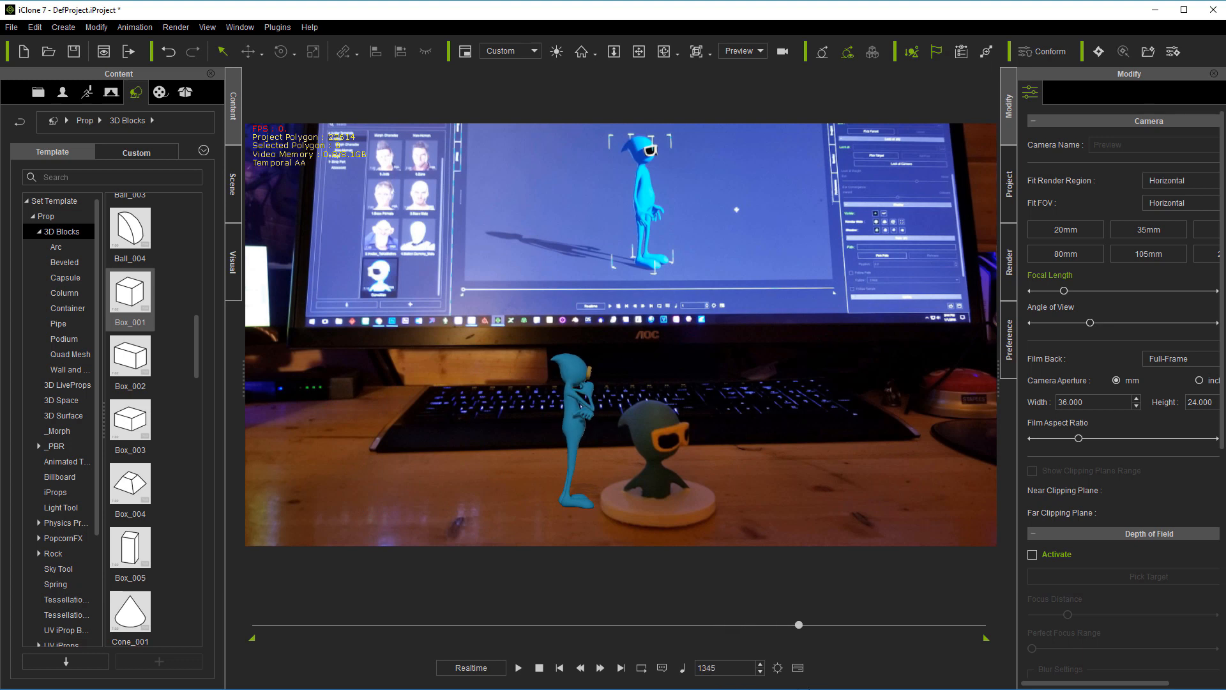
drag(798, 624, 982, 623)
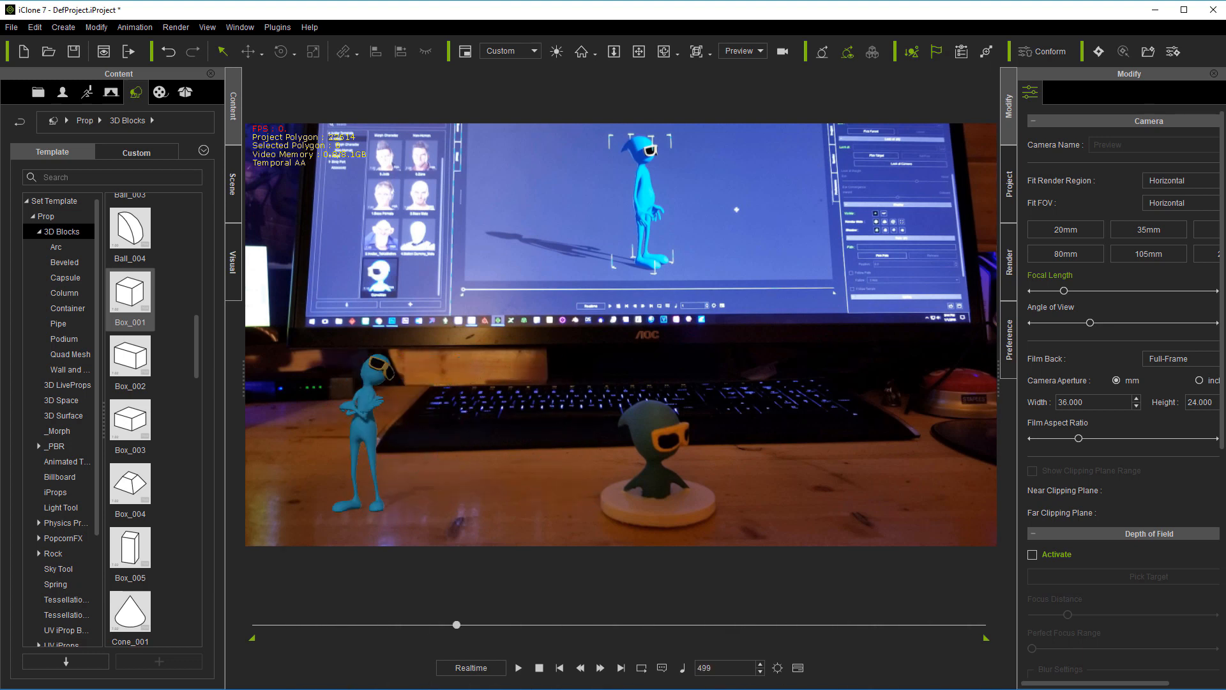
drag(457, 624, 873, 623)
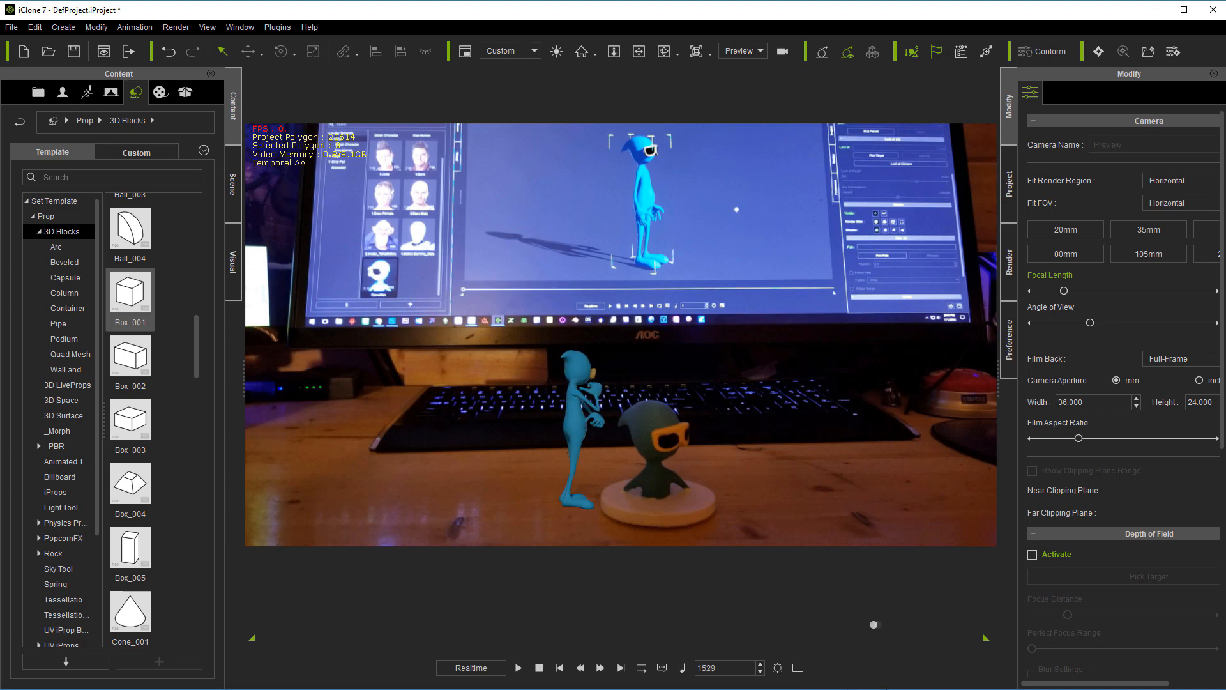
drag(874, 624, 940, 624)
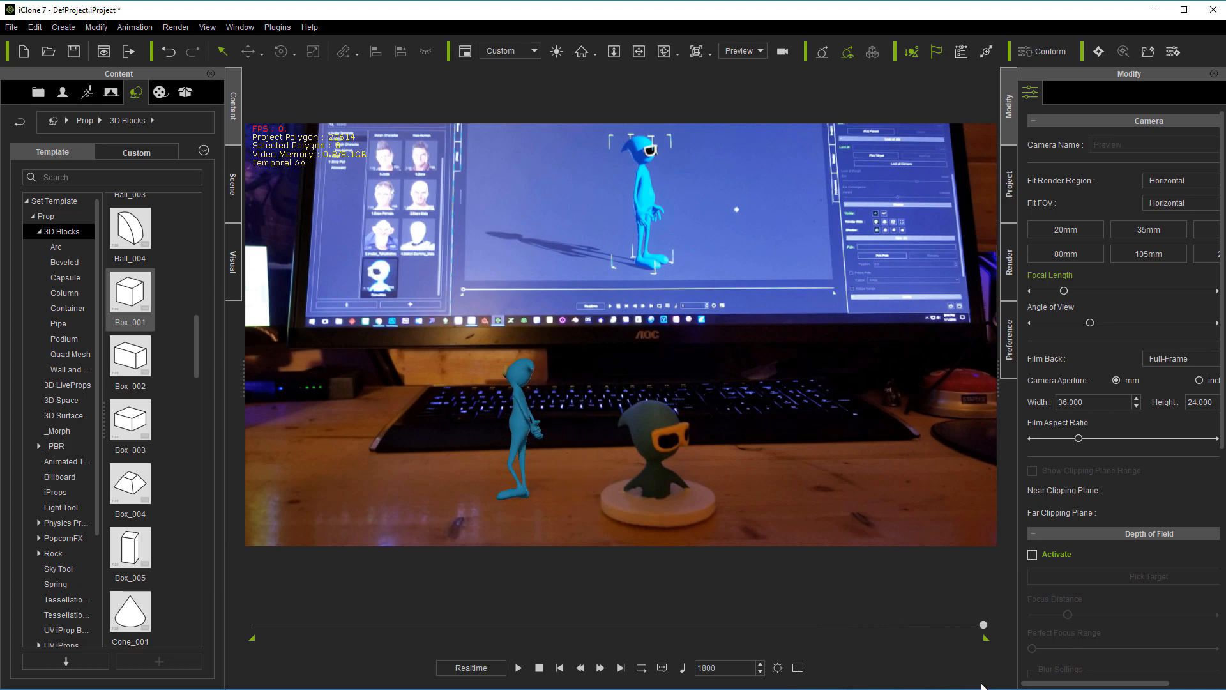
drag(983, 624, 932, 624)
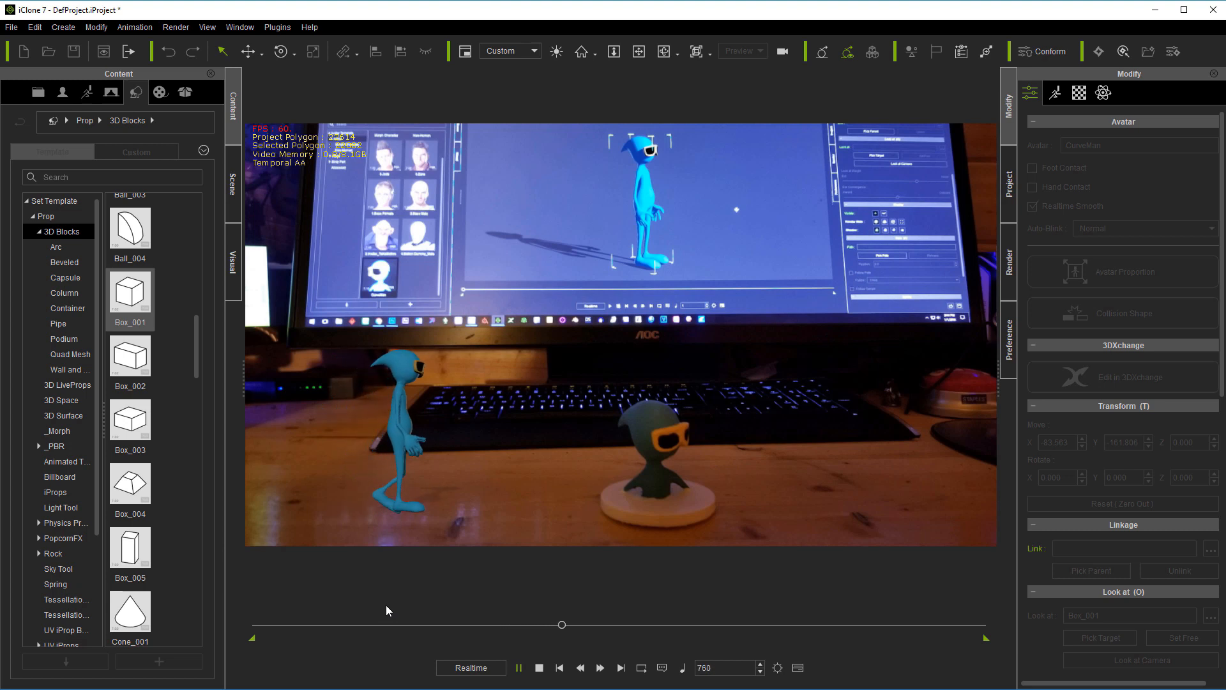
drag(562, 624, 610, 624)
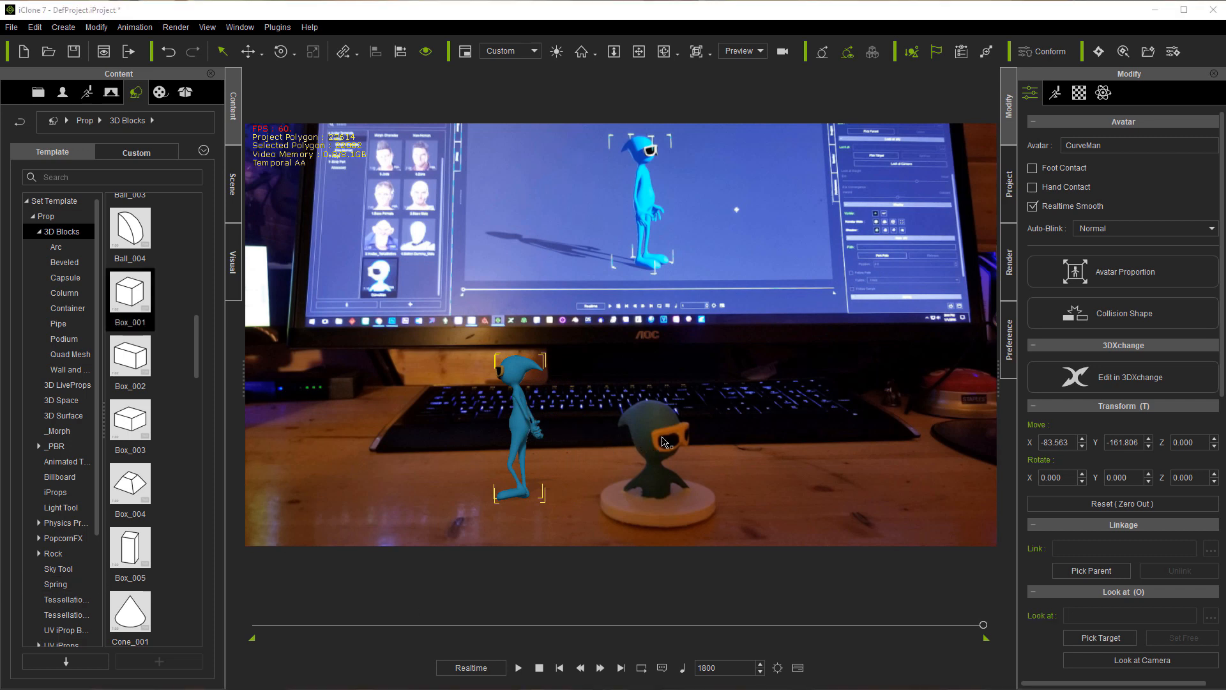
mouse_move(505, 426)
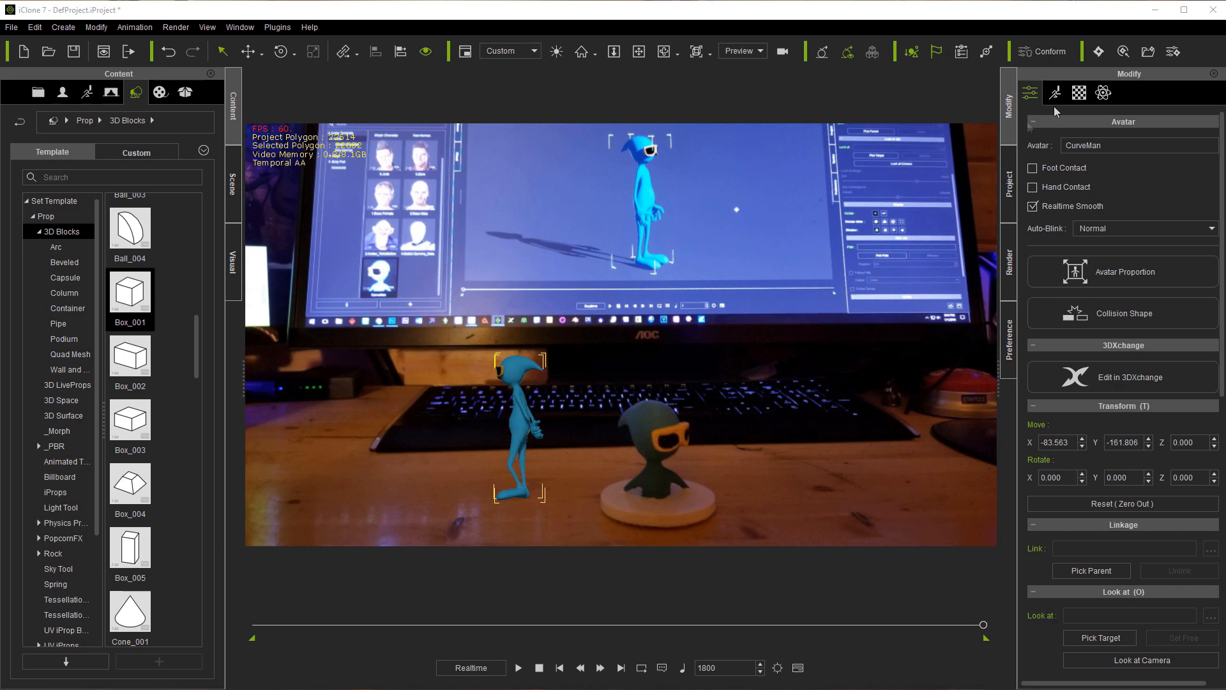
Change CurveMan's diffuse colour to a darker navy blue in the Material settings.
click(1079, 91)
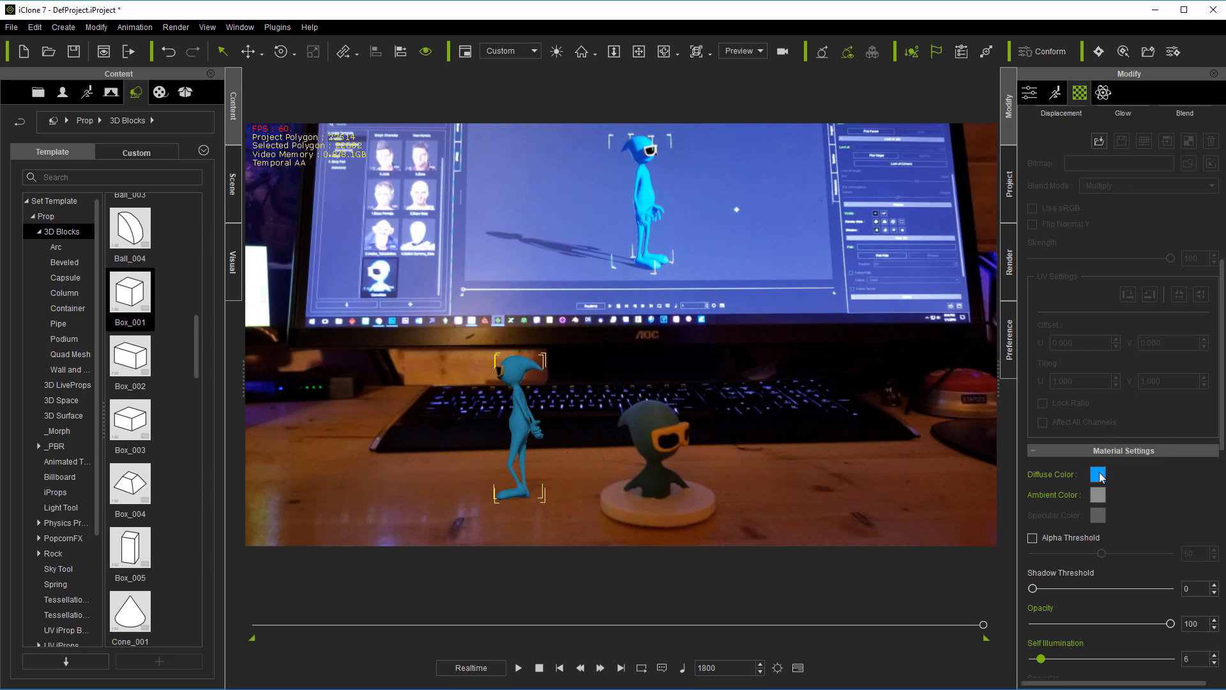
click(1097, 474)
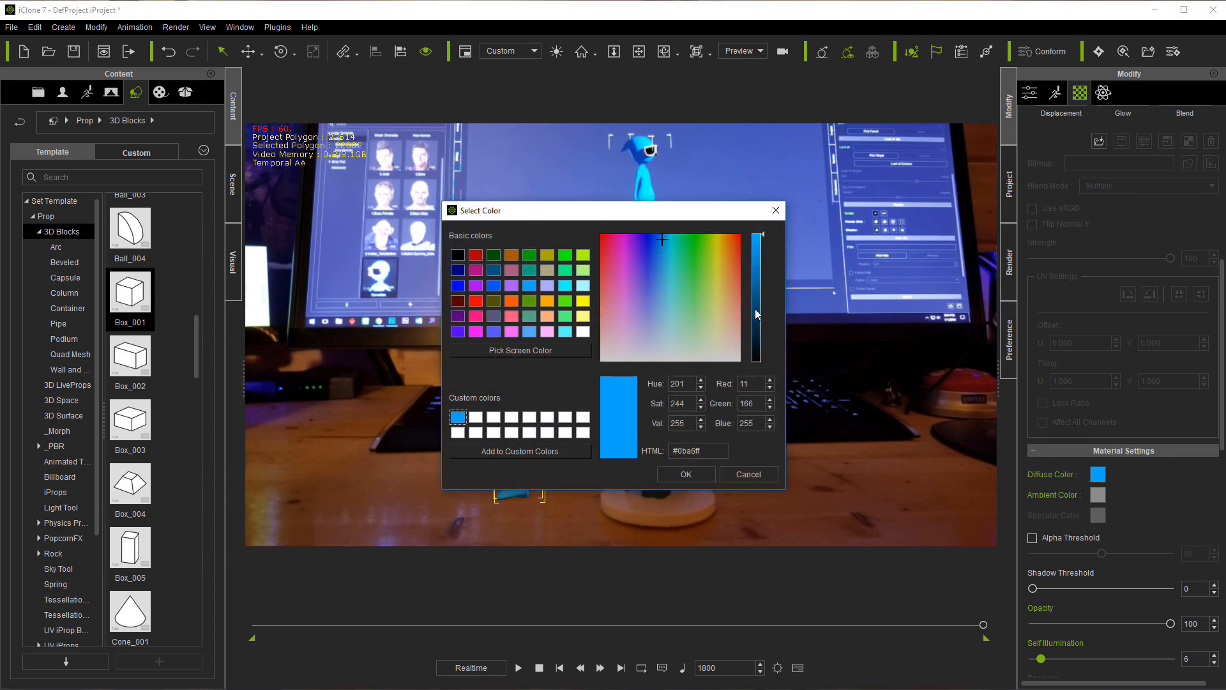
click(684, 474)
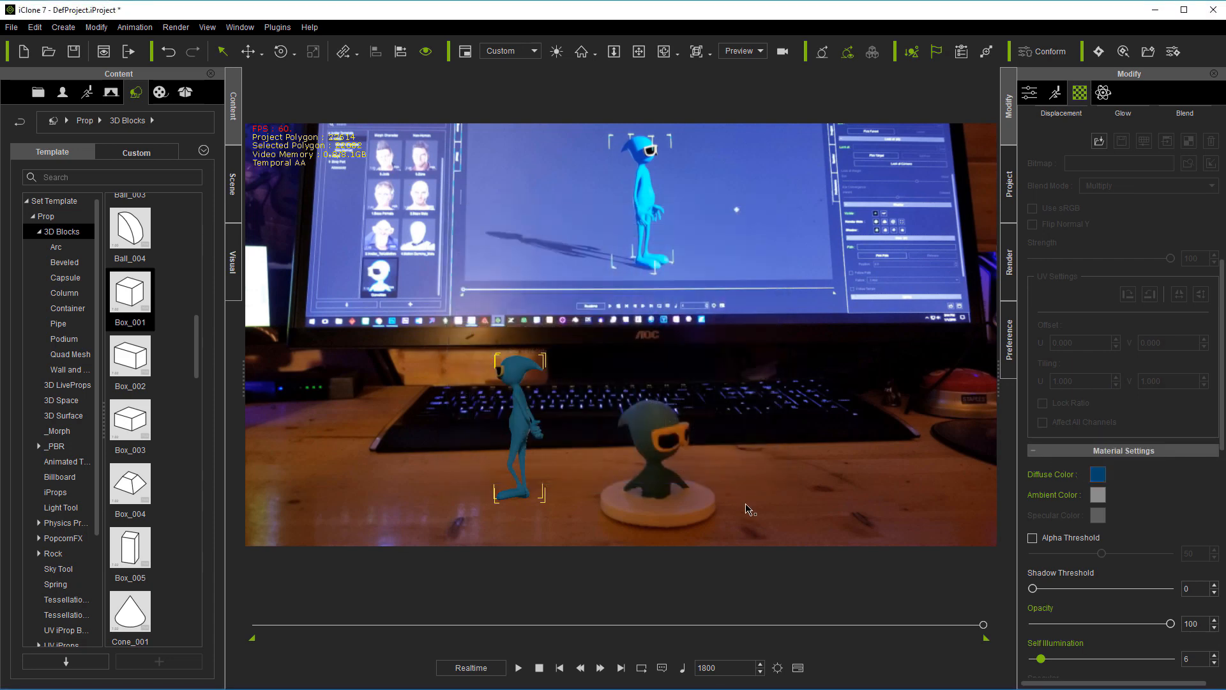
click(1096, 474)
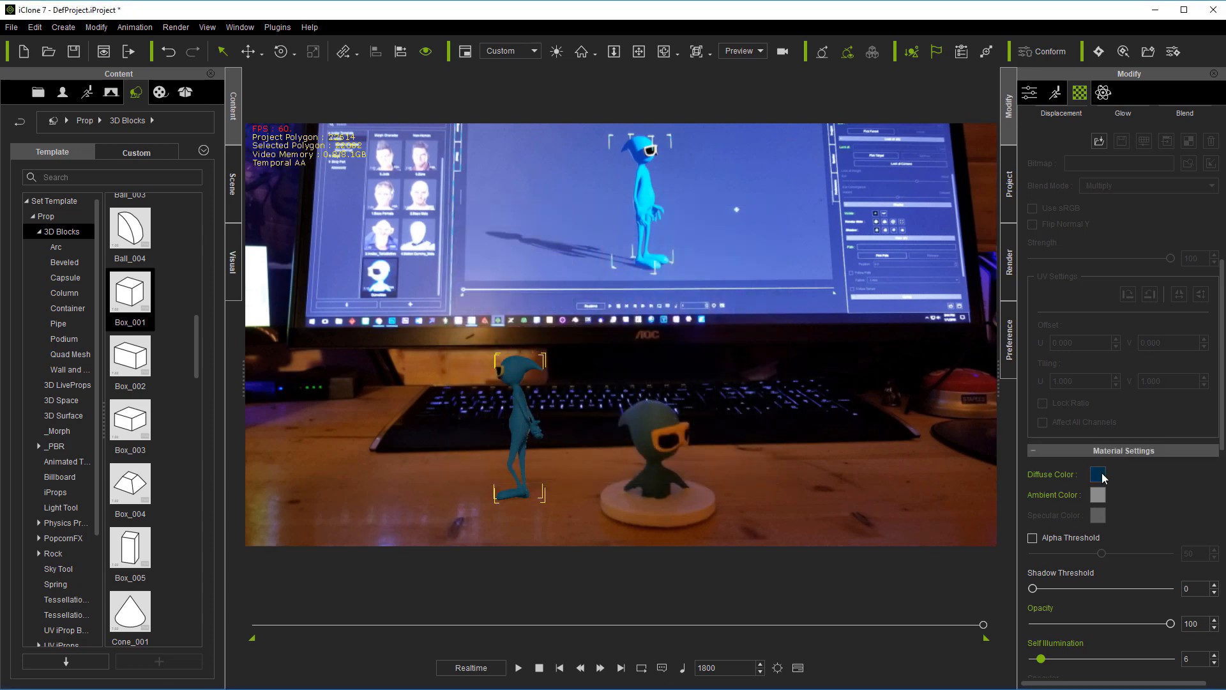
click(1098, 473)
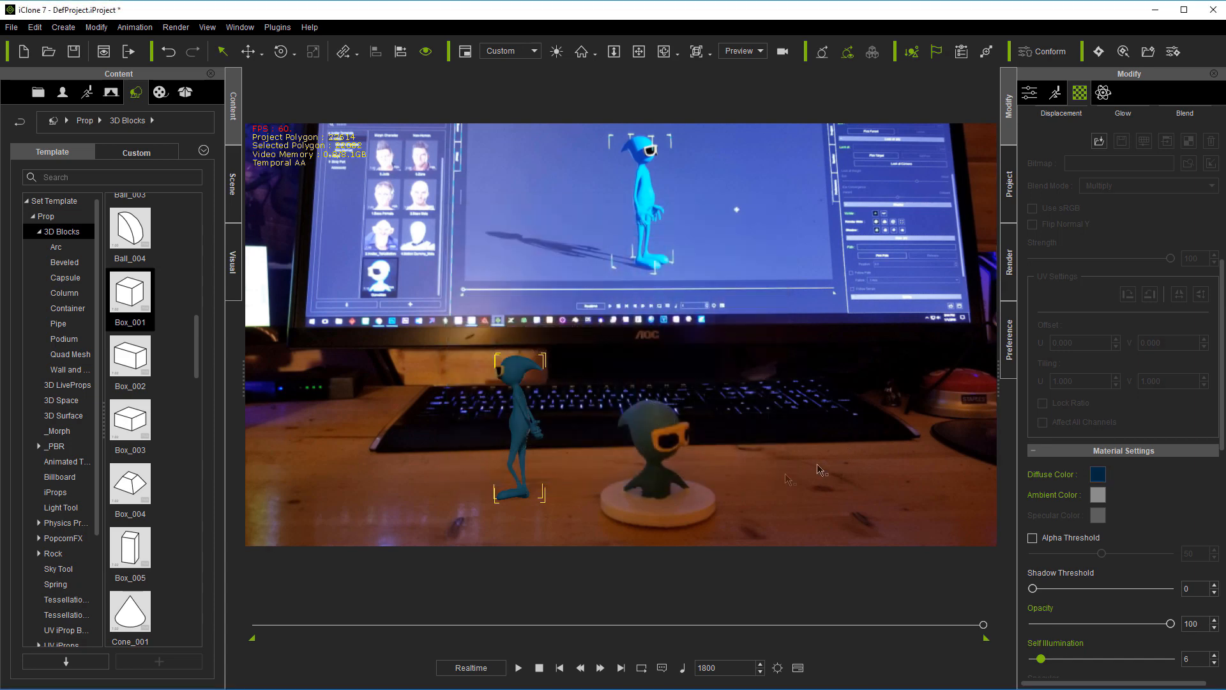
mouse_move(475, 417)
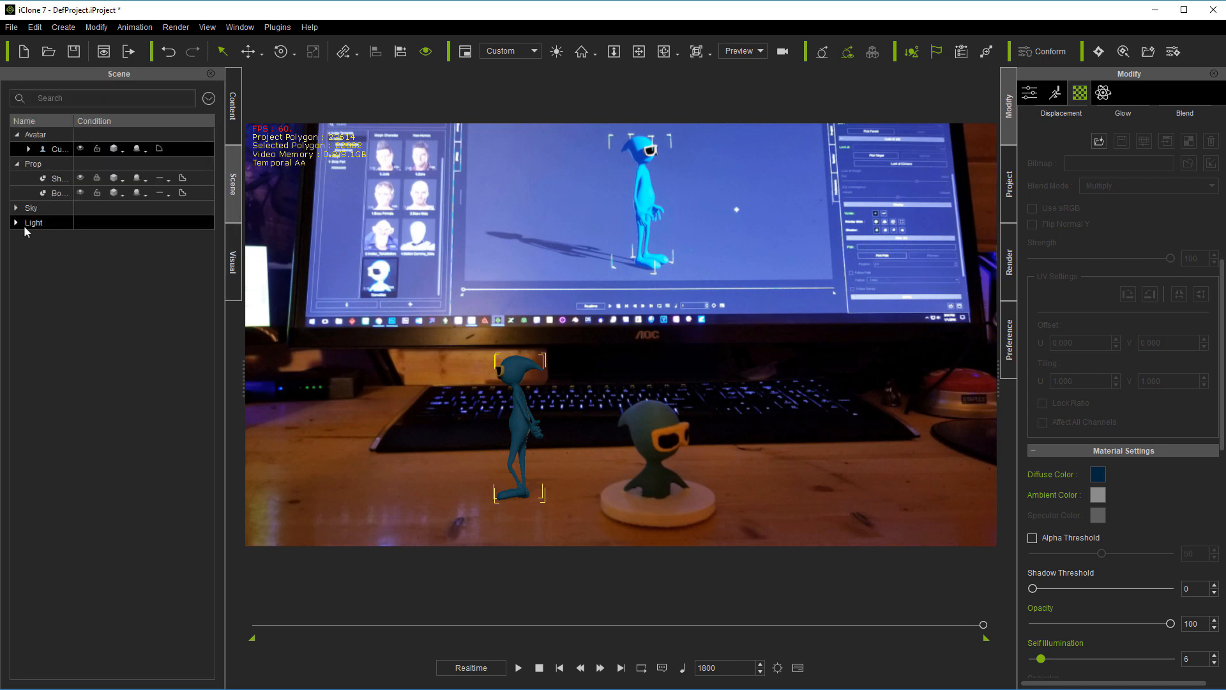
Expand the Light group to list the Key and Rim lights.
click(15, 222)
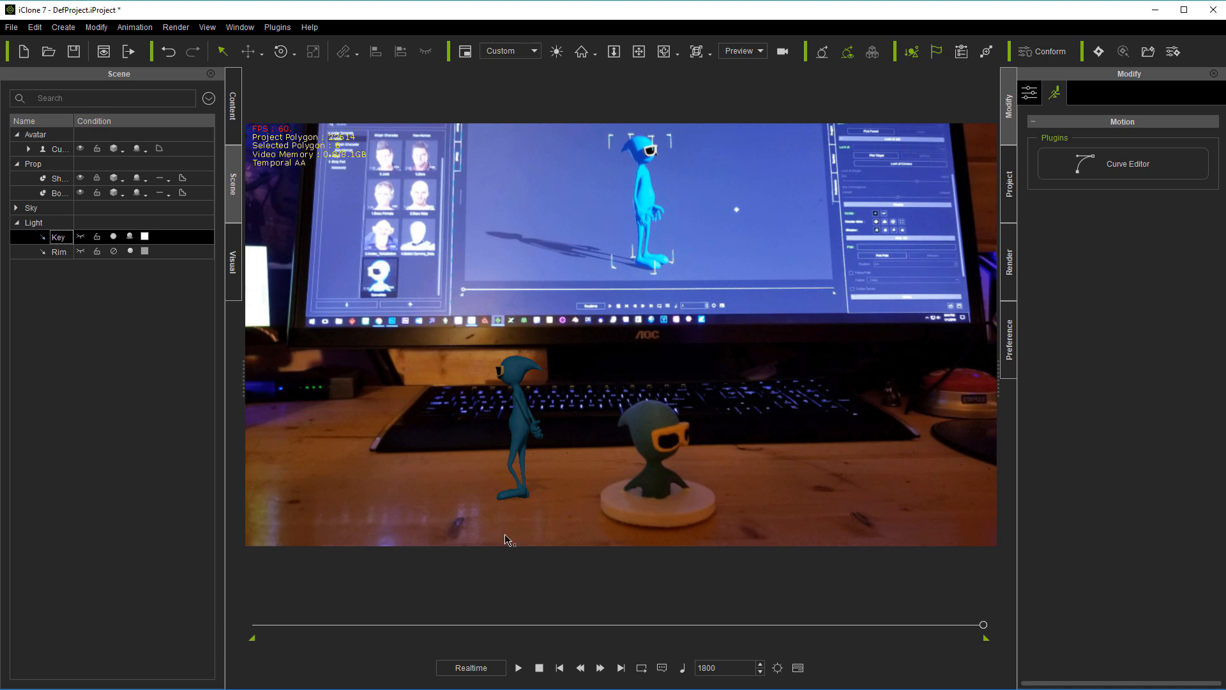
mouse_move(596, 425)
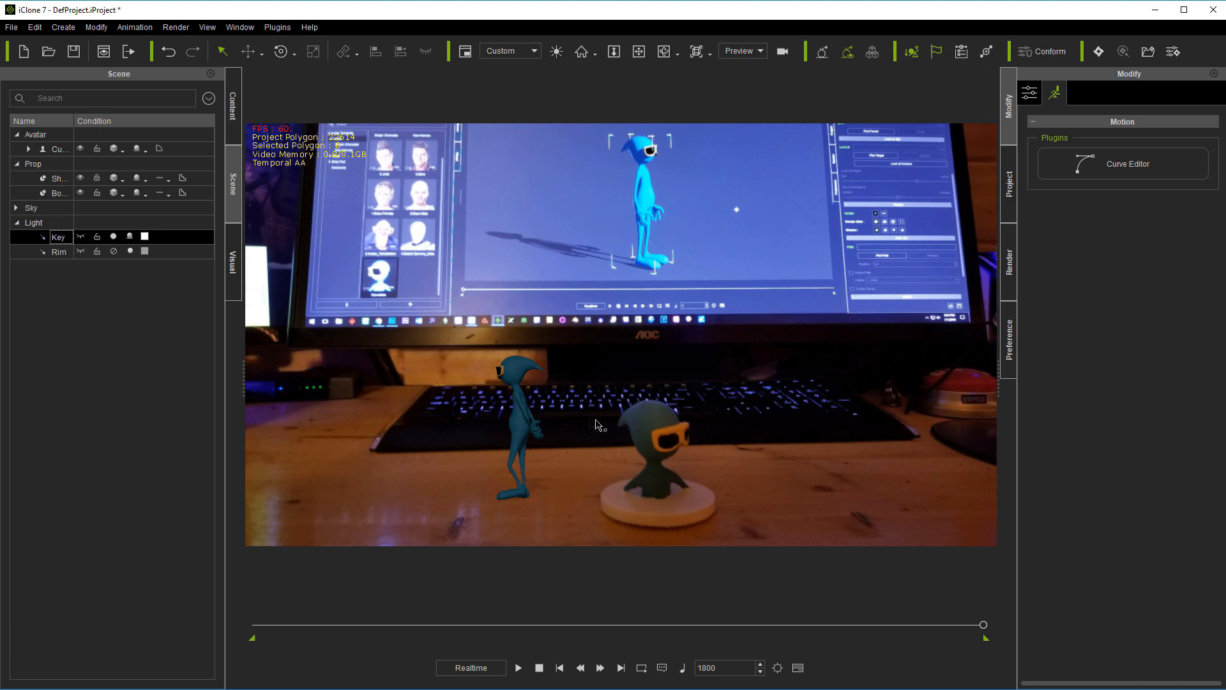
mouse_move(627, 430)
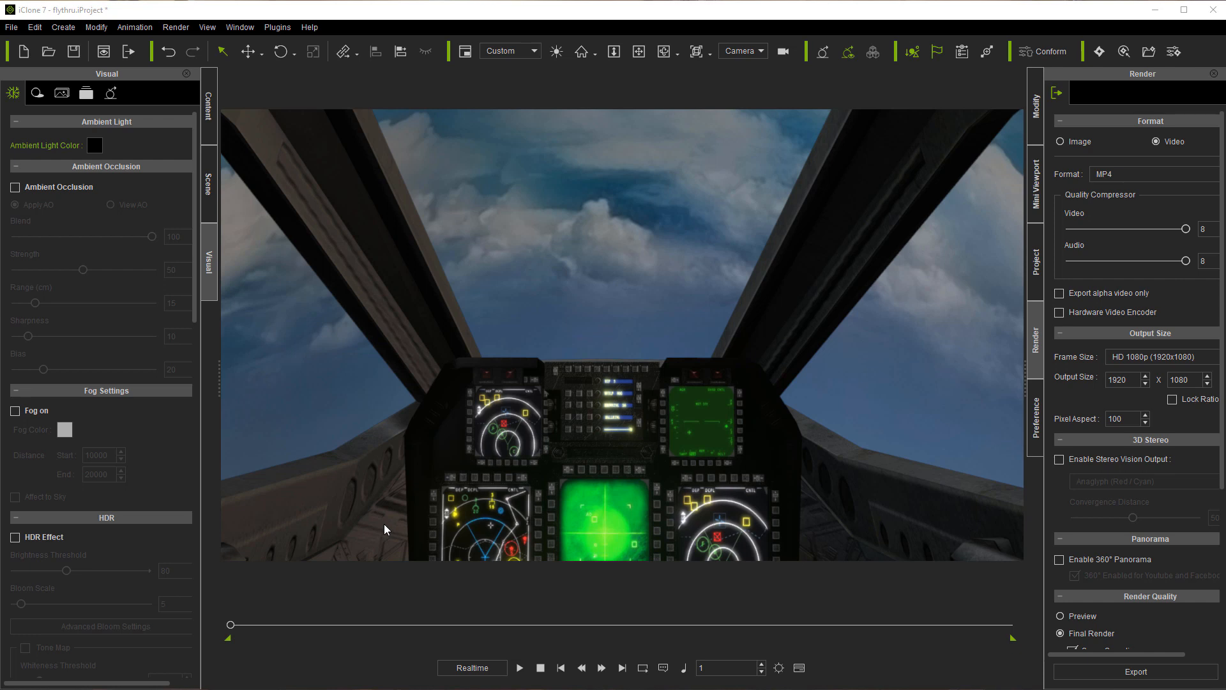
mouse_move(420, 473)
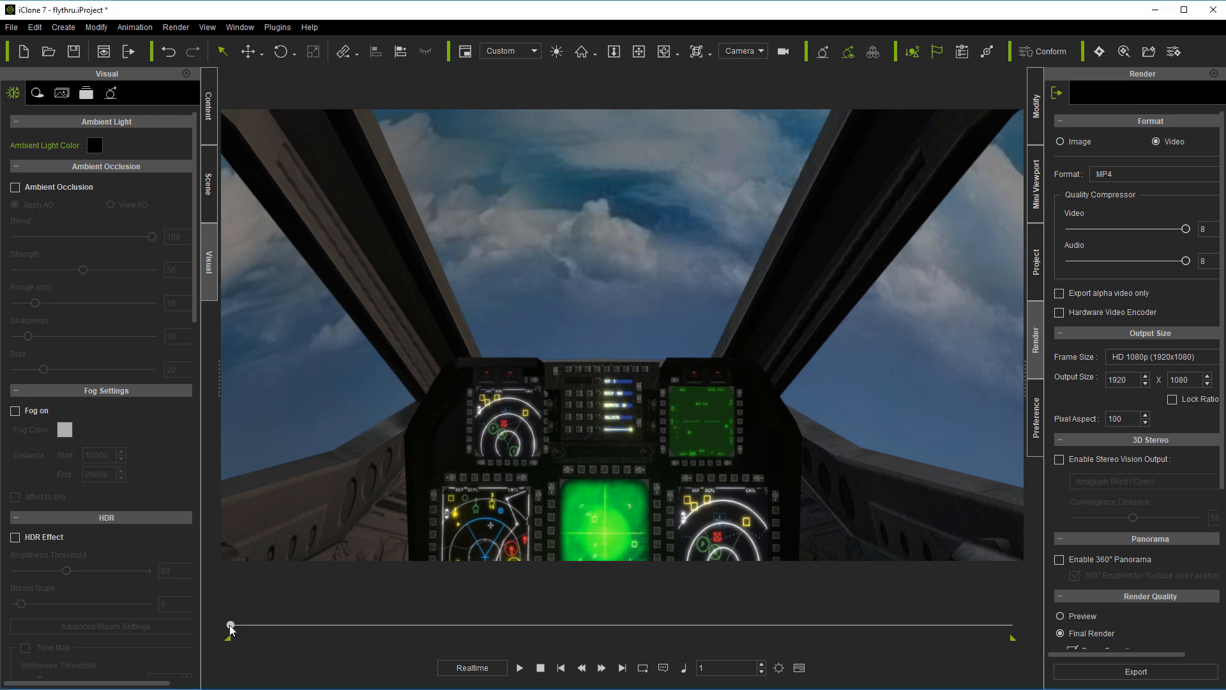
Scrub the flythru project's timeline forward as the jet flies into the clouds.
drag(231, 626, 274, 626)
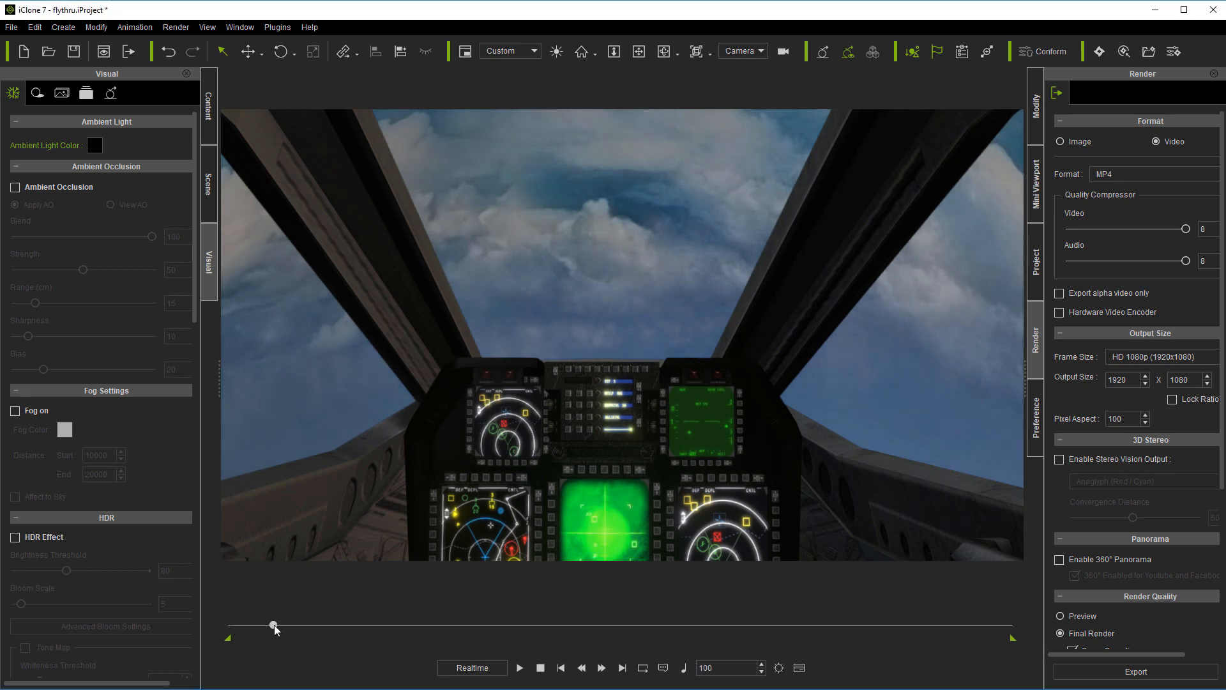
drag(273, 625, 353, 624)
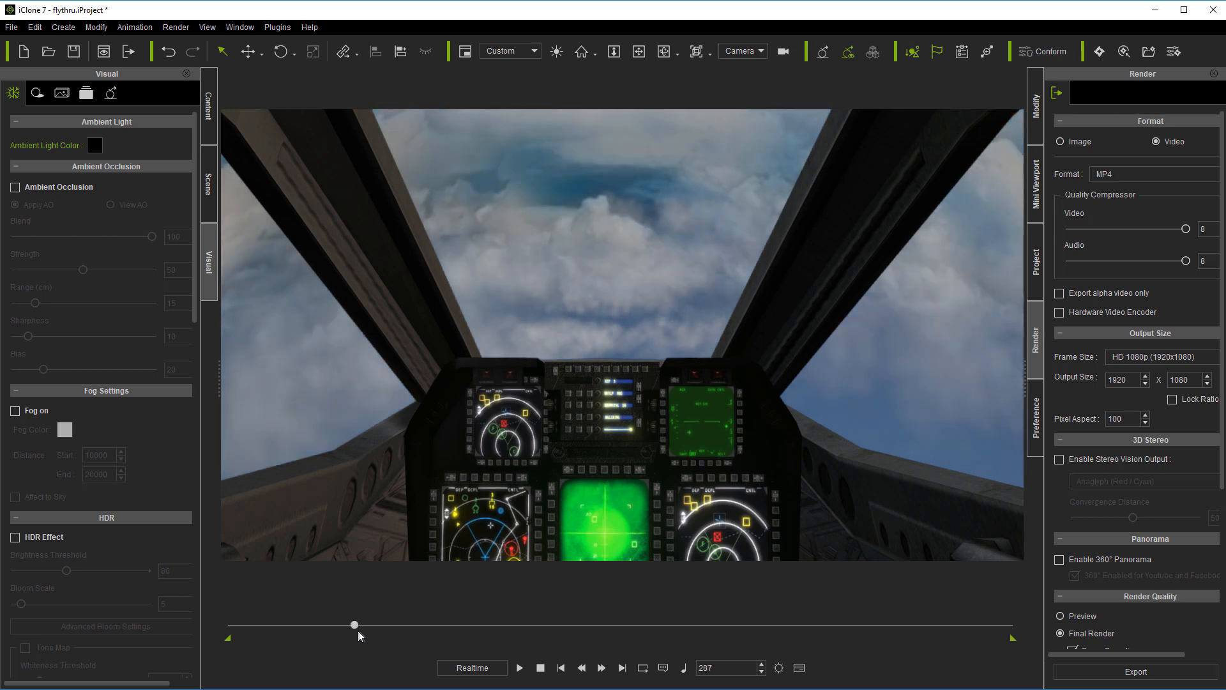
drag(353, 624, 390, 624)
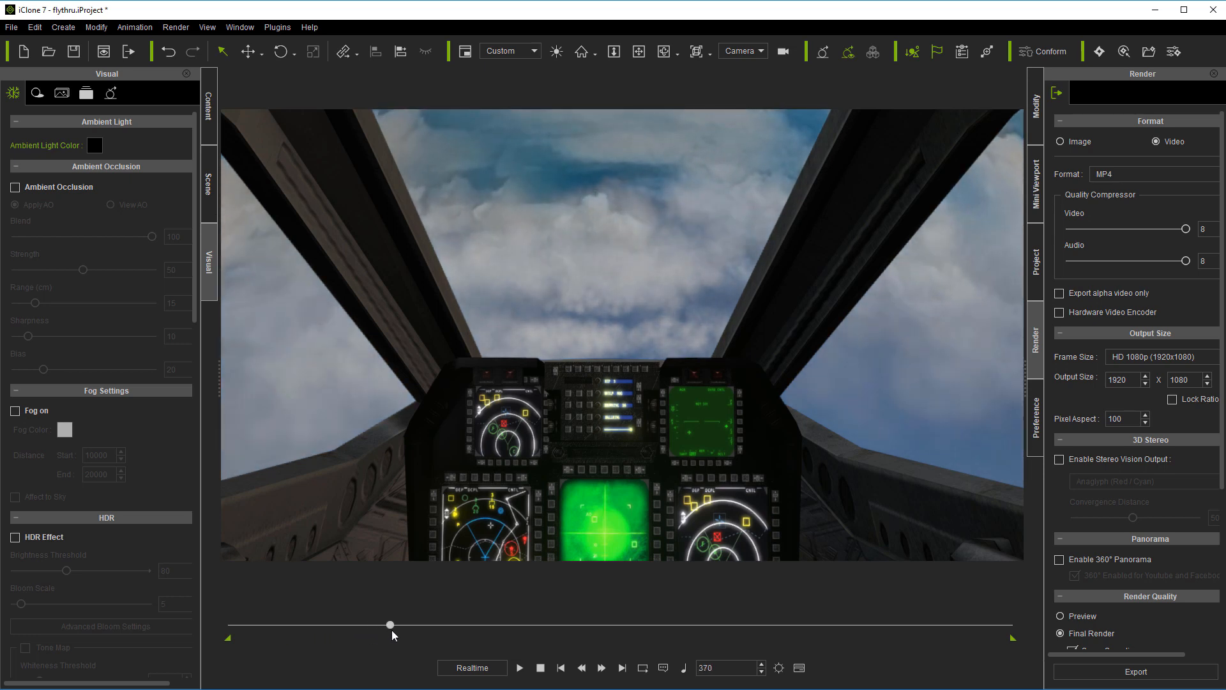
drag(390, 624, 393, 625)
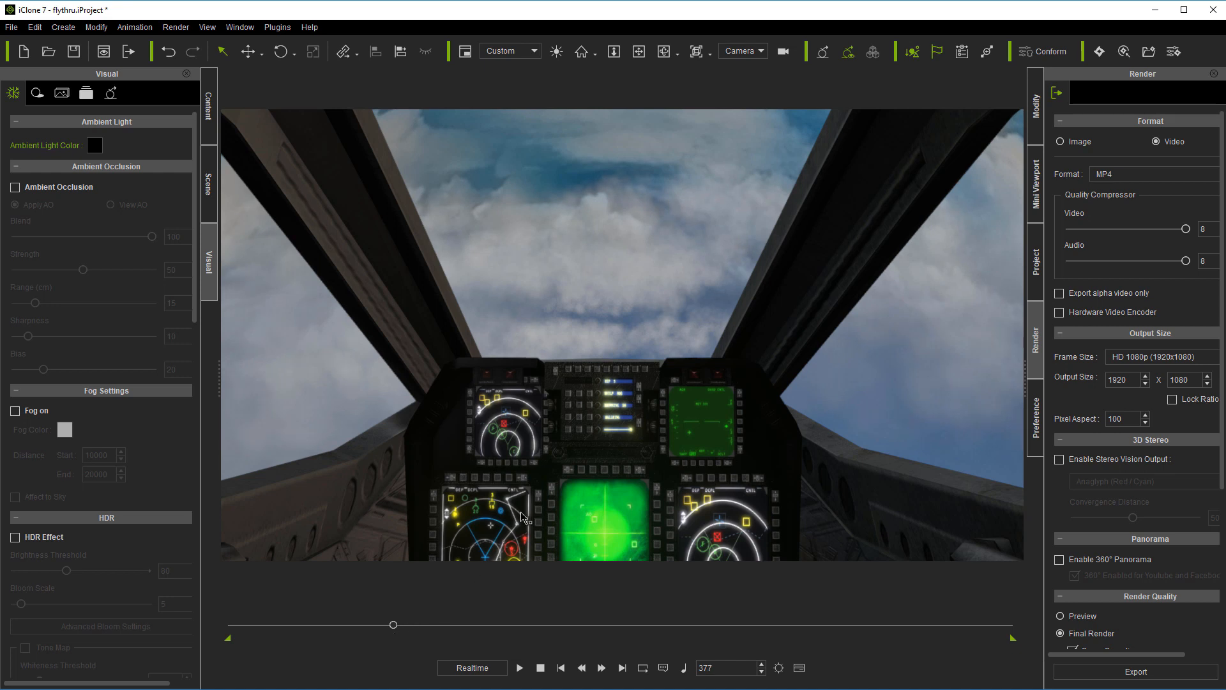
mouse_move(271, 475)
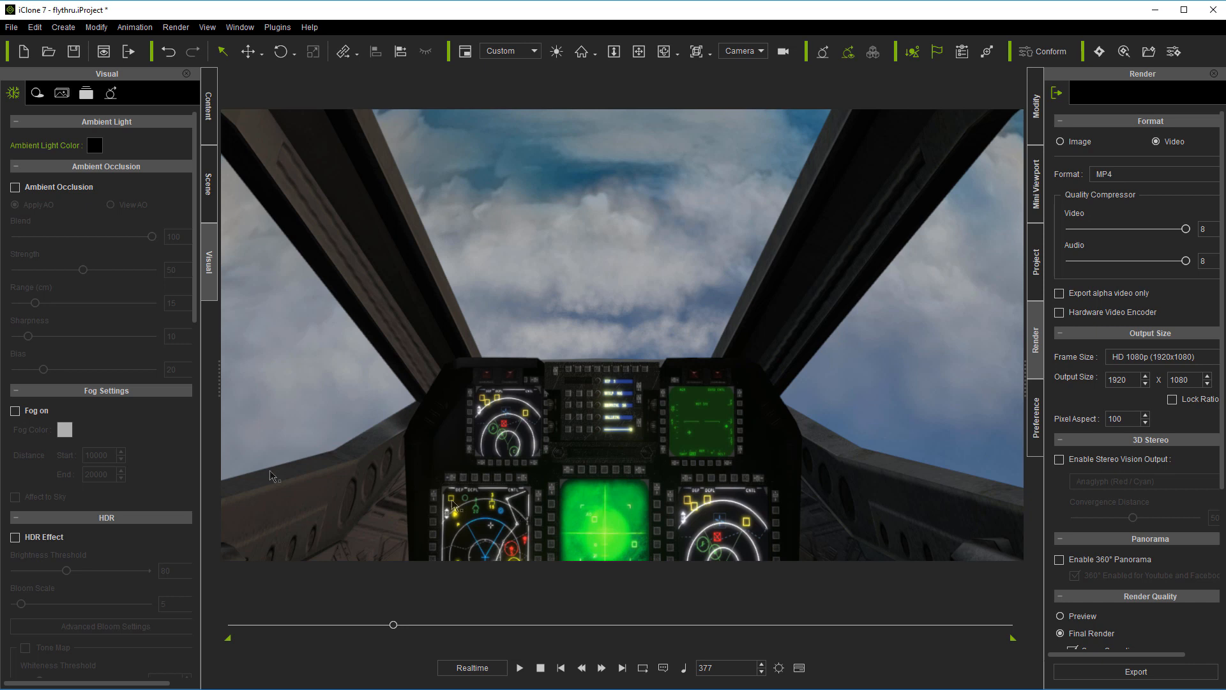